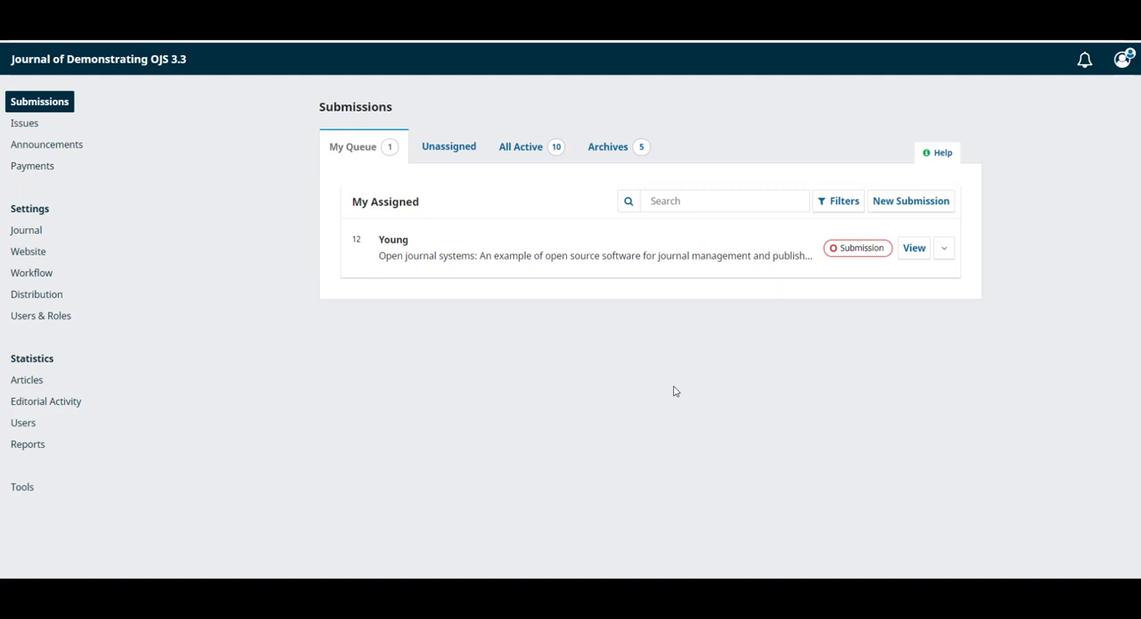
{"action": "mouse_move", "coordinate": [610, 378]}
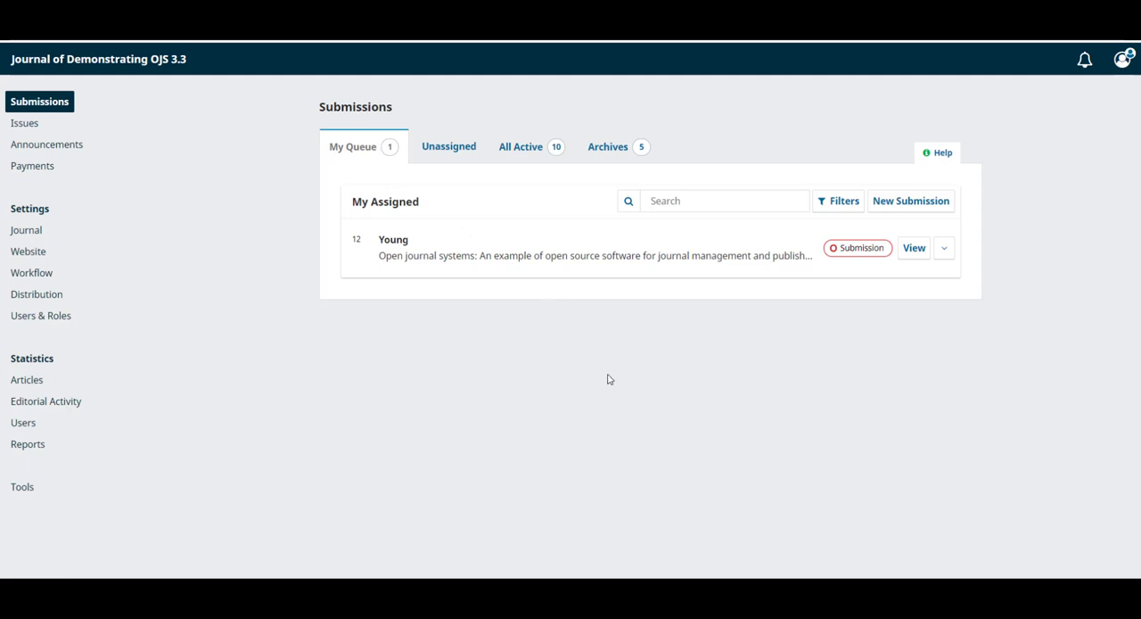
{"action": "mouse_move", "coordinate": [539, 385]}
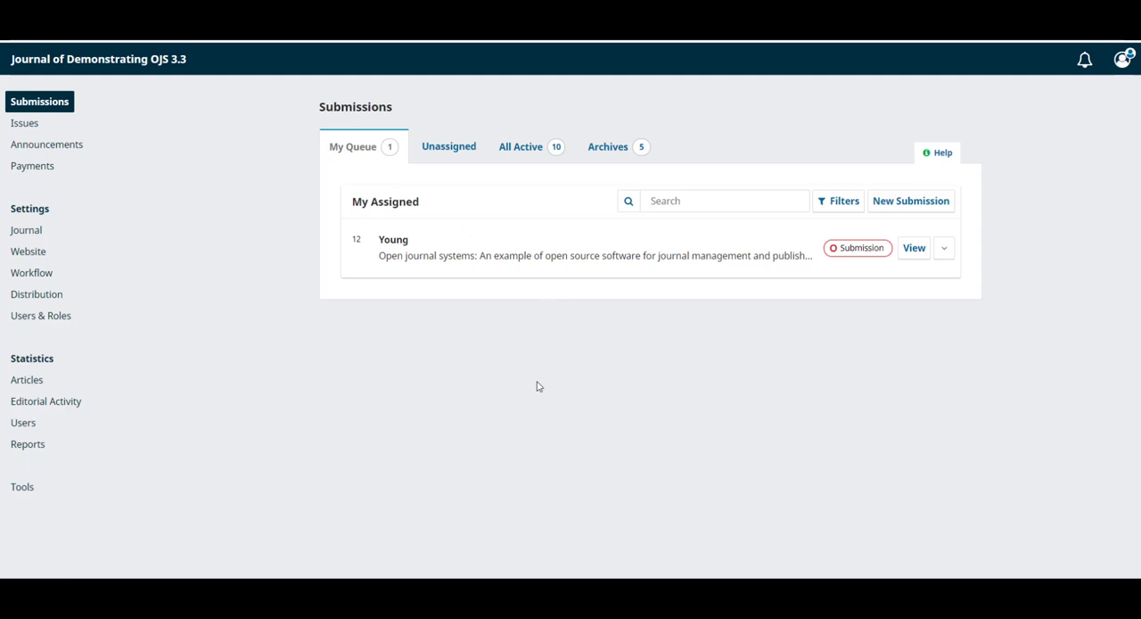
{"action": "mouse_move", "coordinate": [278, 375]}
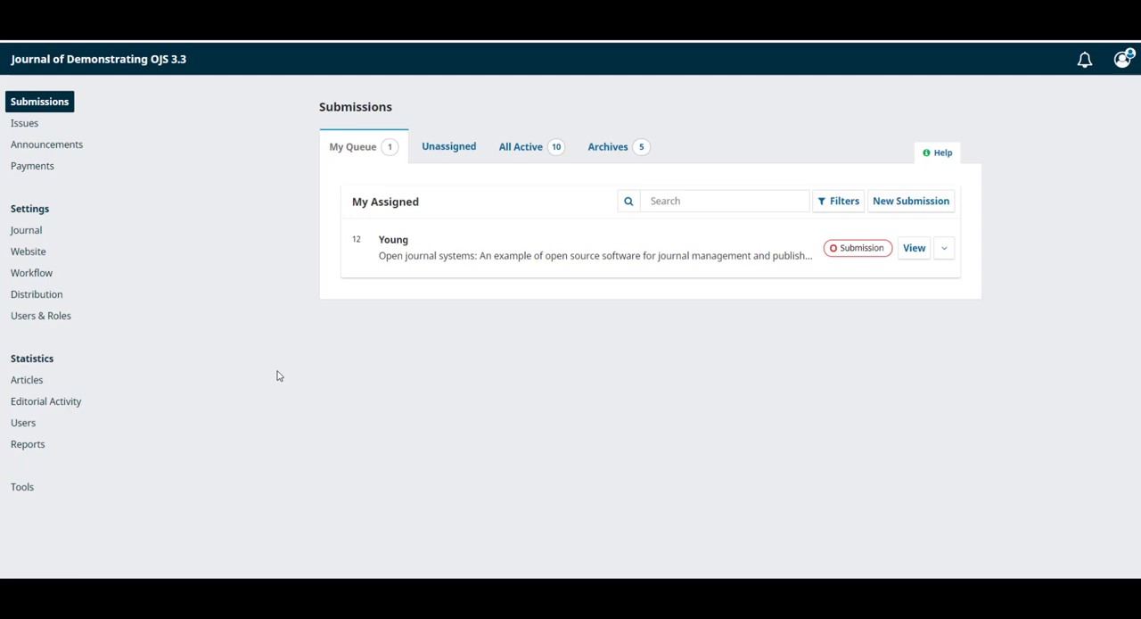
{"action": "mouse_move", "coordinate": [228, 296]}
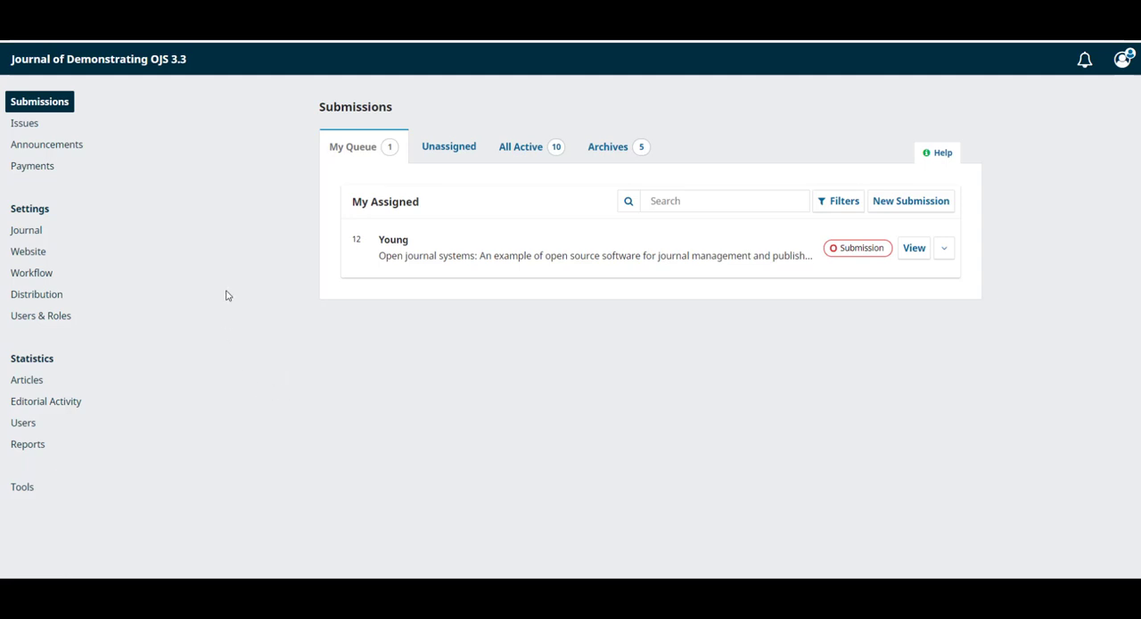
{"action": "mouse_move", "coordinate": [339, 170]}
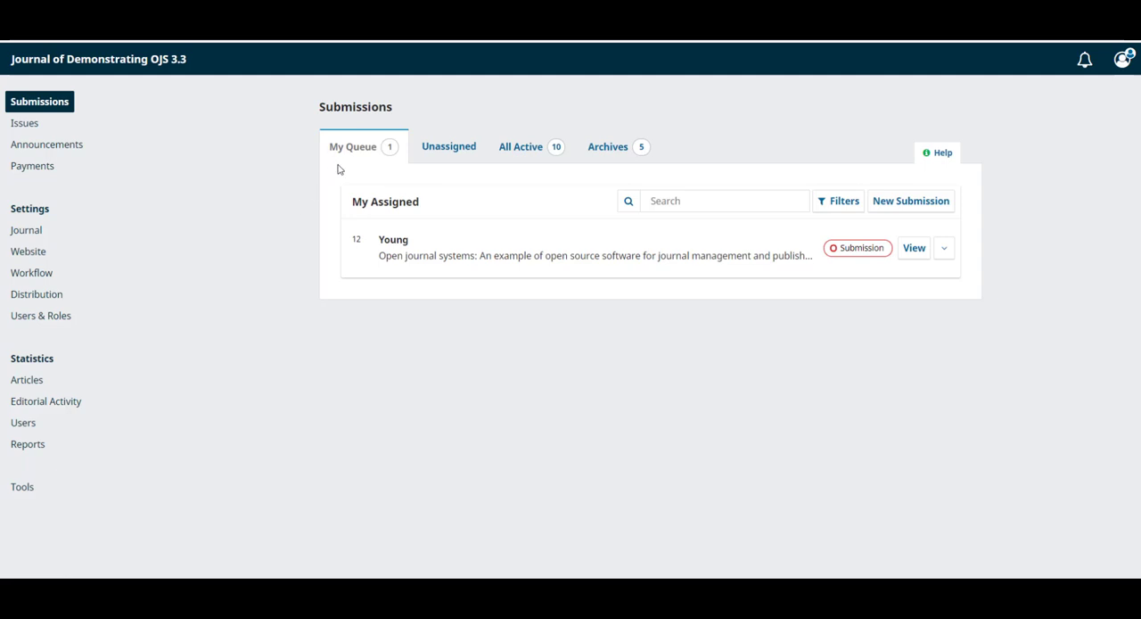
{"action": "mouse_move", "coordinate": [480, 275]}
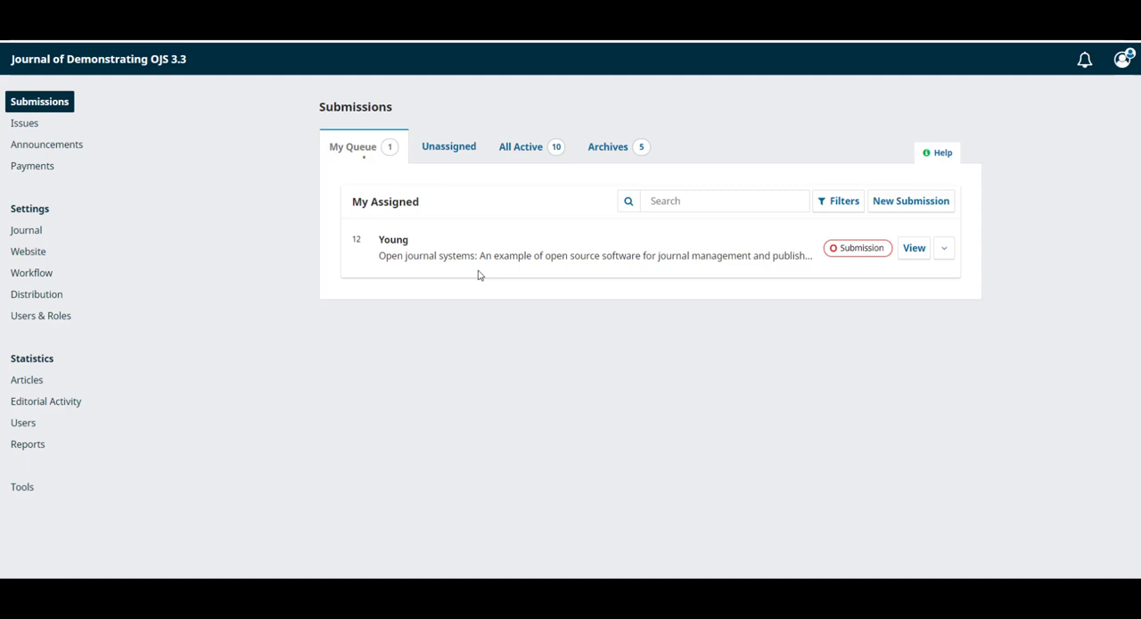
Show the Unassigned submissions queue, which lists no submissions.
{"action": "left_click", "coordinate": [449, 146]}
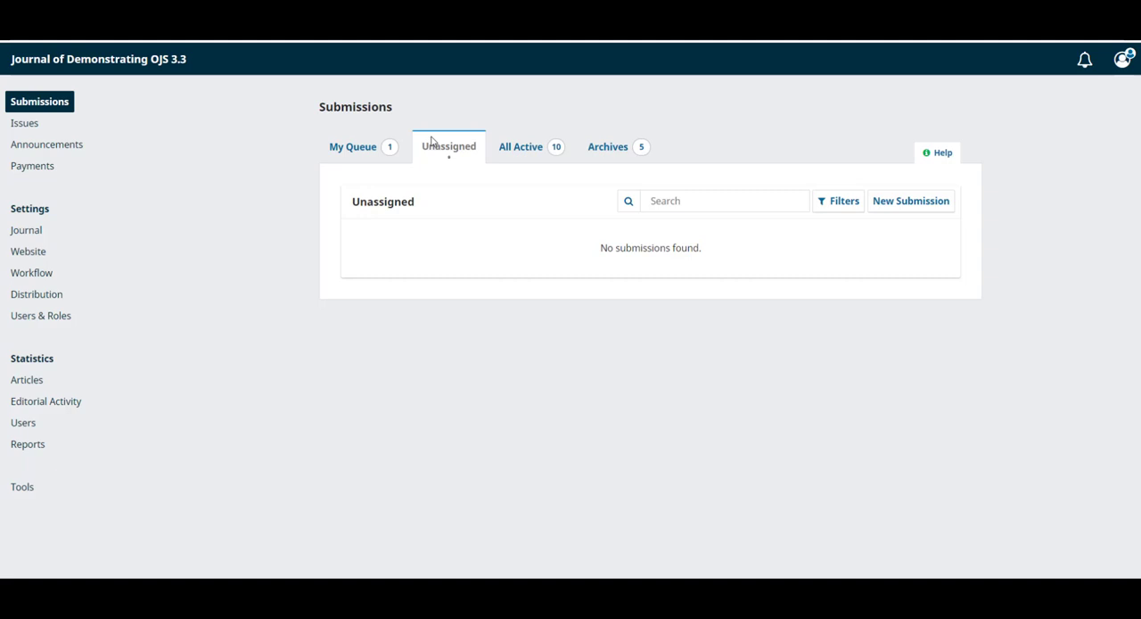
{"action": "mouse_move", "coordinate": [560, 296]}
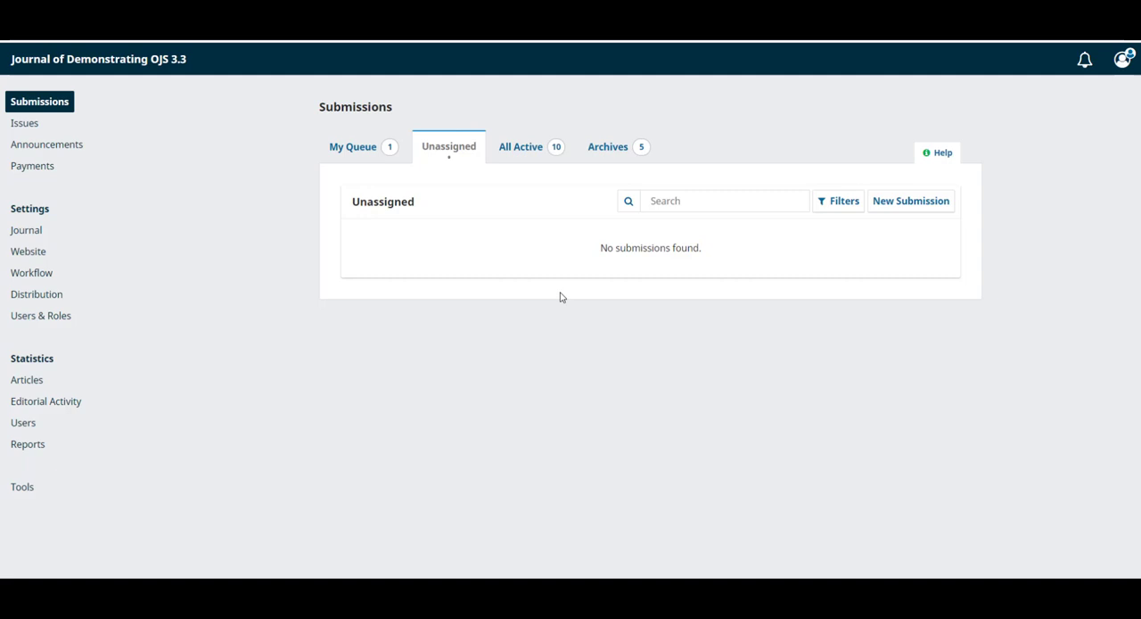
View All Active submissions, glance at the Archives list, and return to All Active.
{"action": "left_click", "coordinate": [521, 146]}
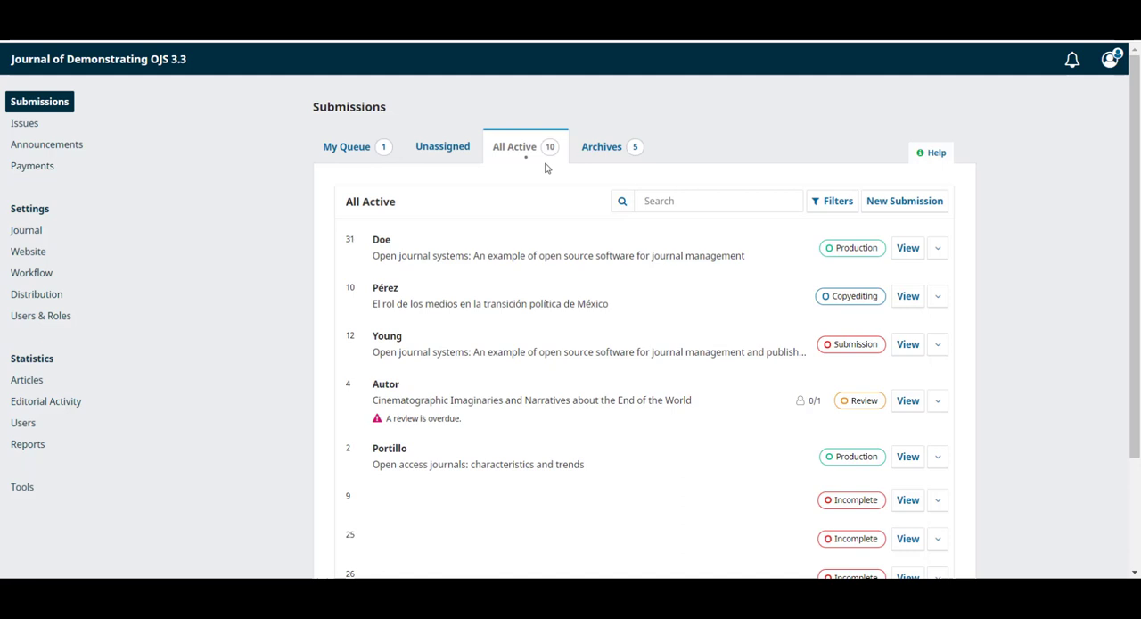
{"action": "left_click", "coordinate": [601, 146]}
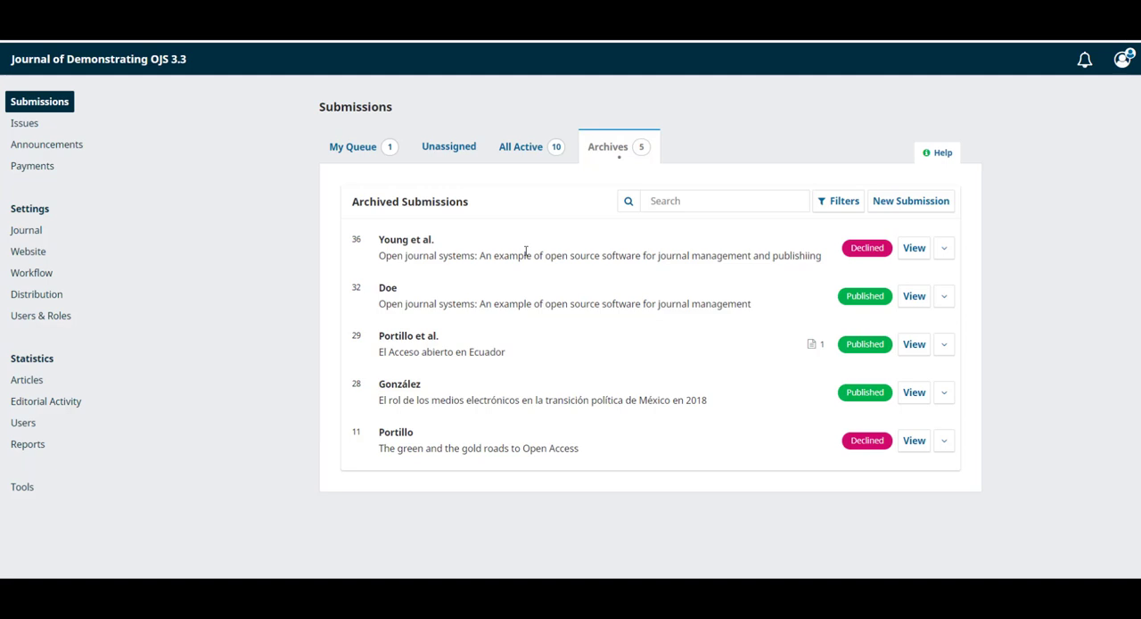
{"action": "left_click", "coordinate": [520, 147]}
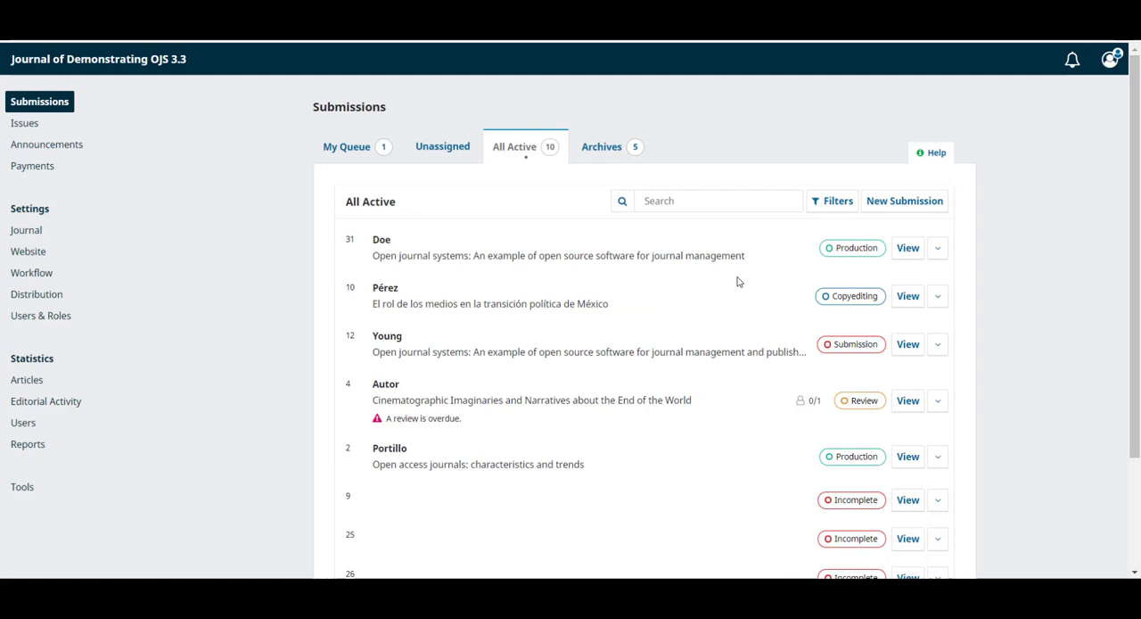
{"action": "mouse_move", "coordinate": [852, 286]}
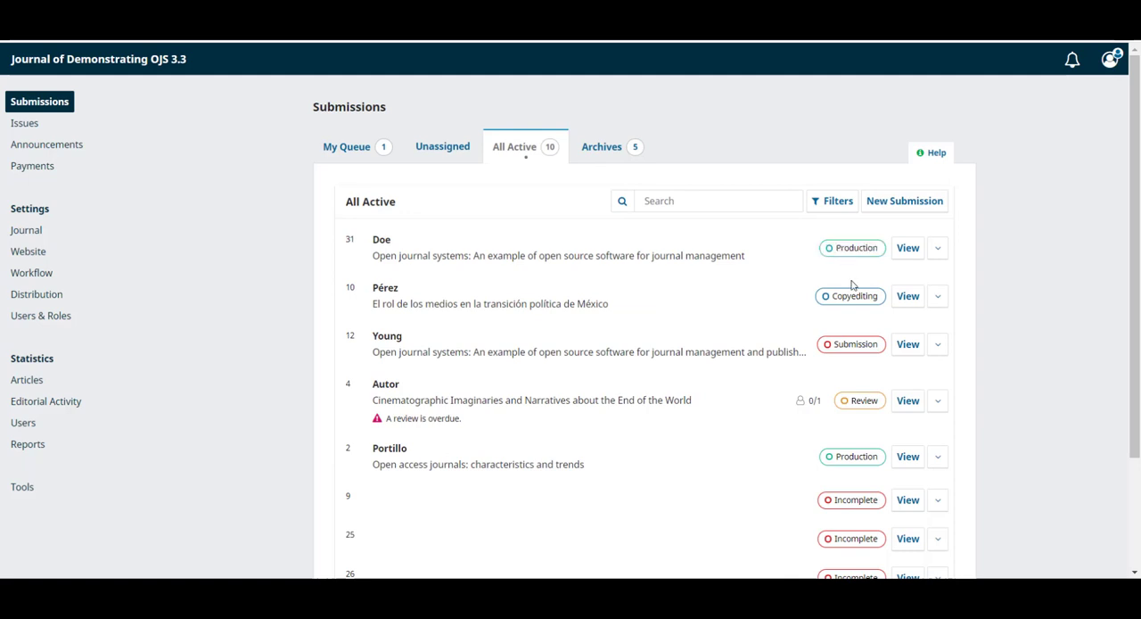
{"action": "mouse_move", "coordinate": [867, 373]}
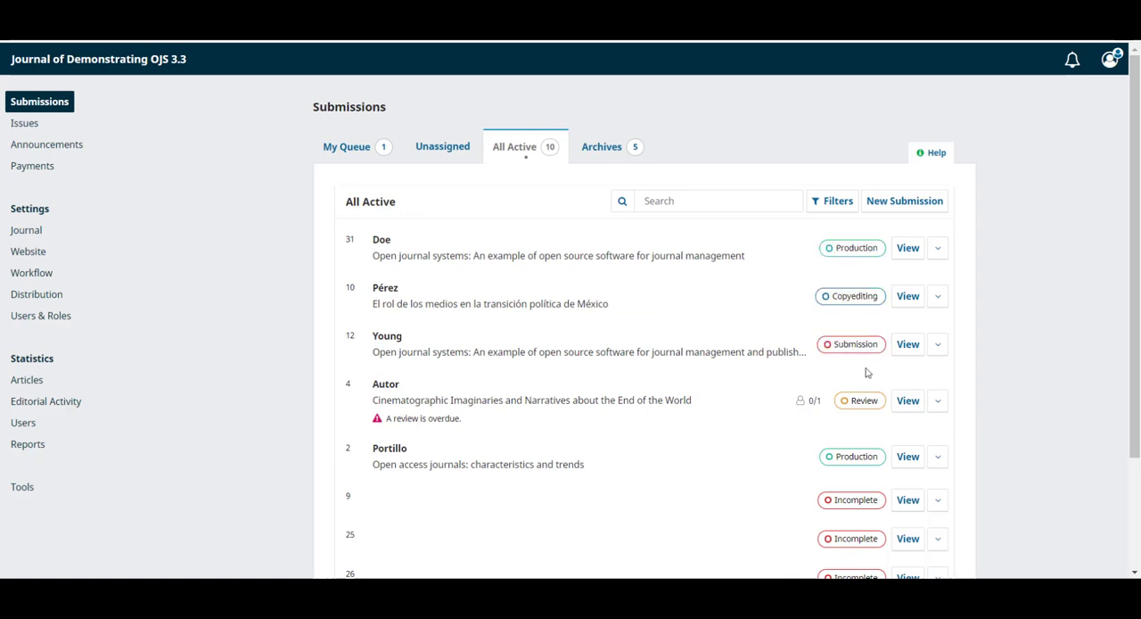
{"action": "mouse_move", "coordinate": [842, 278]}
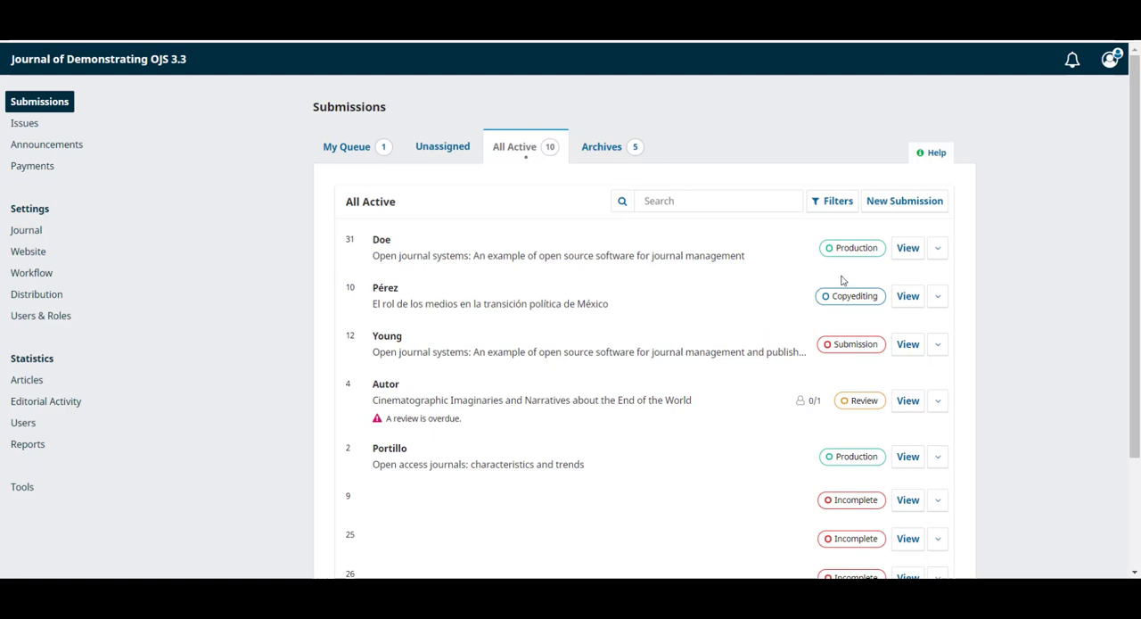
{"action": "mouse_move", "coordinate": [850, 344]}
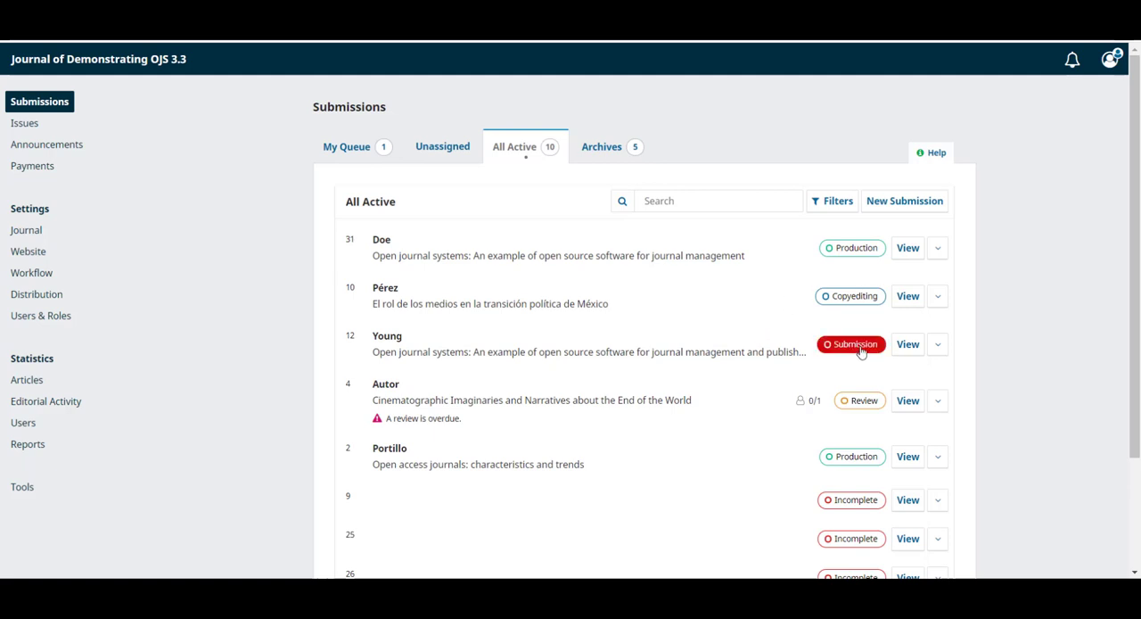
{"action": "mouse_move", "coordinate": [860, 399]}
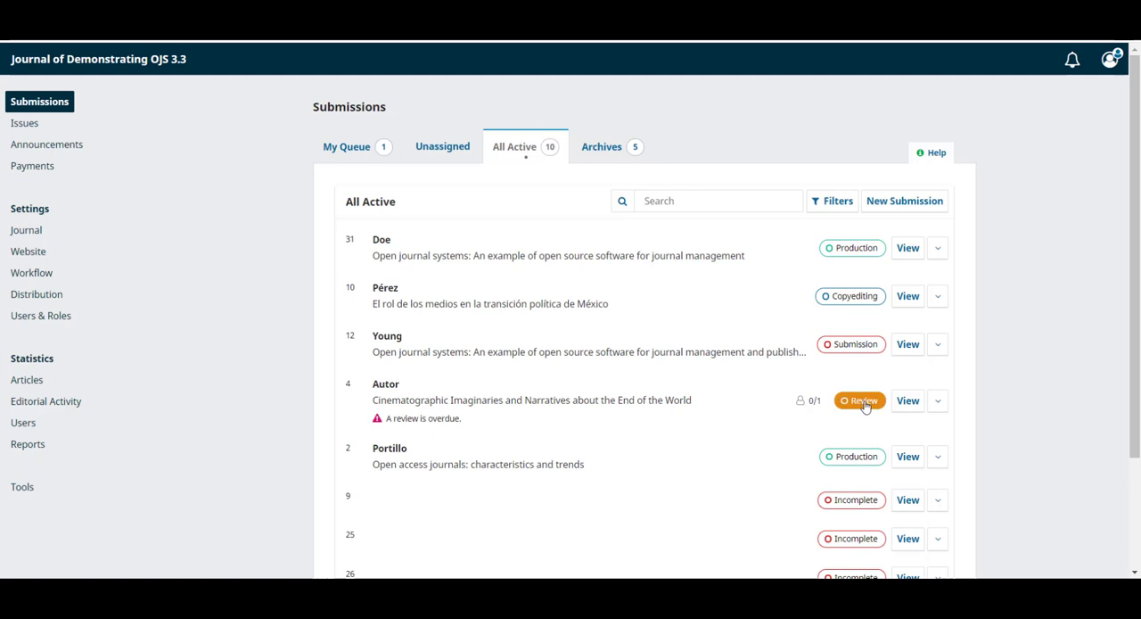
{"action": "mouse_move", "coordinate": [849, 296]}
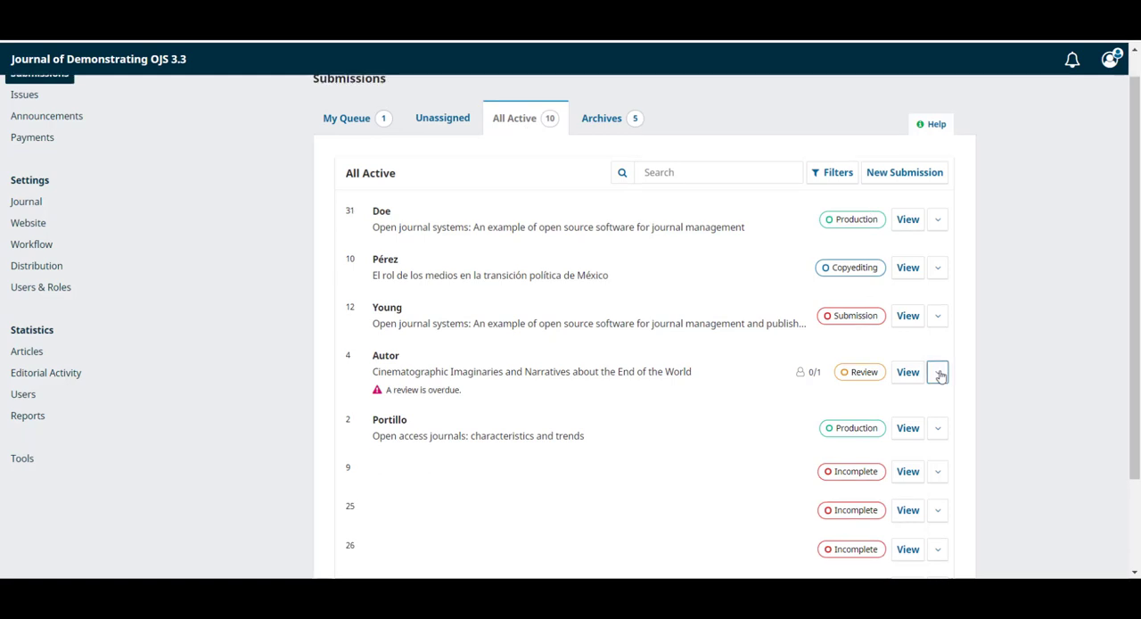
Expand the Autor row to show its reviews, revisions, discussions and last activity.
{"action": "left_click", "coordinate": [938, 371]}
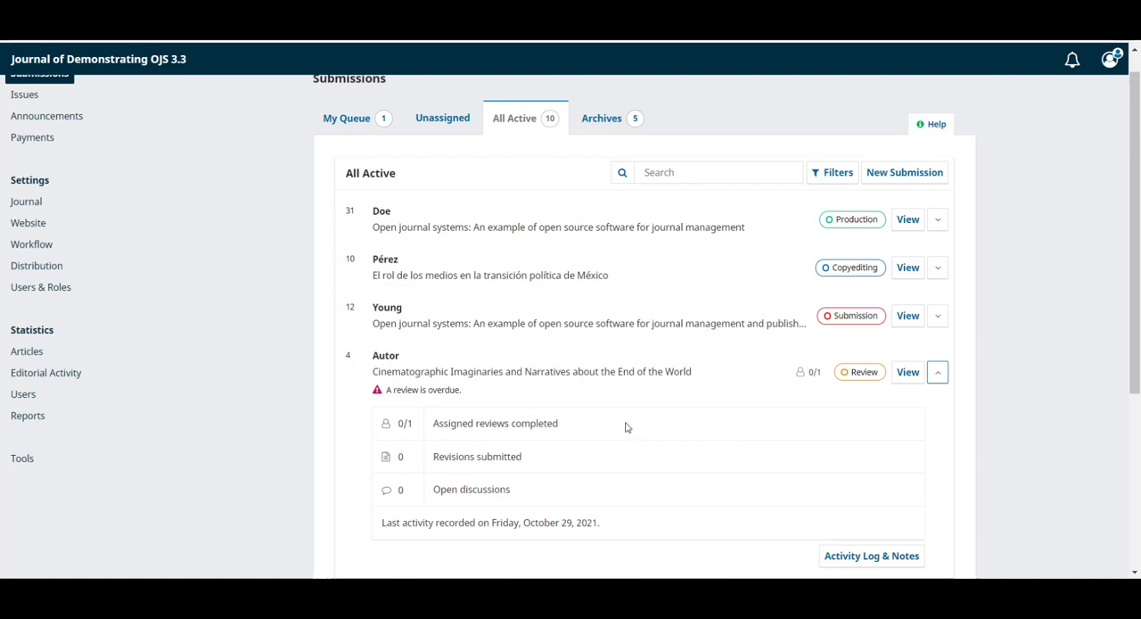
{"action": "mouse_move", "coordinate": [614, 437]}
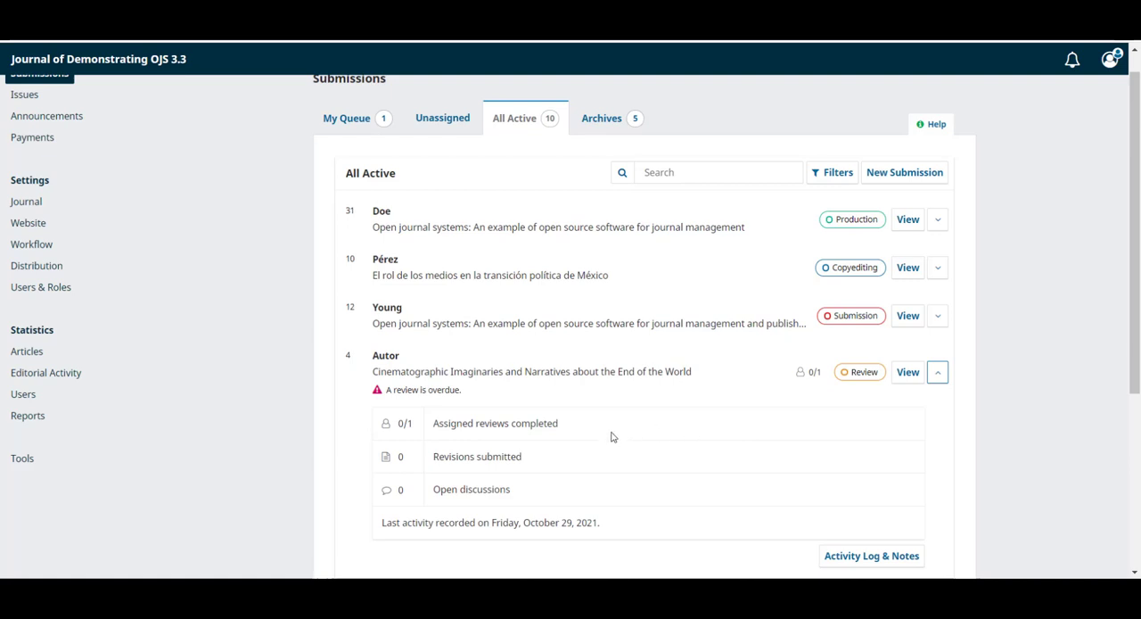
{"action": "mouse_move", "coordinate": [599, 444]}
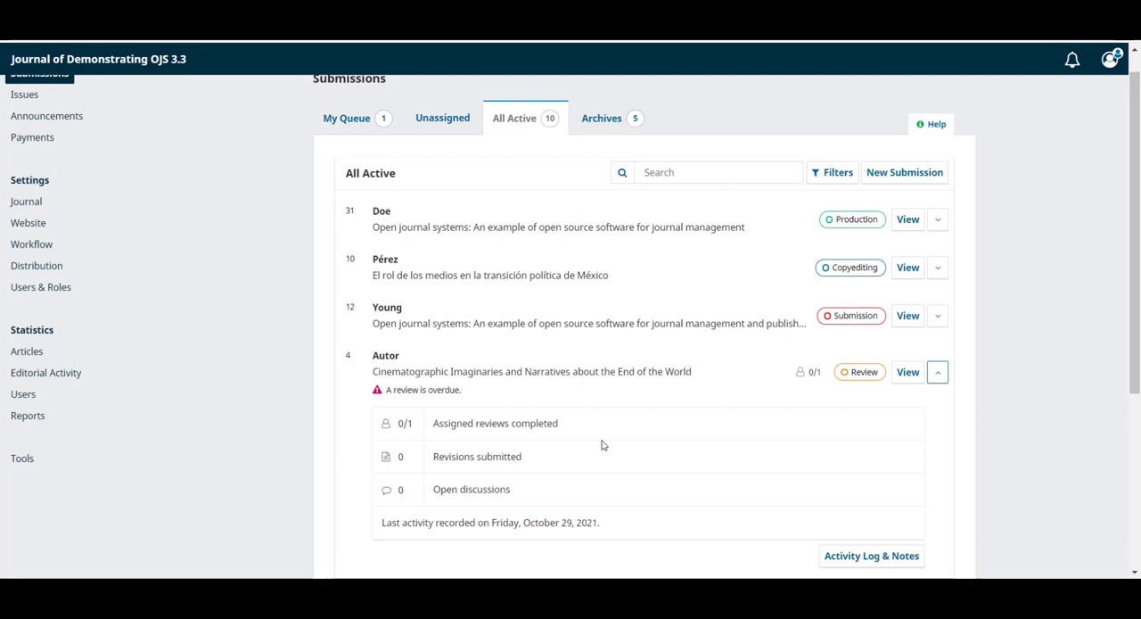
{"action": "mouse_move", "coordinate": [519, 383]}
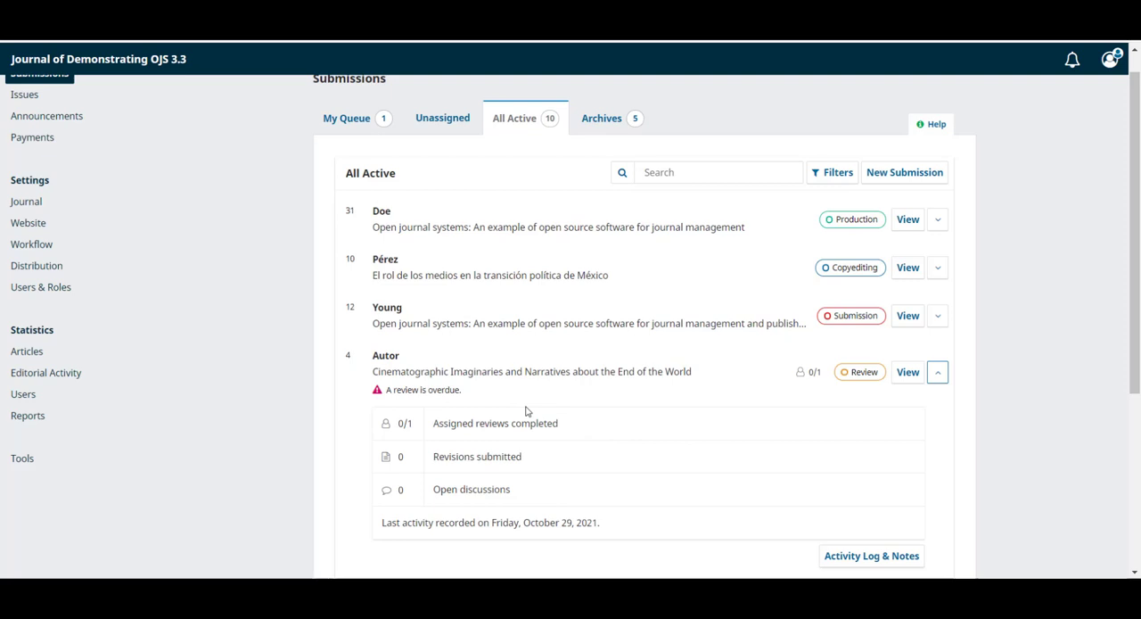
{"action": "mouse_move", "coordinate": [720, 471]}
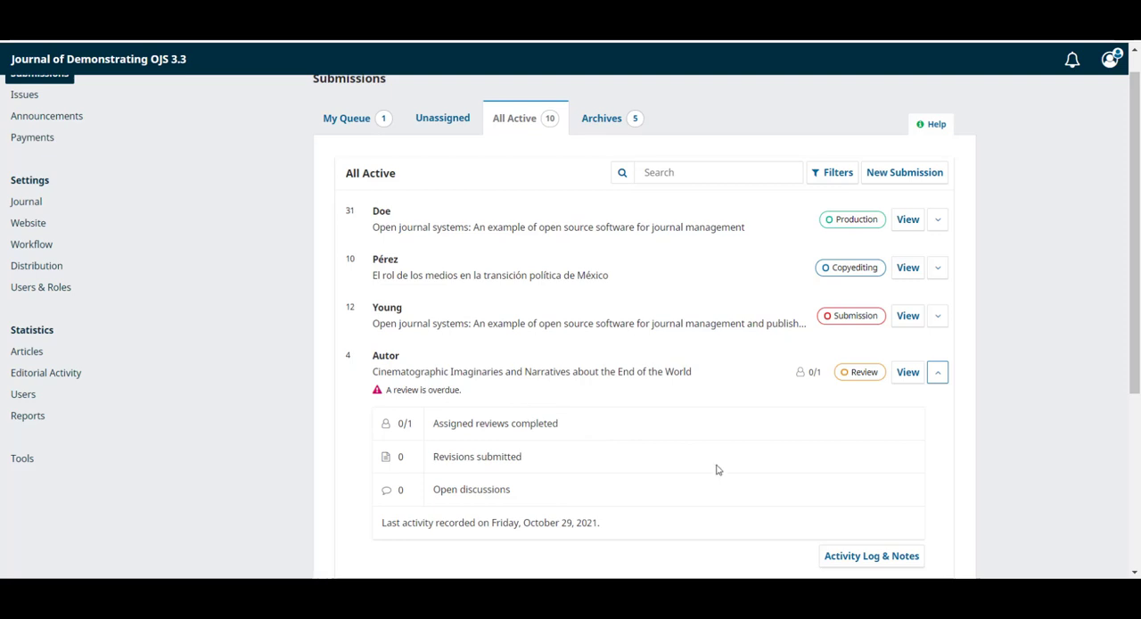
{"action": "mouse_move", "coordinate": [688, 364]}
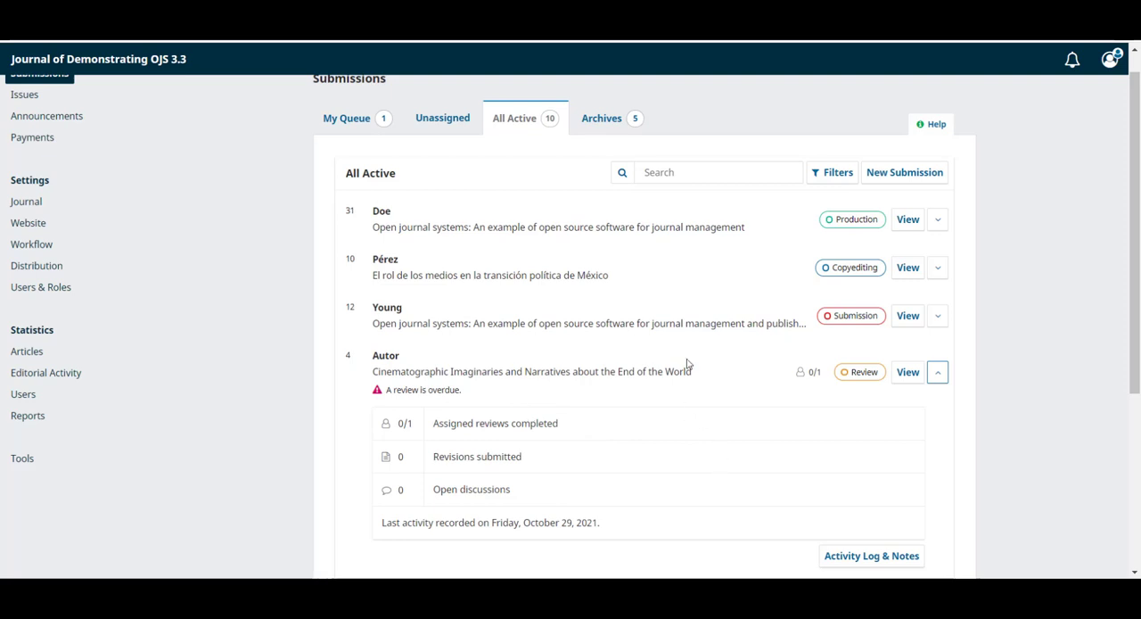
{"action": "left_click", "coordinate": [706, 172]}
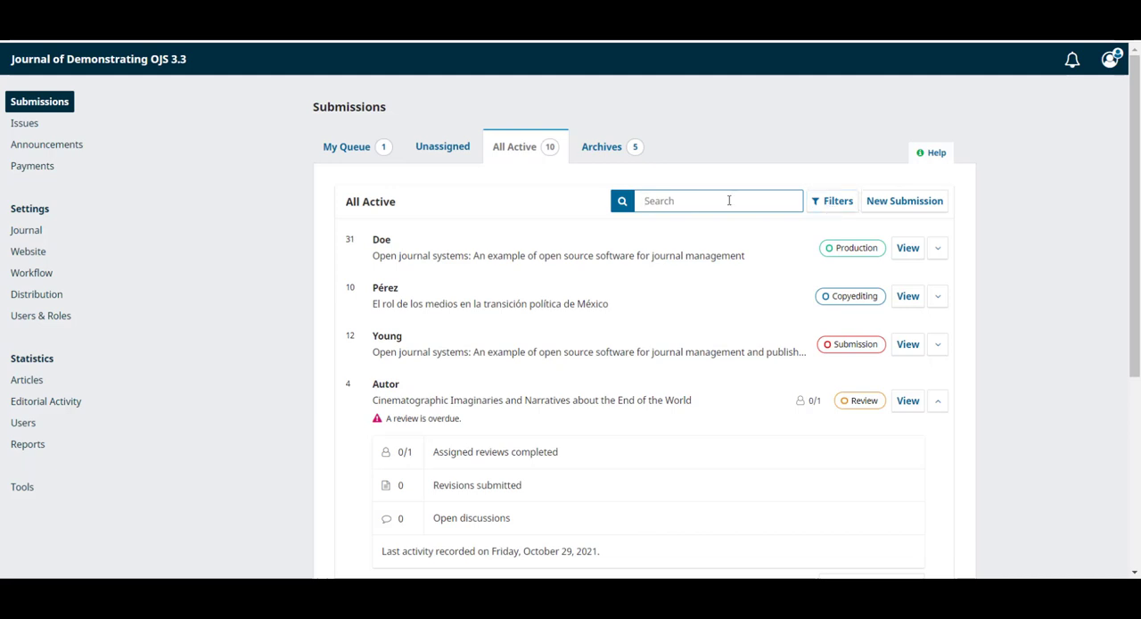
Show the list filters for stage, activity, editor, section and issue.
{"action": "left_click", "coordinate": [831, 201]}
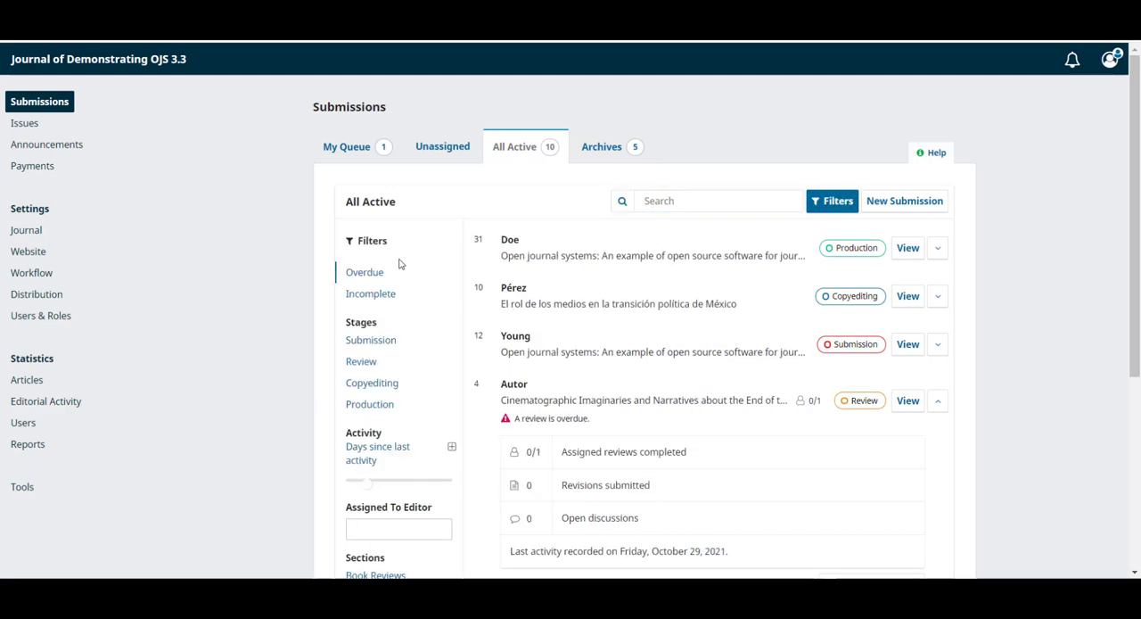
{"action": "mouse_move", "coordinate": [400, 294]}
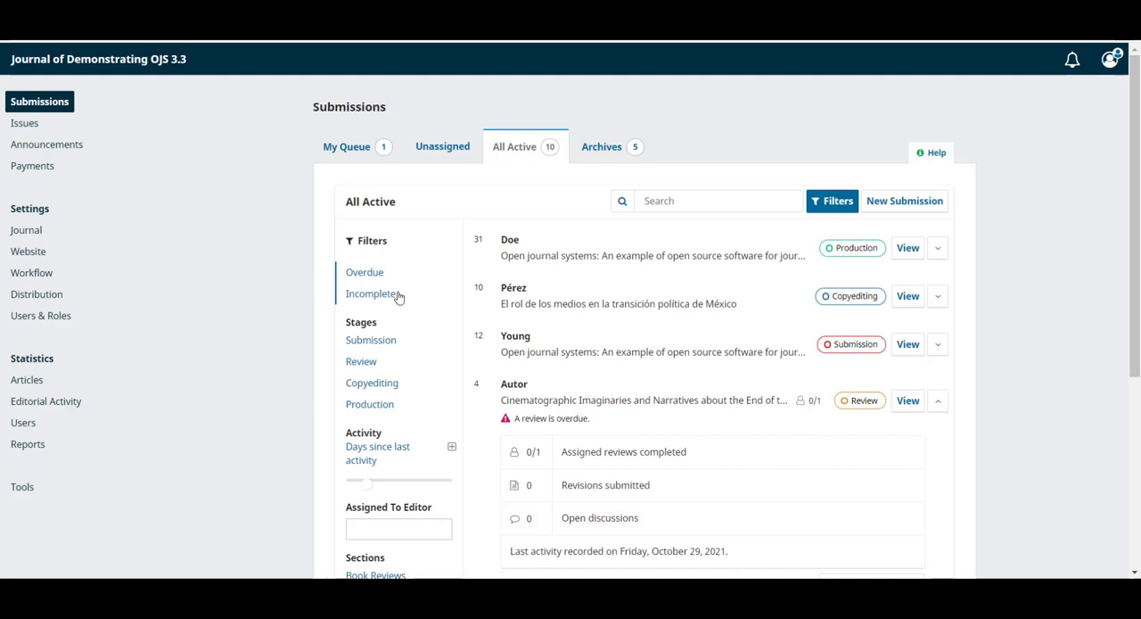
{"action": "scroll", "scroll_direction": "down", "scroll_amount": 3}
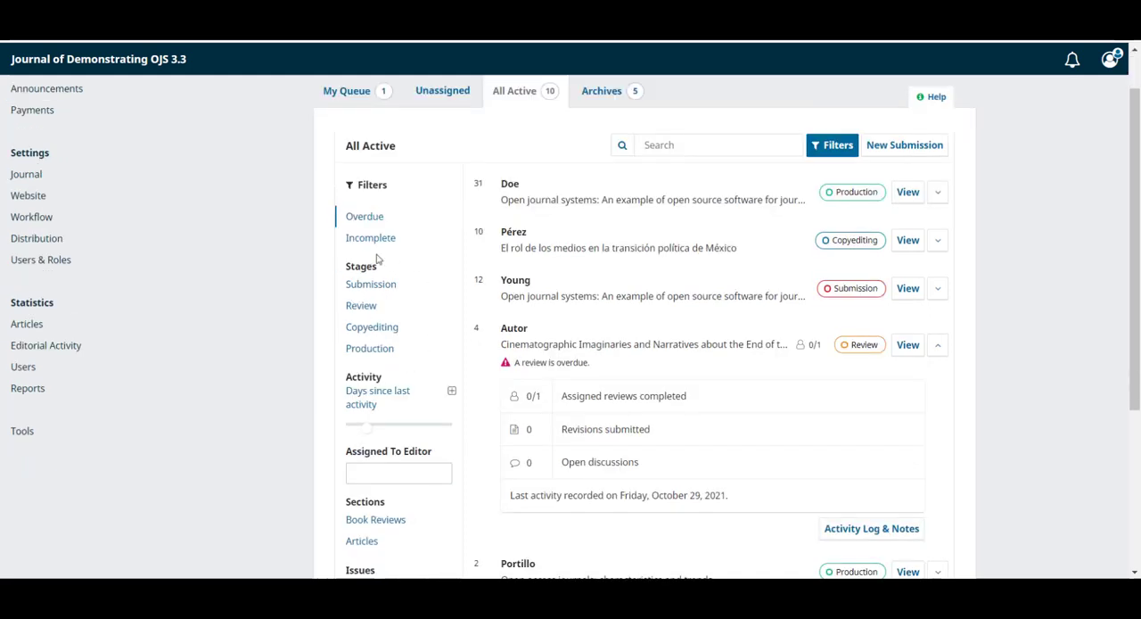
{"action": "scroll", "scroll_direction": "down", "scroll_amount": 3}
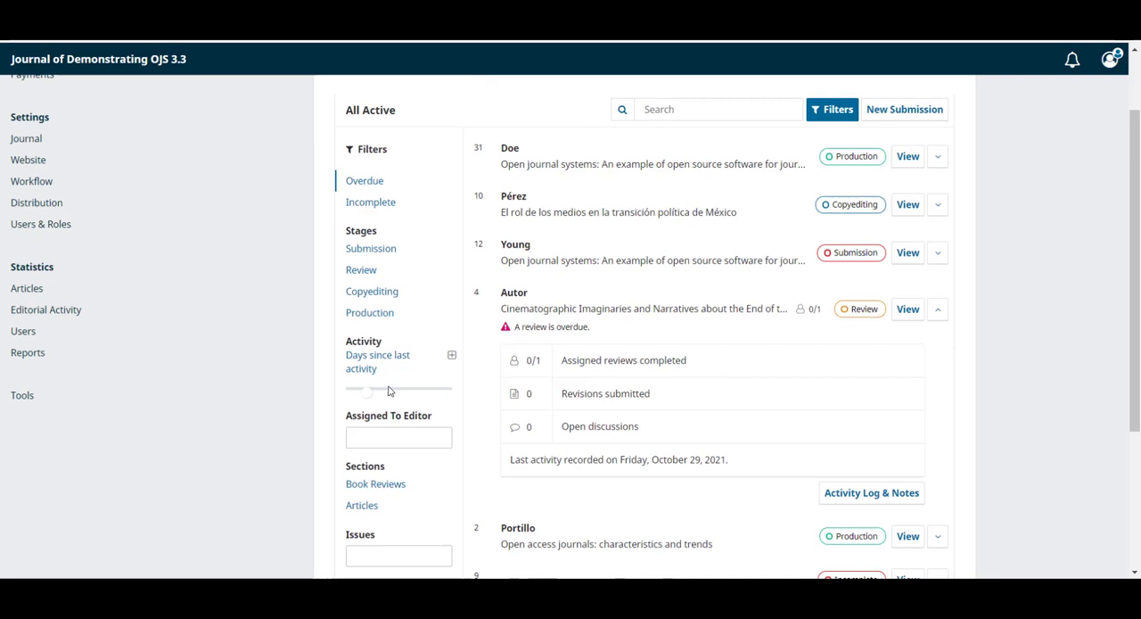
{"action": "scroll", "scroll_direction": "down", "scroll_amount": 3}
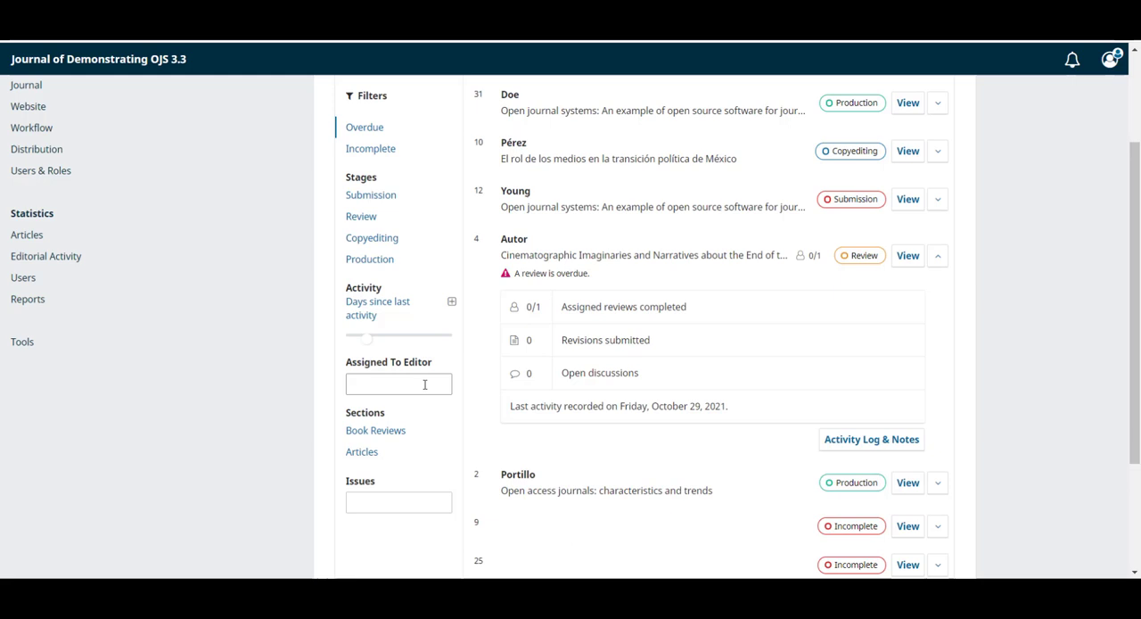
{"action": "scroll", "scroll_direction": "down", "scroll_amount": 3}
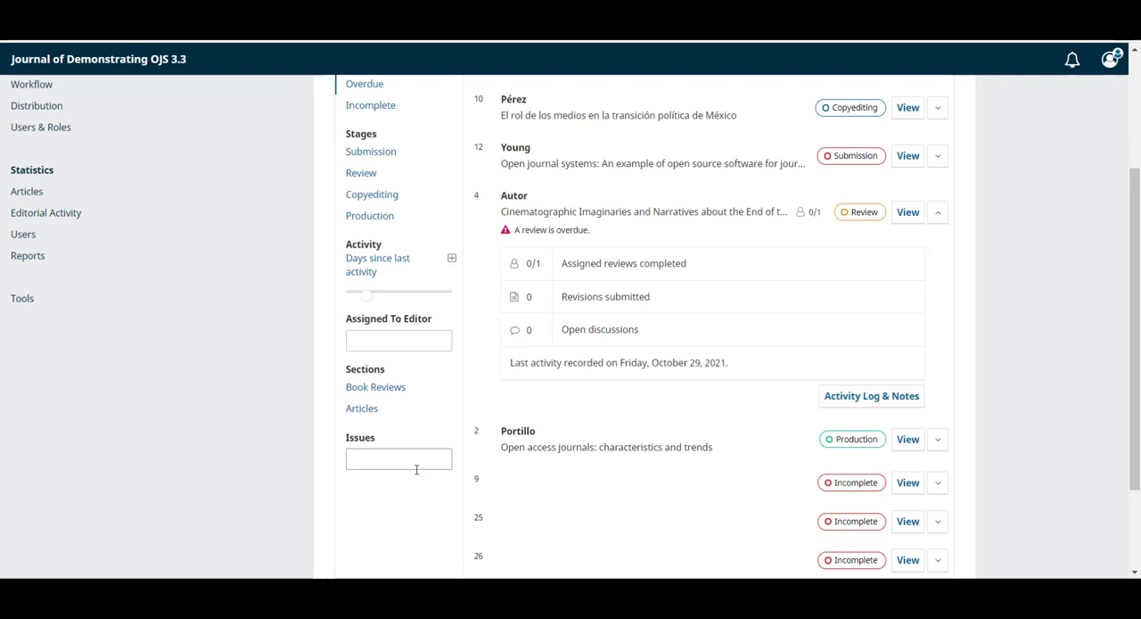
{"action": "mouse_move", "coordinate": [383, 457]}
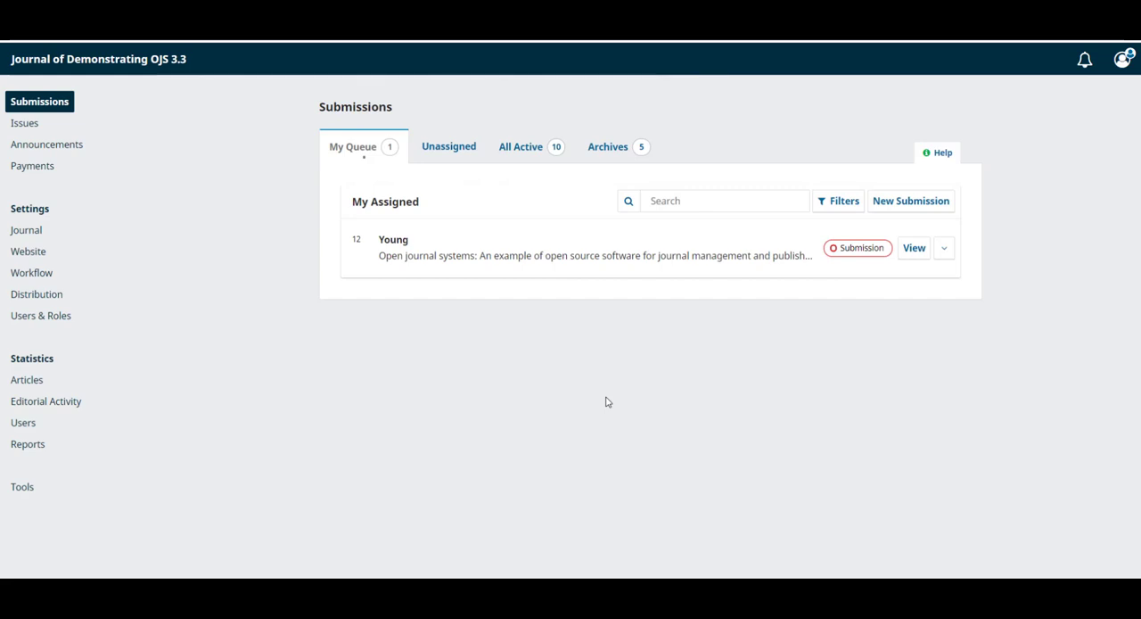
{"action": "mouse_move", "coordinate": [890, 248]}
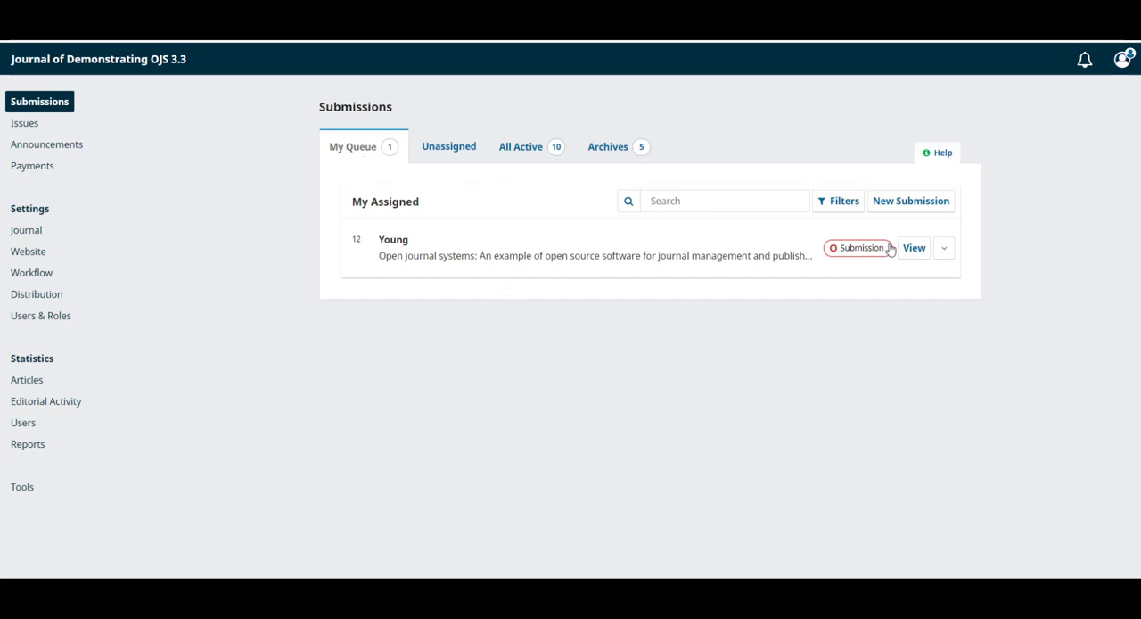
View the Young submission's workflow page with its one file and no discussions.
{"action": "left_click", "coordinate": [913, 248]}
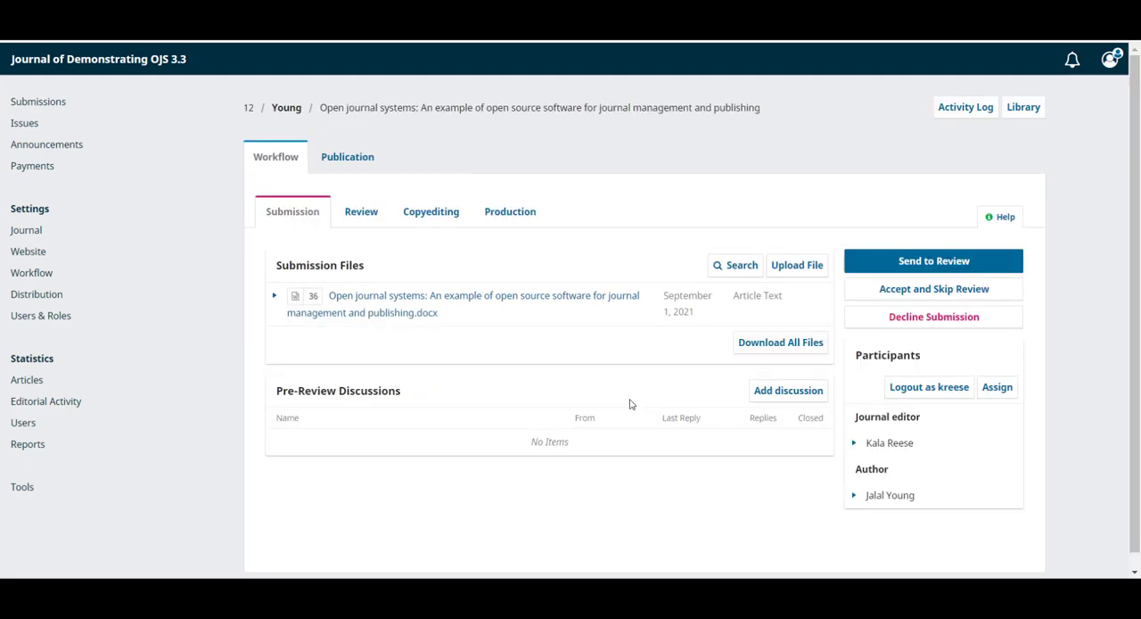
{"action": "mouse_move", "coordinate": [521, 264]}
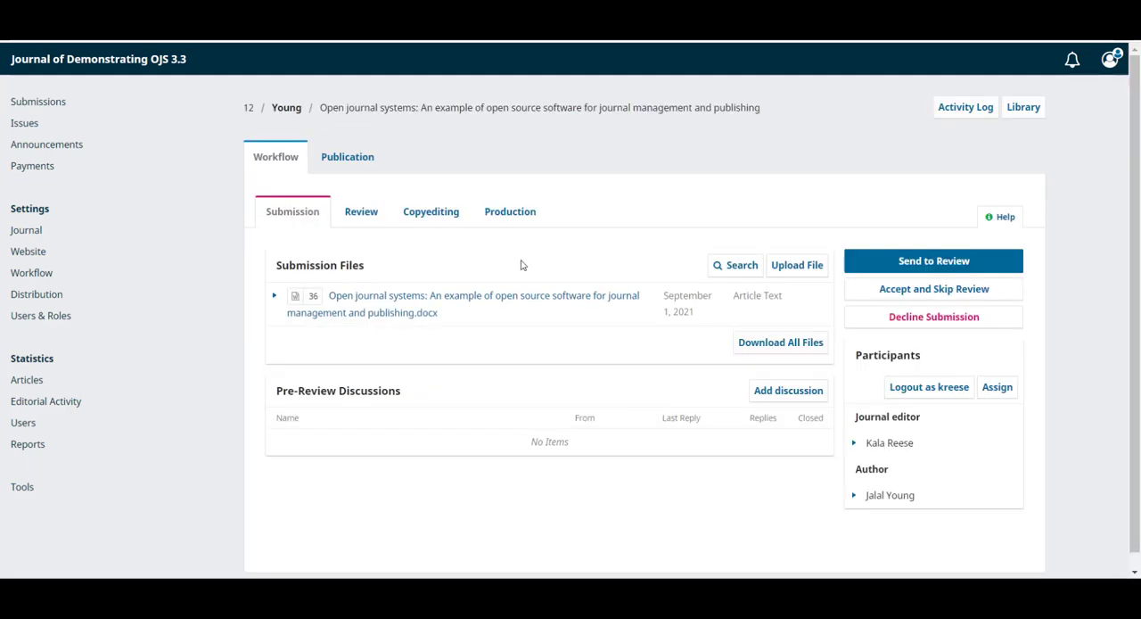
{"action": "mouse_move", "coordinate": [232, 107]}
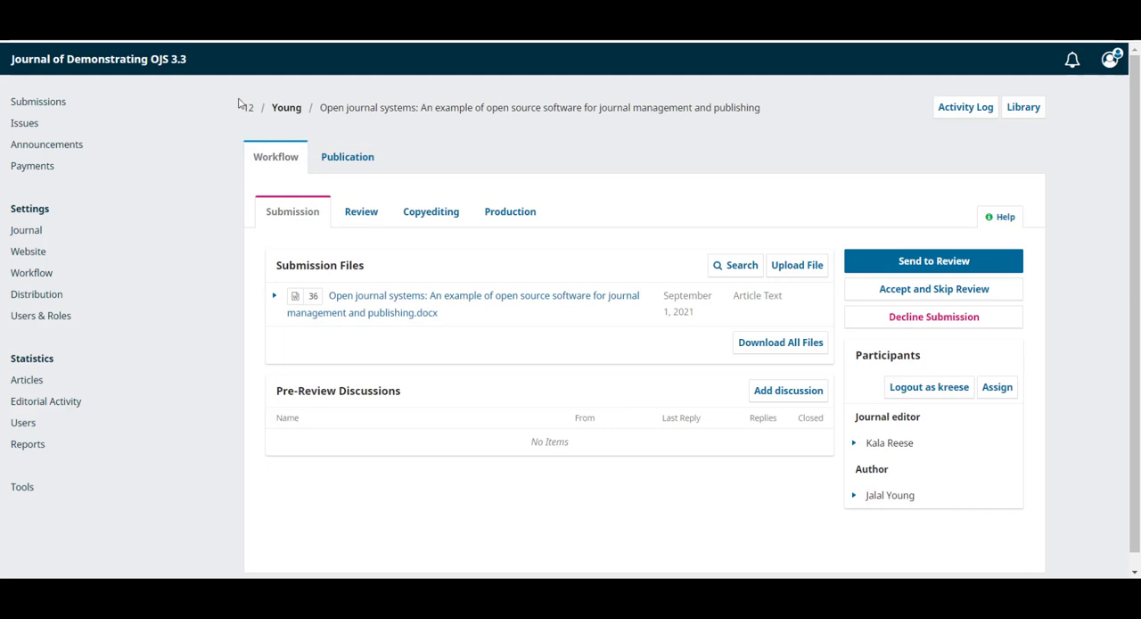
{"action": "mouse_move", "coordinate": [248, 107]}
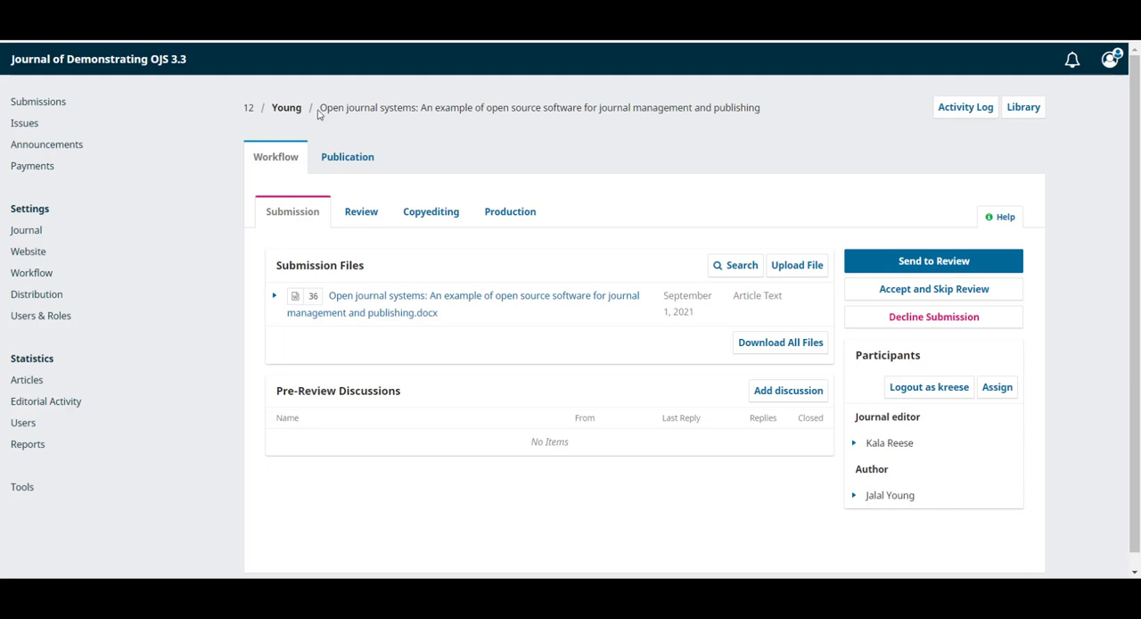
{"action": "mouse_move", "coordinate": [737, 132]}
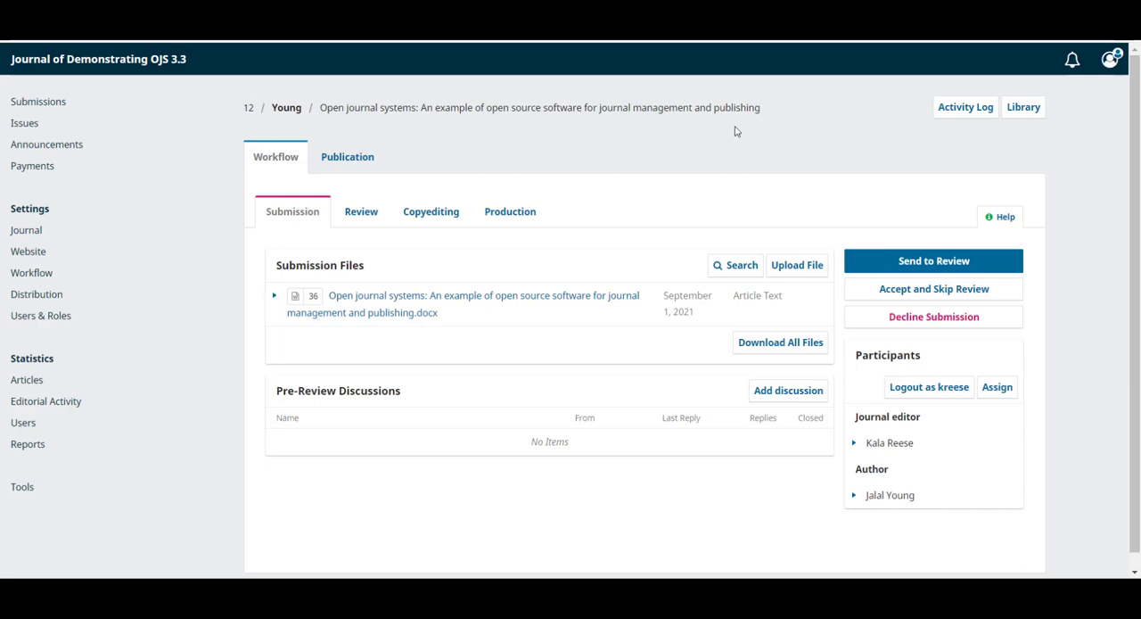
{"action": "mouse_move", "coordinate": [966, 107]}
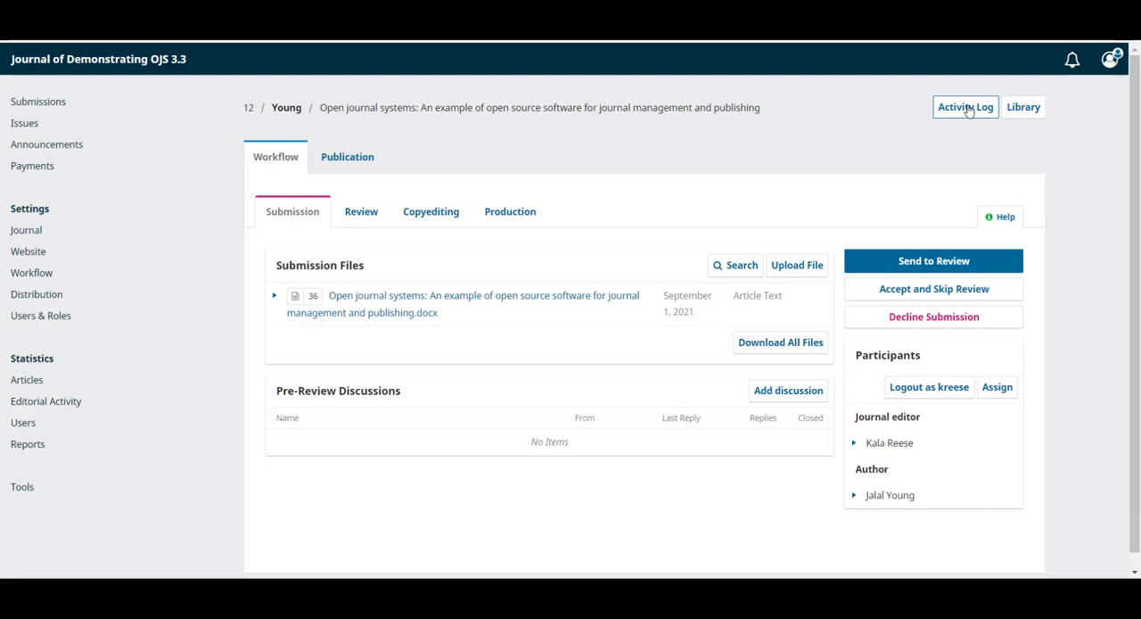
{"action": "left_click", "coordinate": [967, 107]}
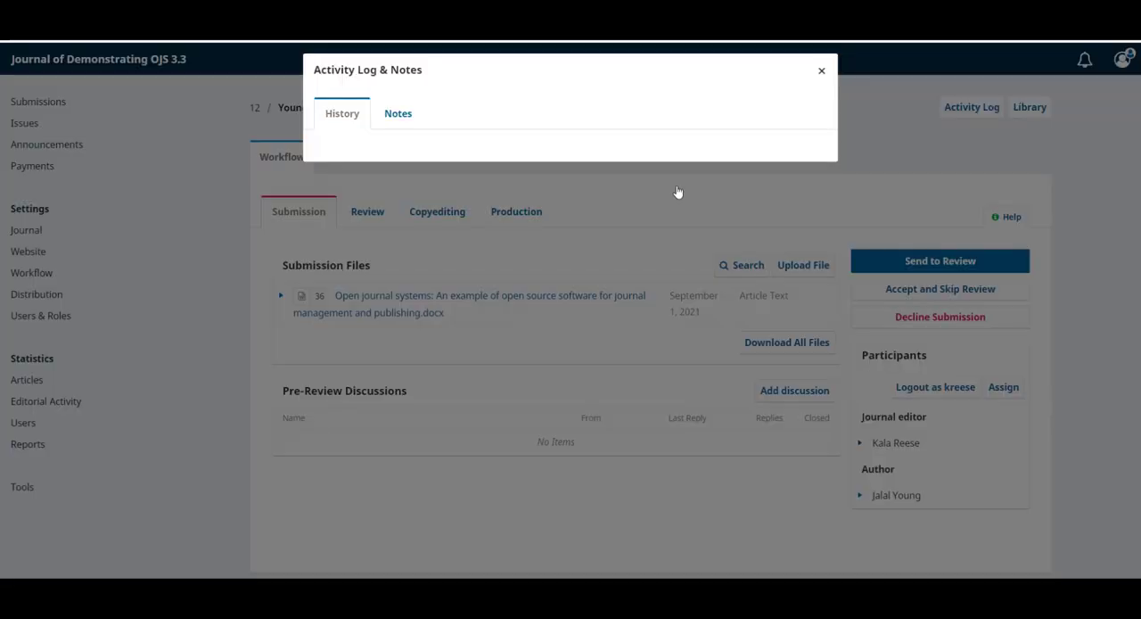
{"action": "left_click", "coordinate": [343, 114]}
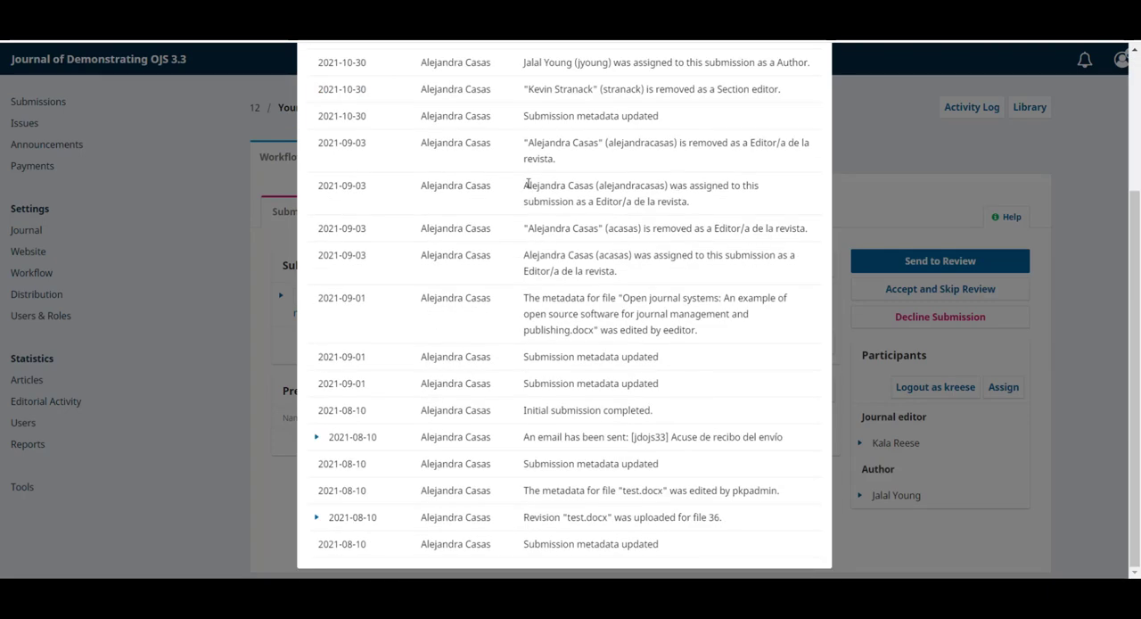
{"action": "mouse_move", "coordinate": [425, 266]}
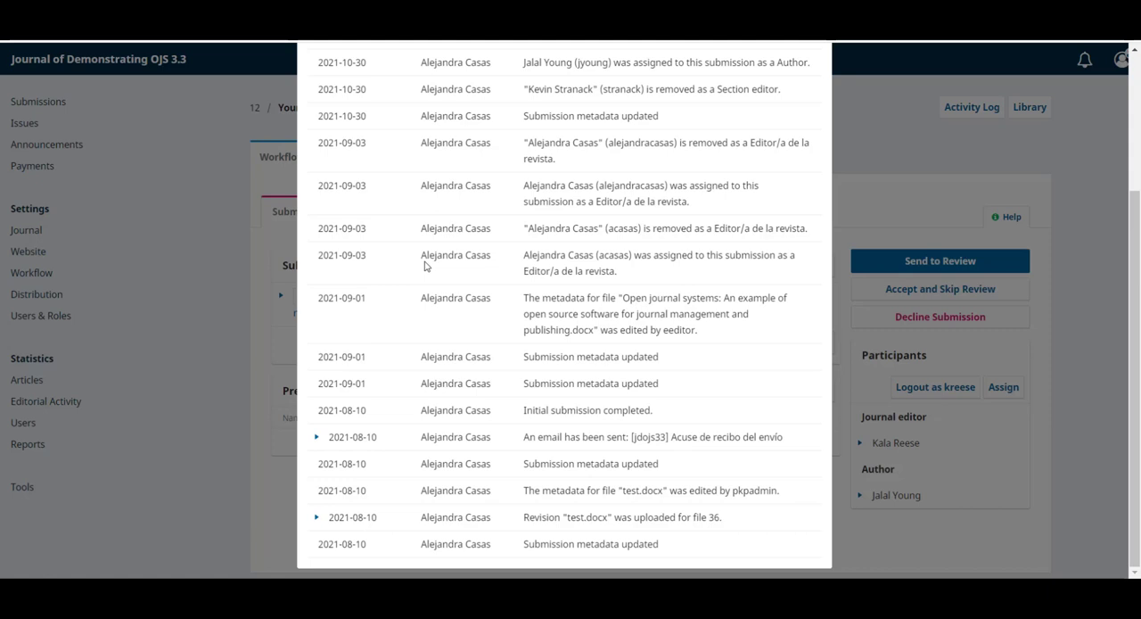
{"action": "mouse_move", "coordinate": [624, 267]}
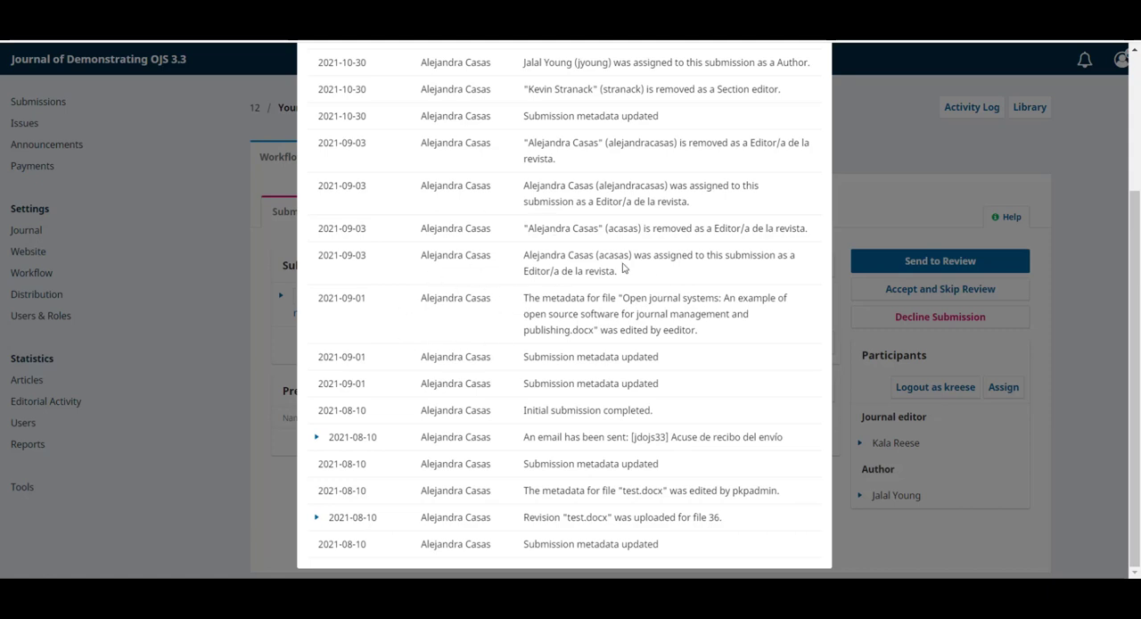
{"action": "left_click", "coordinate": [397, 113]}
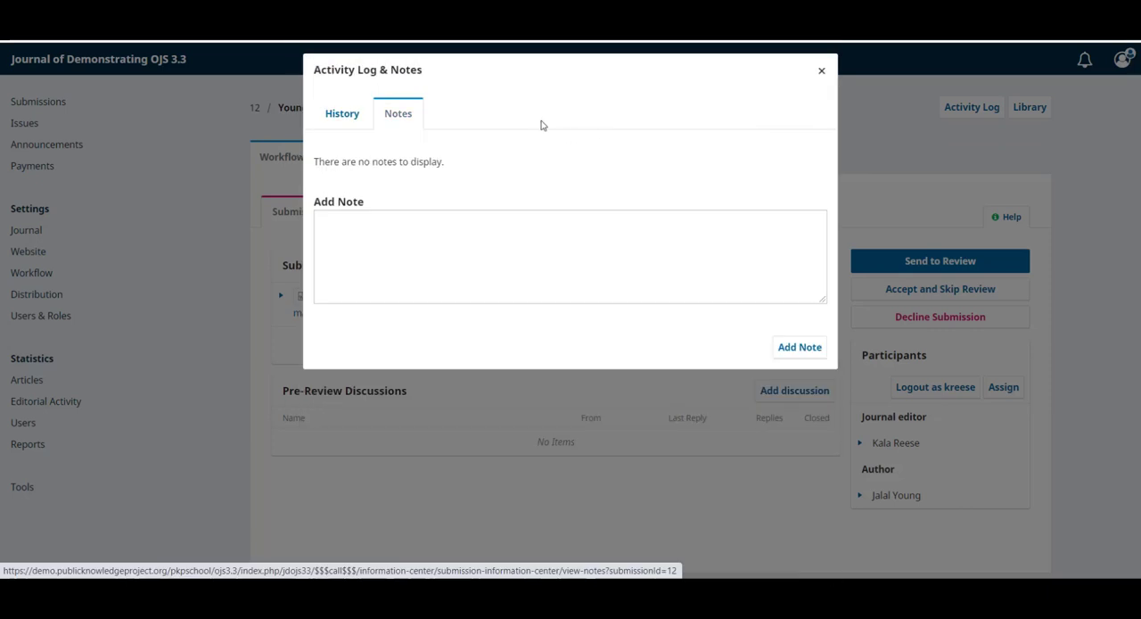
{"action": "left_click", "coordinate": [569, 257]}
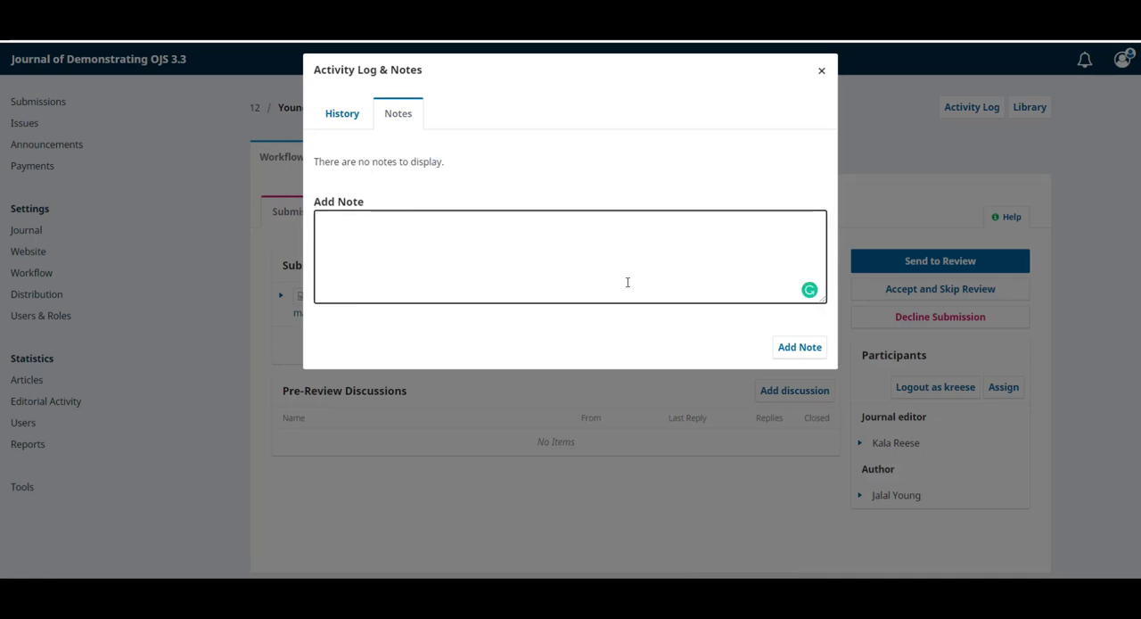
{"action": "mouse_move", "coordinate": [799, 346]}
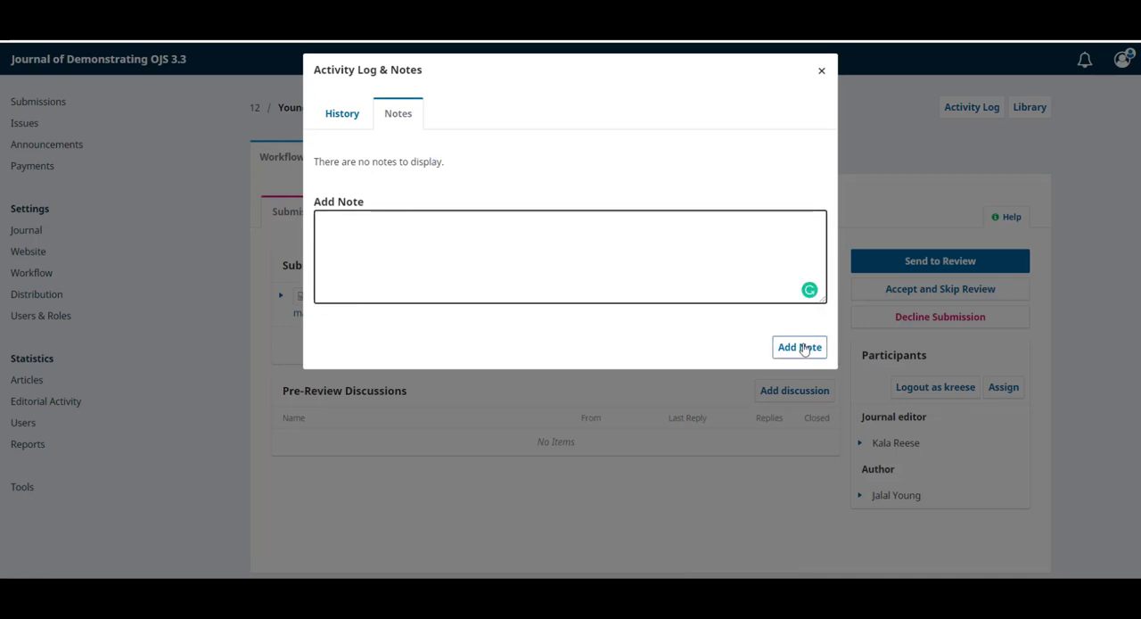
{"action": "left_click", "coordinate": [820, 71]}
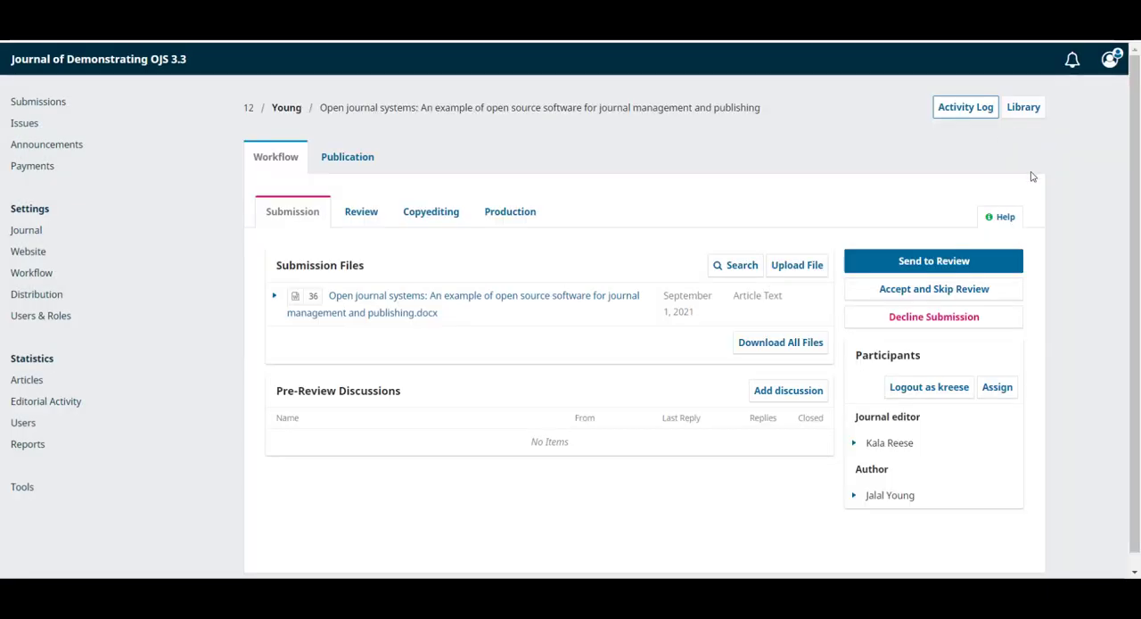
{"action": "mouse_move", "coordinate": [1023, 107]}
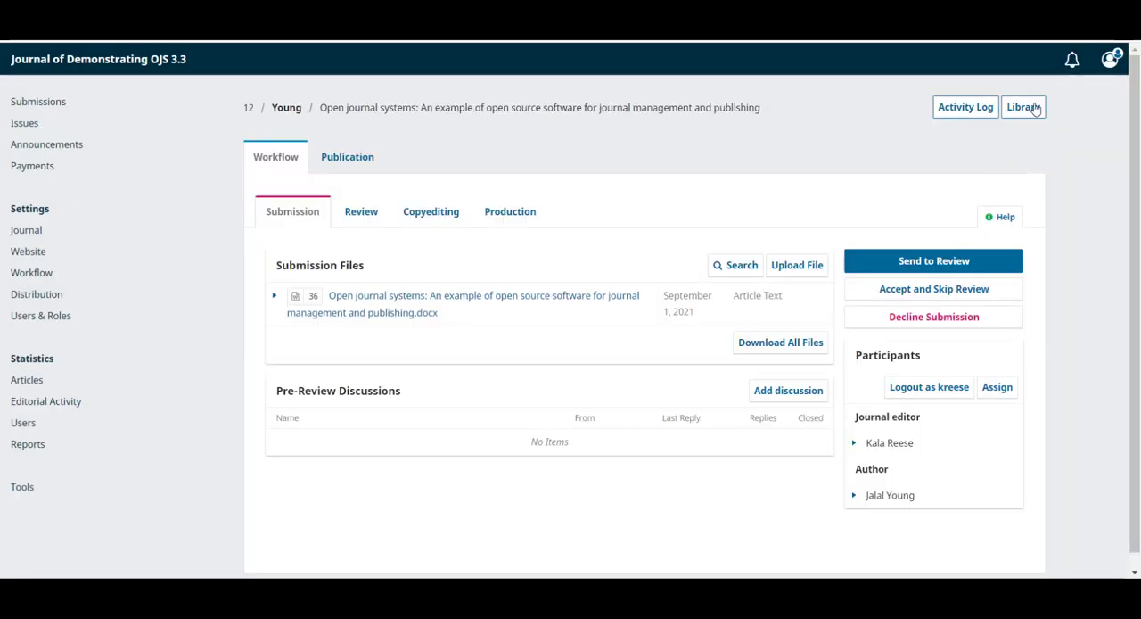
{"action": "left_click", "coordinate": [1024, 107]}
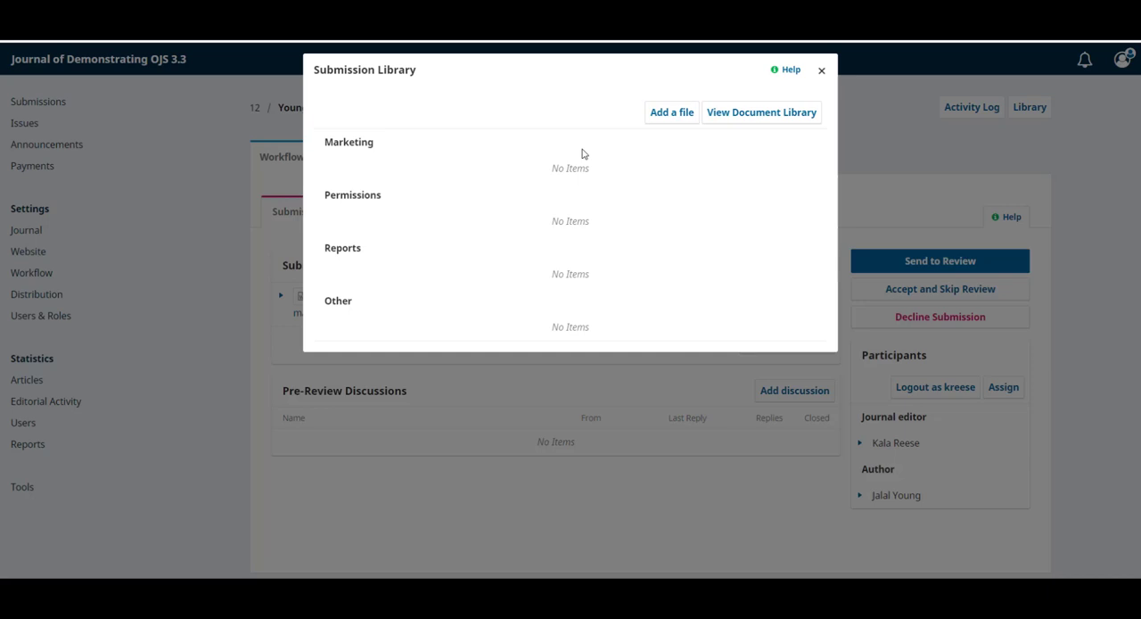
{"action": "mouse_move", "coordinate": [489, 191]}
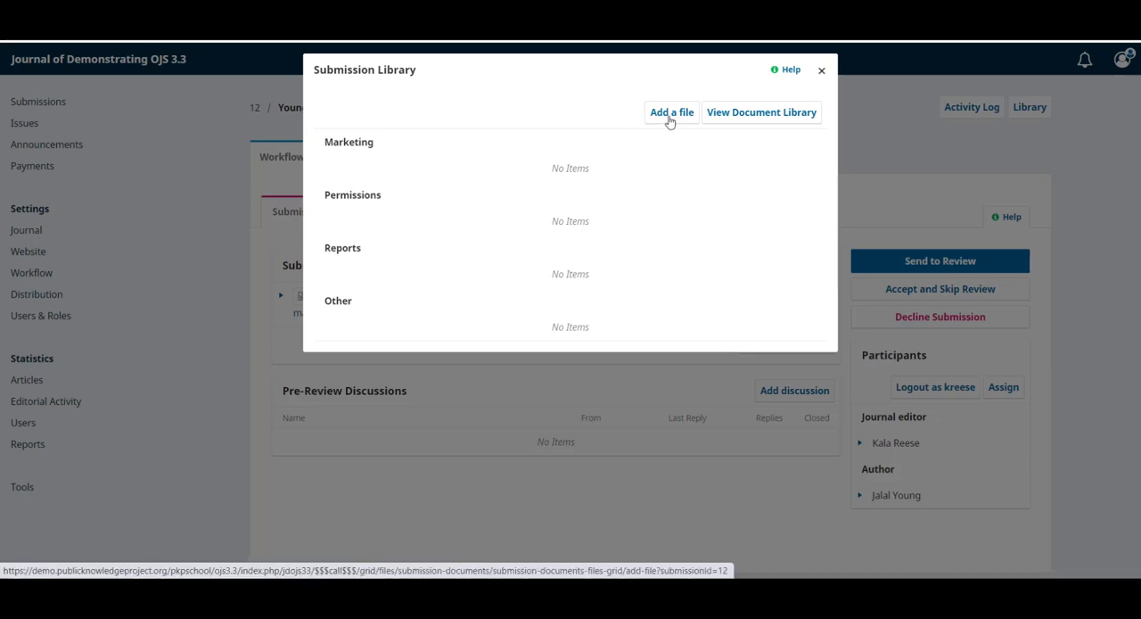
{"action": "mouse_move", "coordinate": [760, 96]}
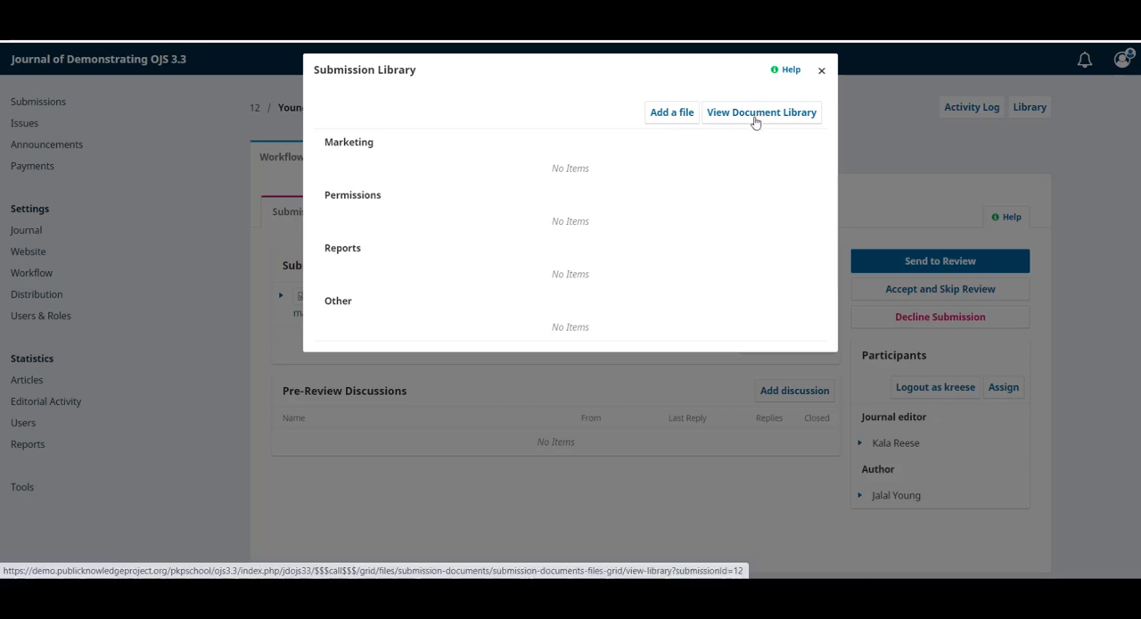
{"action": "mouse_move", "coordinate": [449, 243]}
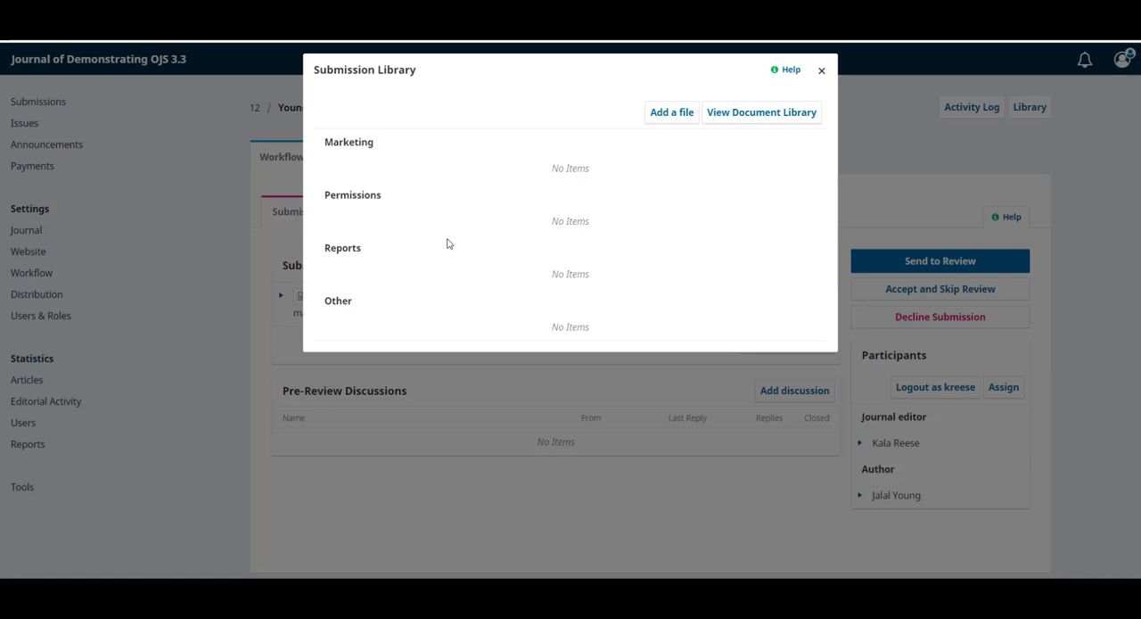
{"action": "left_click", "coordinate": [820, 72]}
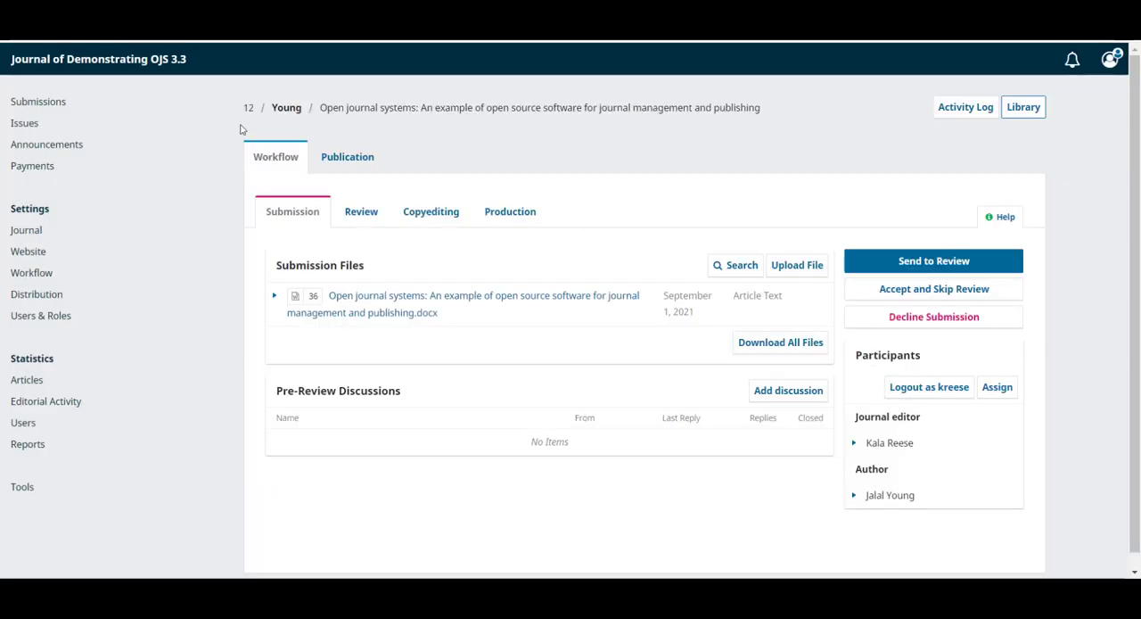
{"action": "mouse_move", "coordinate": [221, 145]}
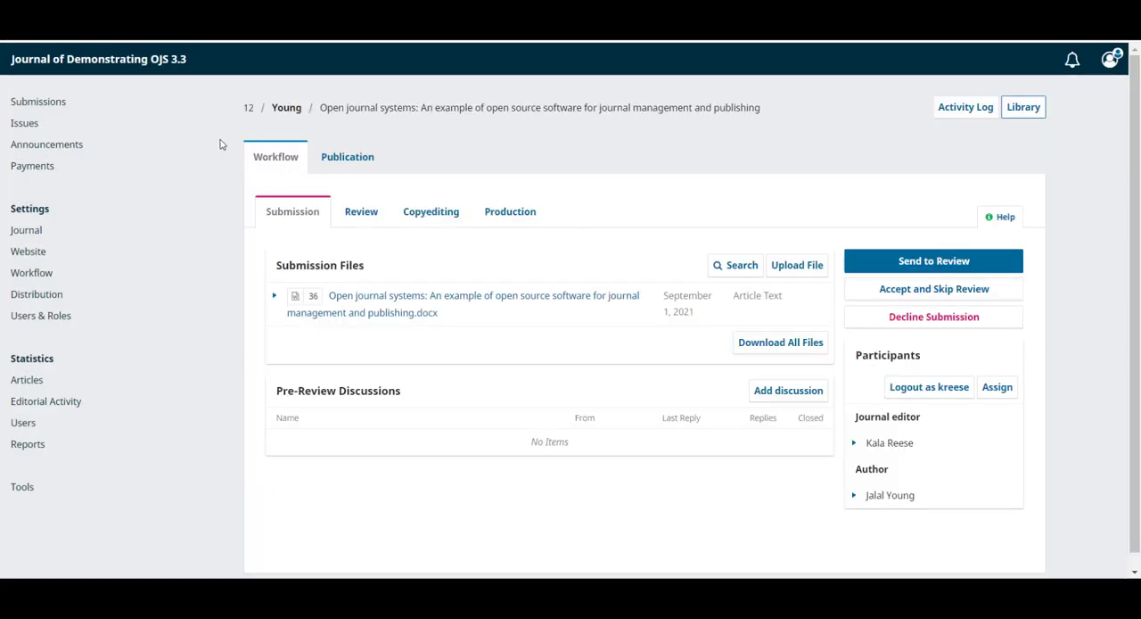
{"action": "mouse_move", "coordinate": [275, 157]}
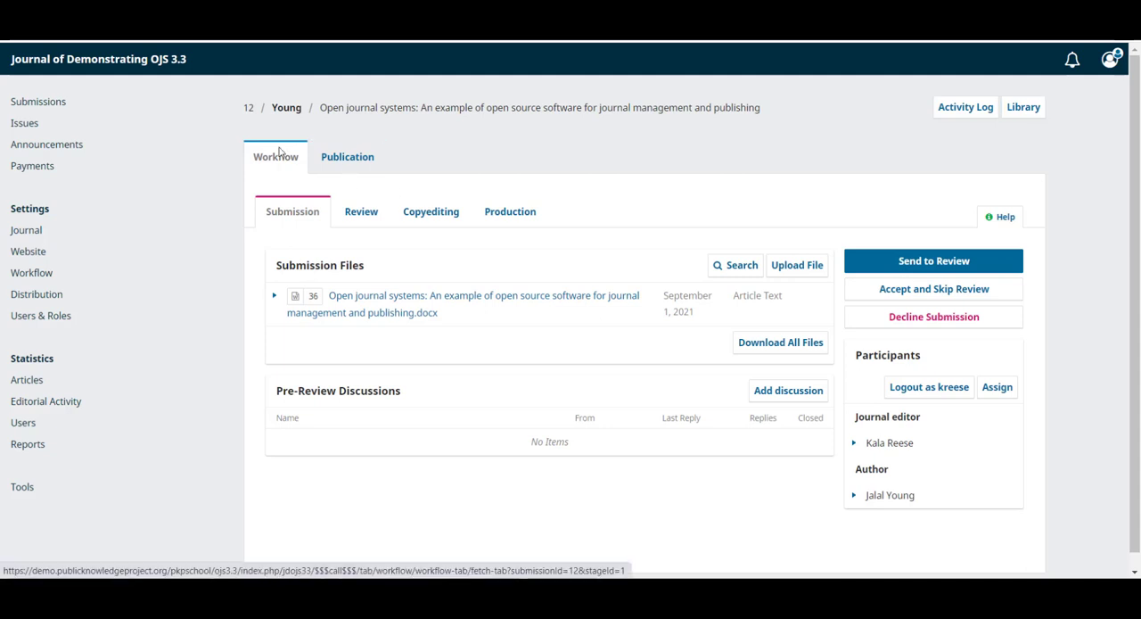
{"action": "mouse_move", "coordinate": [313, 246]}
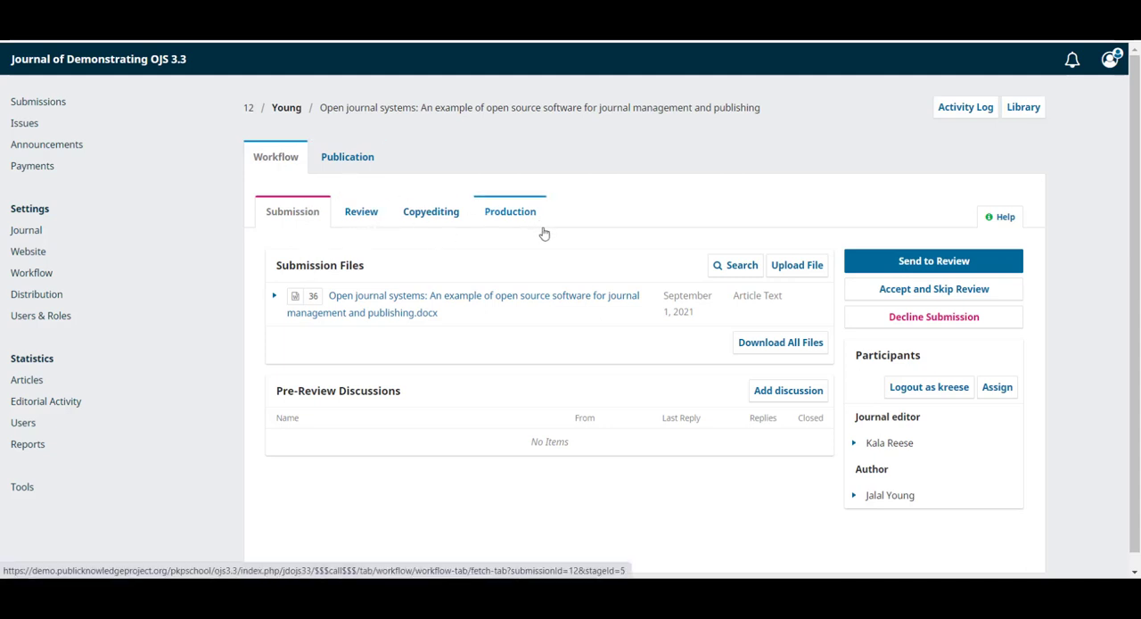
{"action": "left_click", "coordinate": [292, 210]}
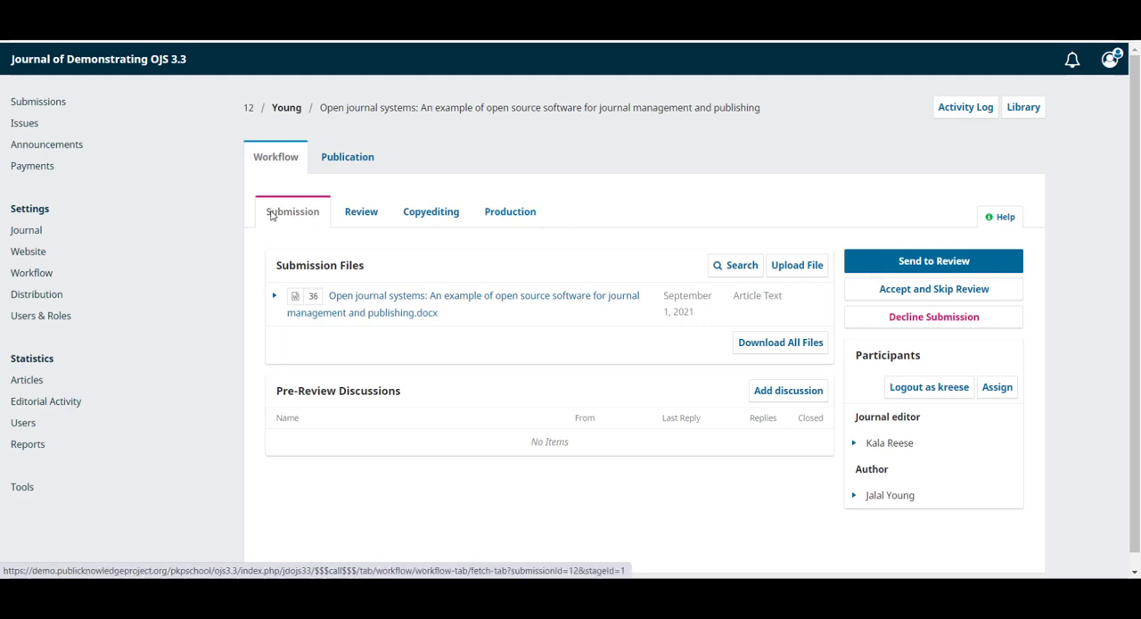
{"action": "mouse_move", "coordinate": [462, 271]}
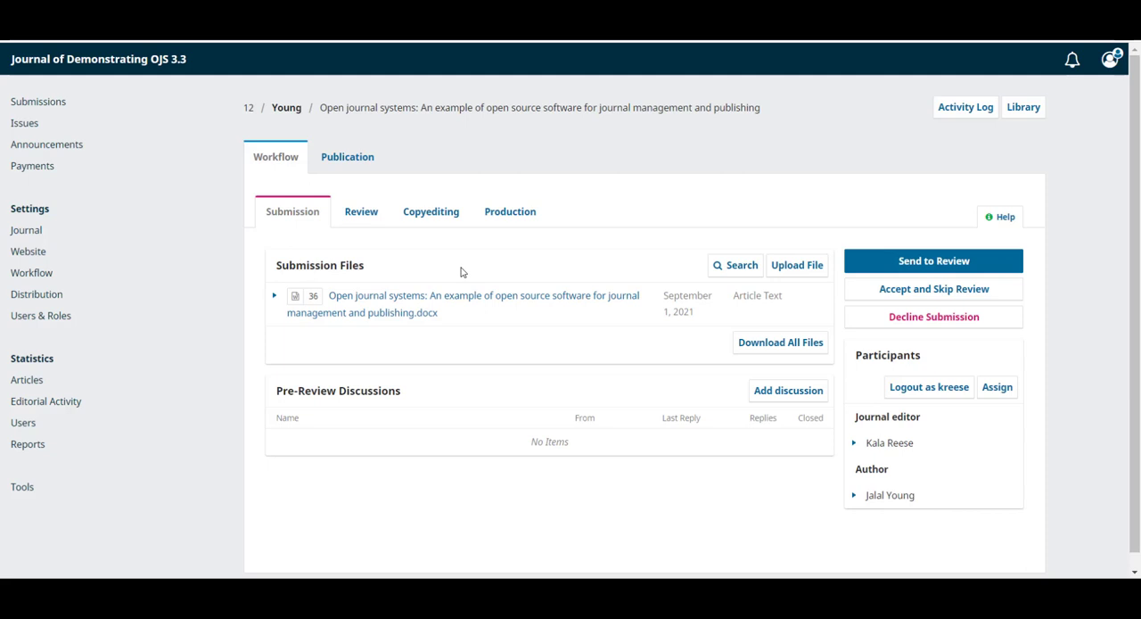
{"action": "mouse_move", "coordinate": [325, 251]}
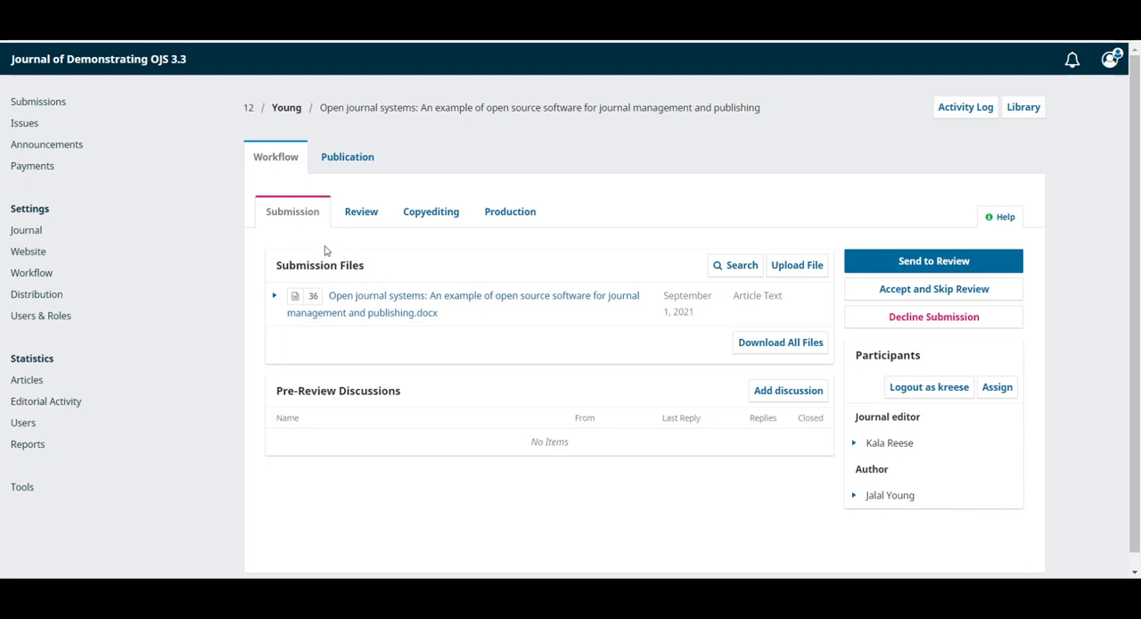
{"action": "mouse_move", "coordinate": [498, 250]}
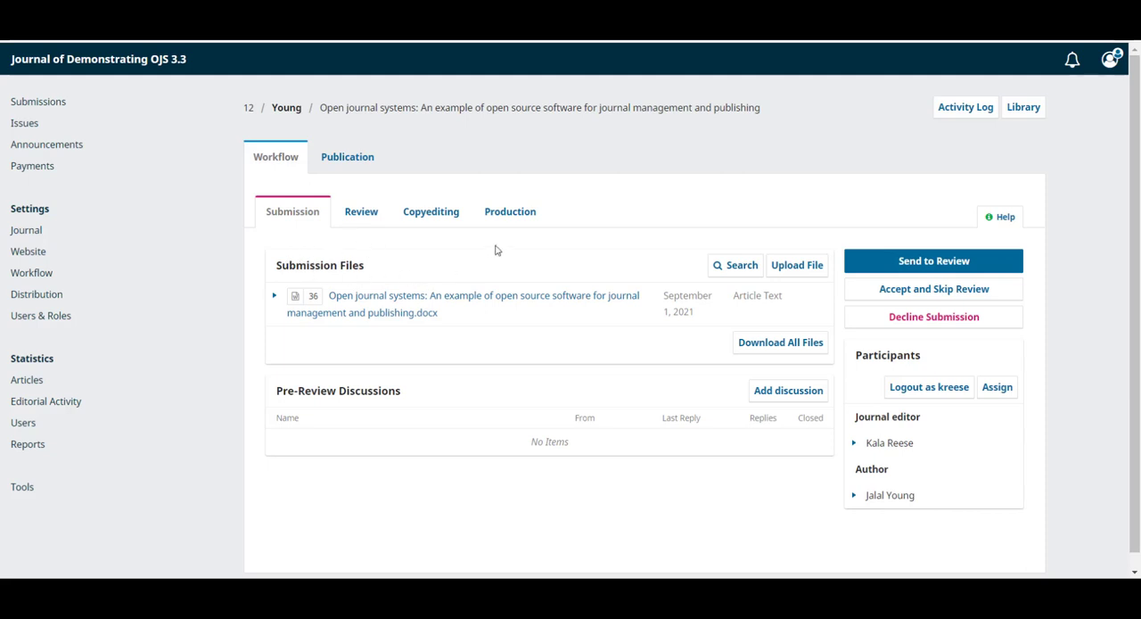
{"action": "mouse_move", "coordinate": [446, 342]}
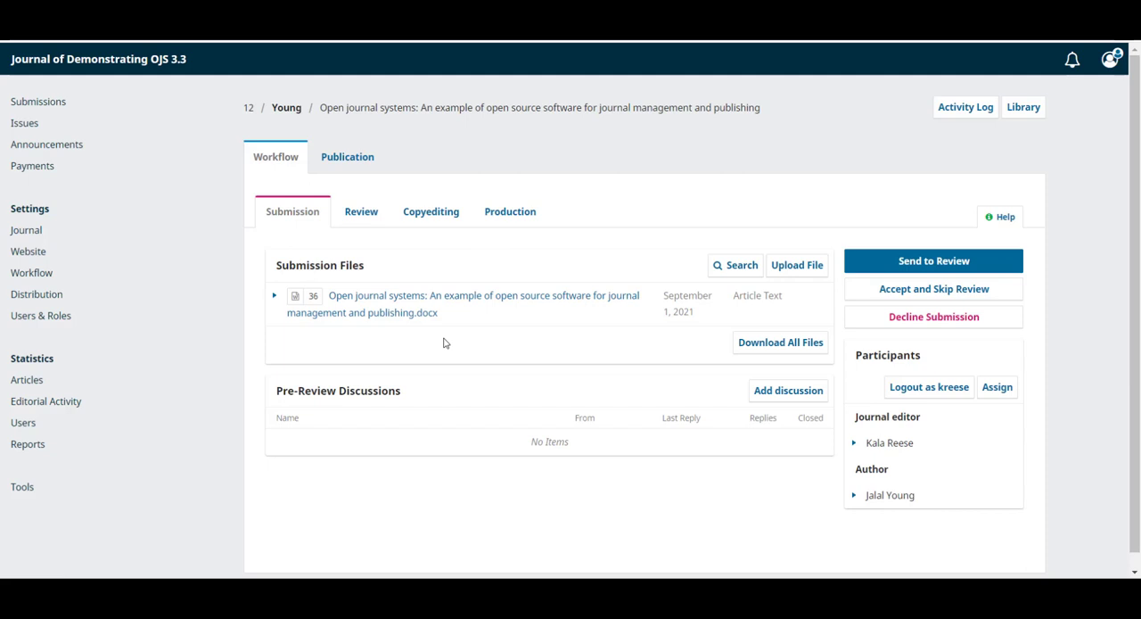
{"action": "mouse_move", "coordinate": [792, 307]}
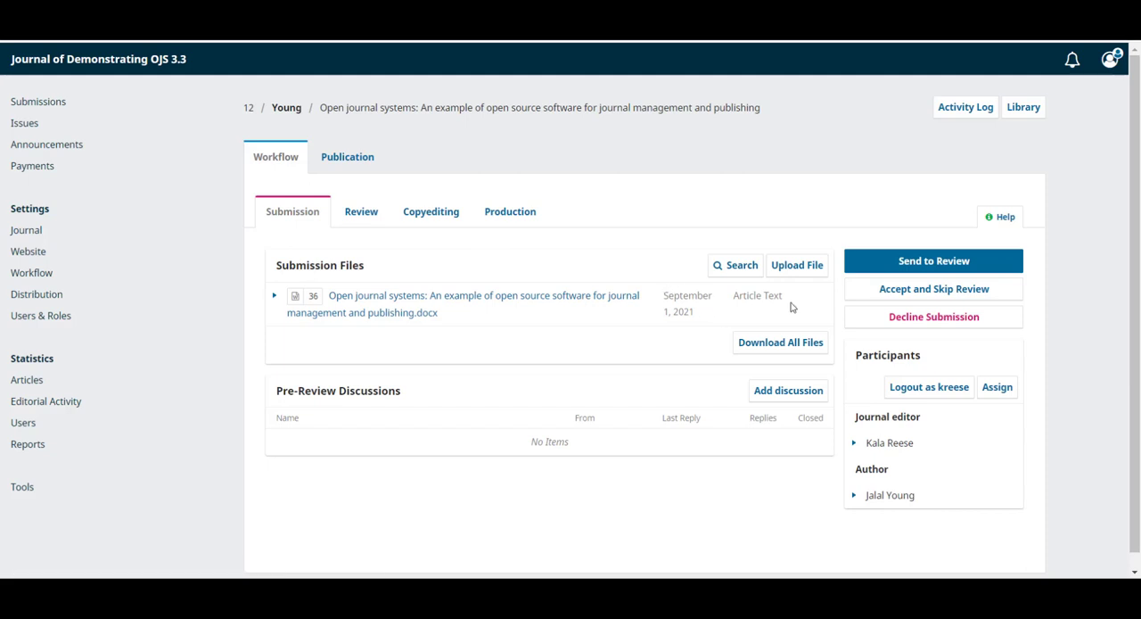
{"action": "mouse_move", "coordinate": [481, 312]}
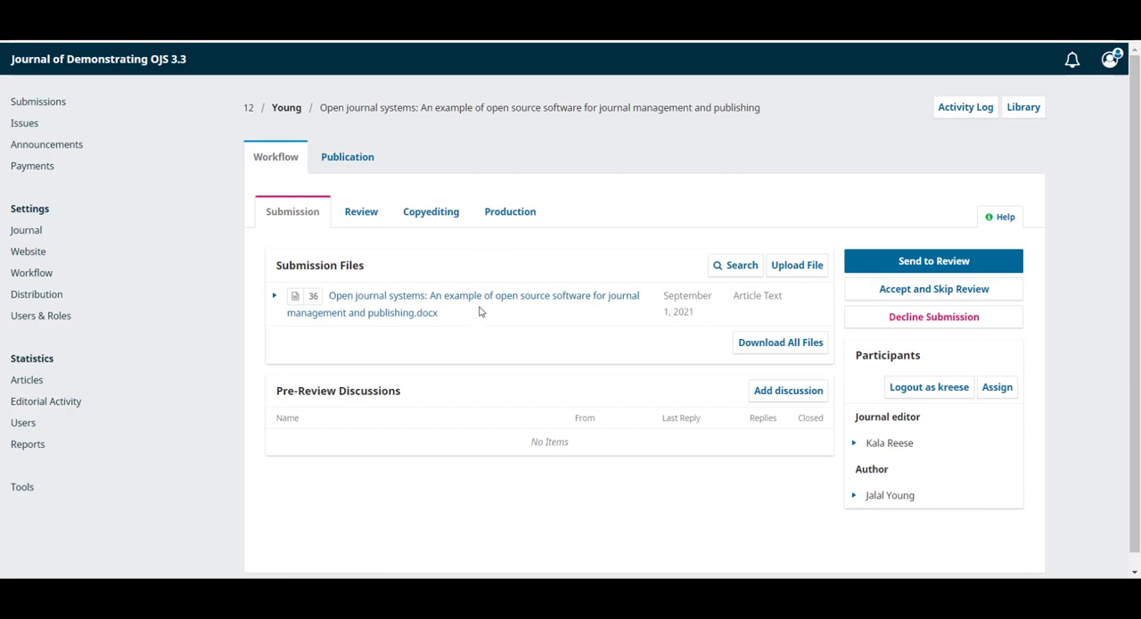
{"action": "left_click", "coordinate": [274, 296]}
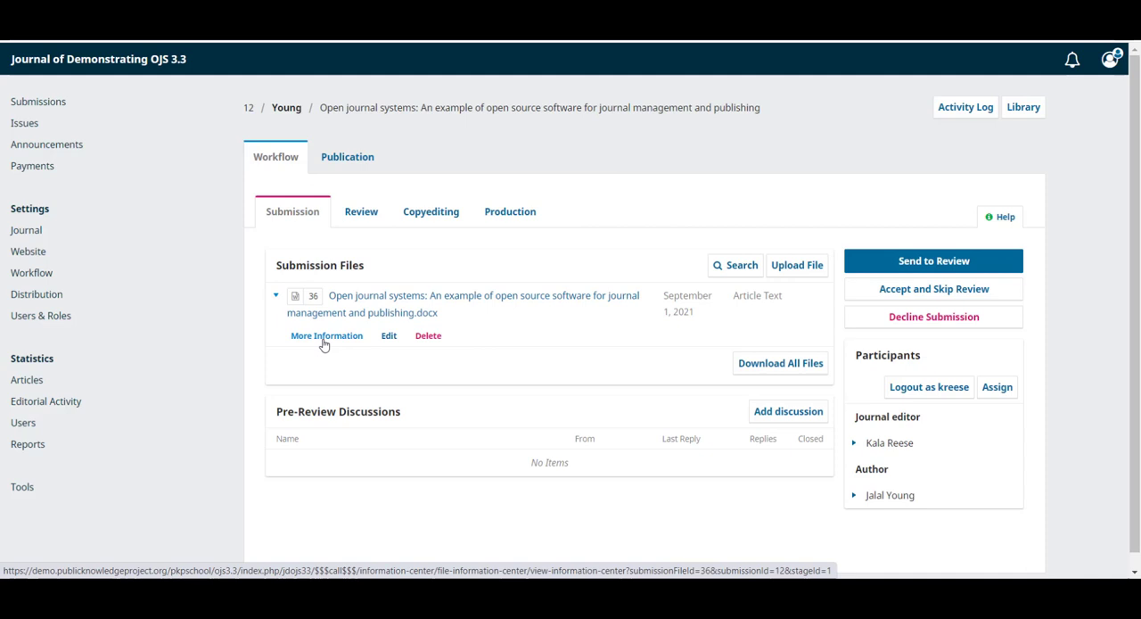
View the manuscript file's edit history and cancel its rename form without changes.
{"action": "left_click", "coordinate": [326, 335]}
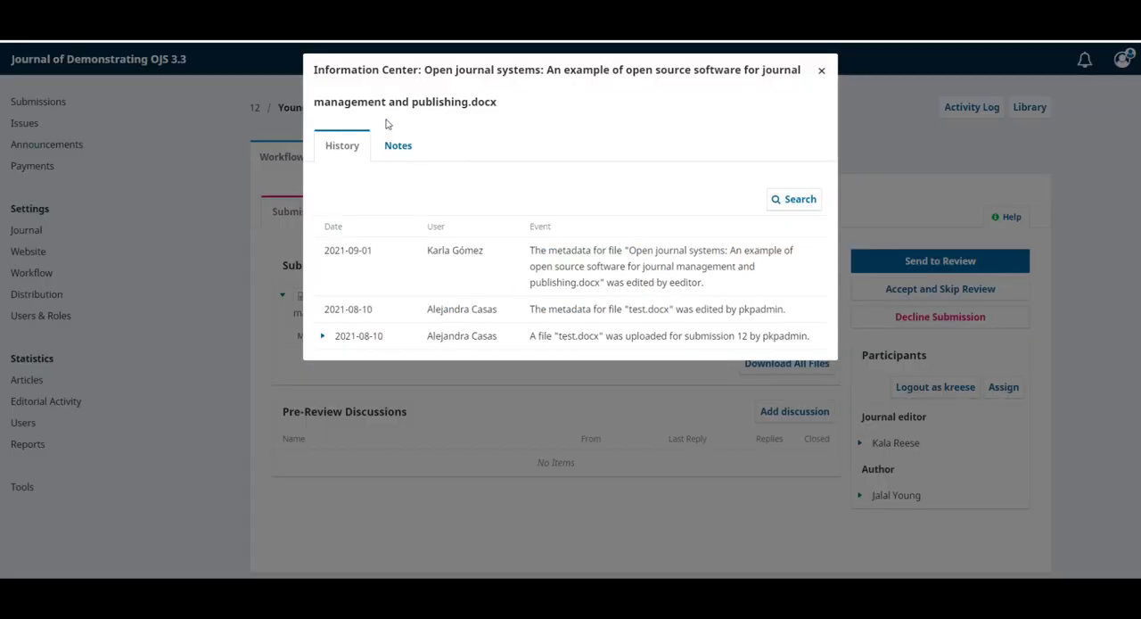
{"action": "left_click", "coordinate": [398, 146]}
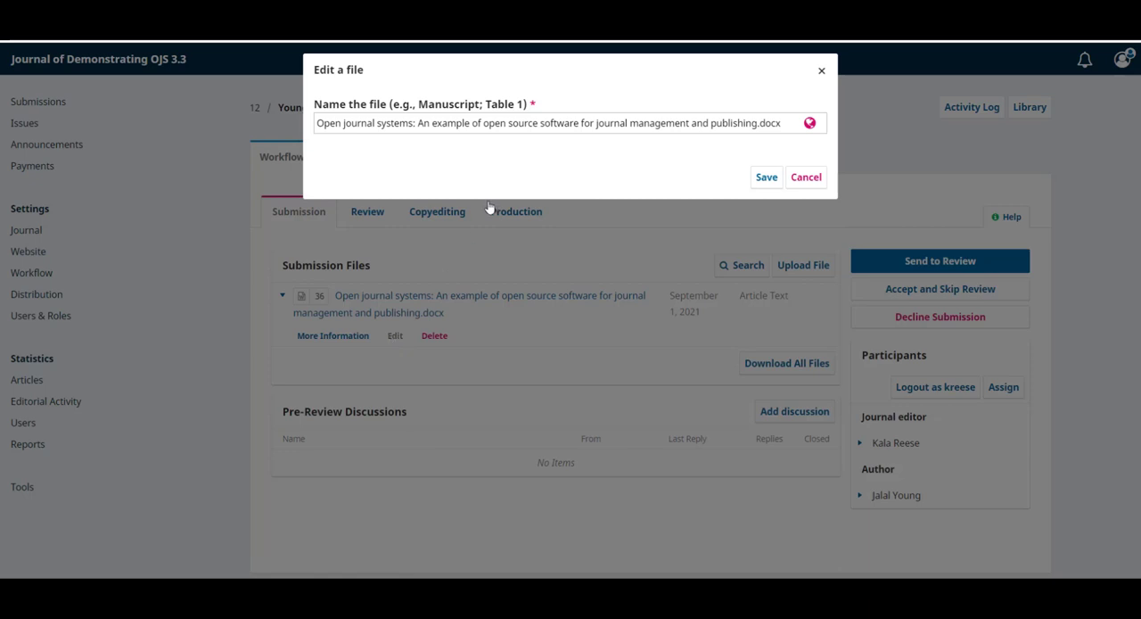
{"action": "mouse_move", "coordinate": [763, 152]}
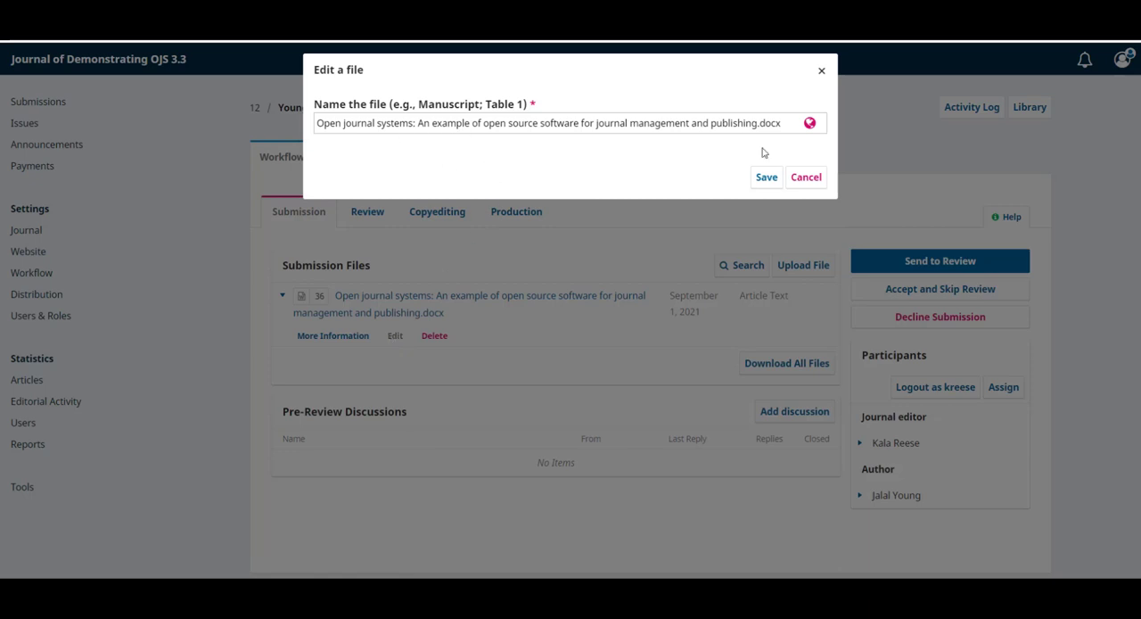
{"action": "left_click", "coordinate": [806, 177]}
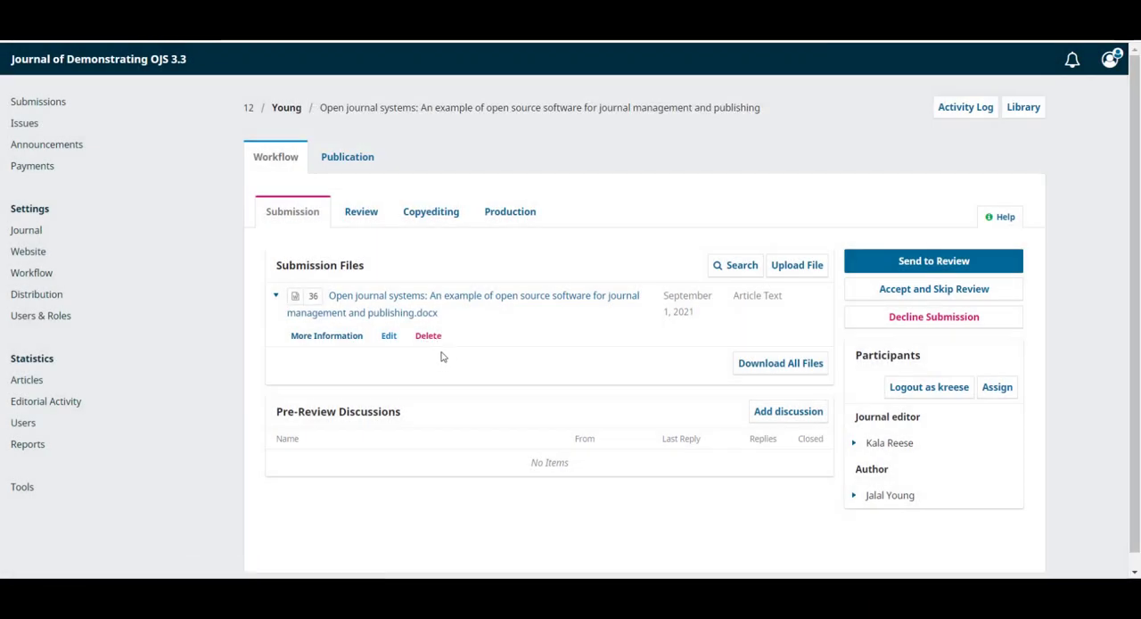
{"action": "mouse_move", "coordinate": [588, 366]}
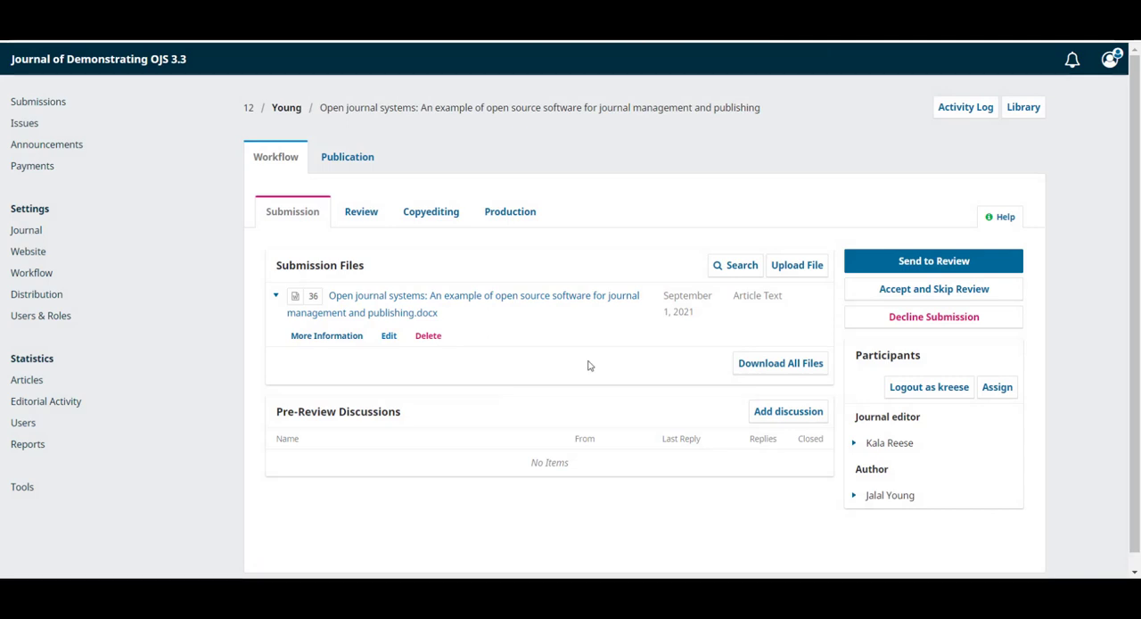
{"action": "mouse_move", "coordinate": [548, 333]}
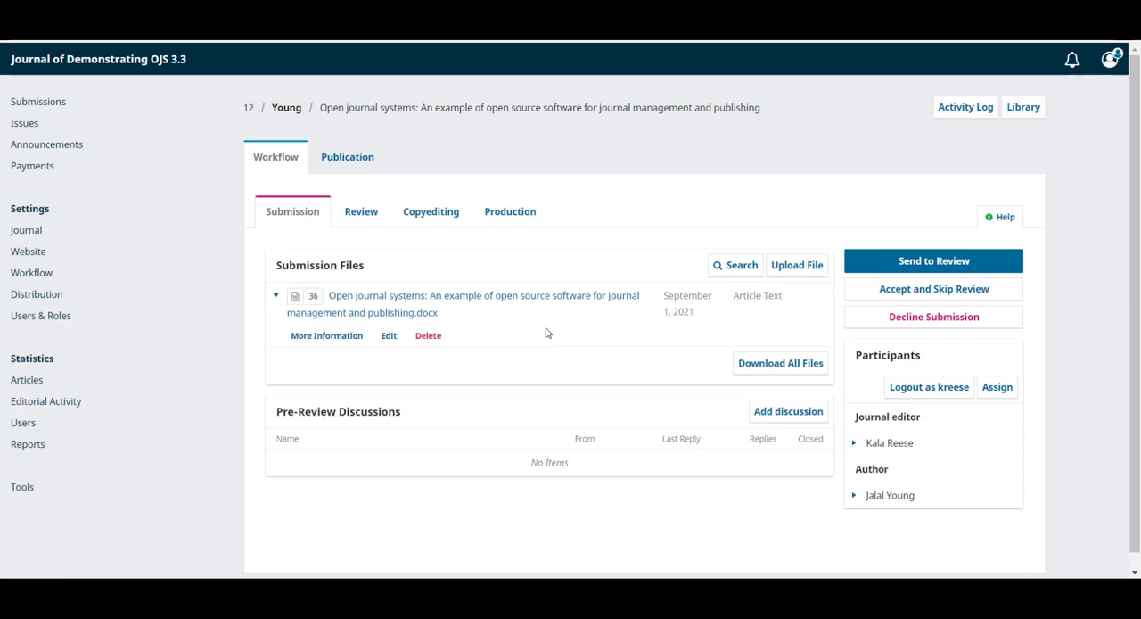
{"action": "mouse_move", "coordinate": [696, 467]}
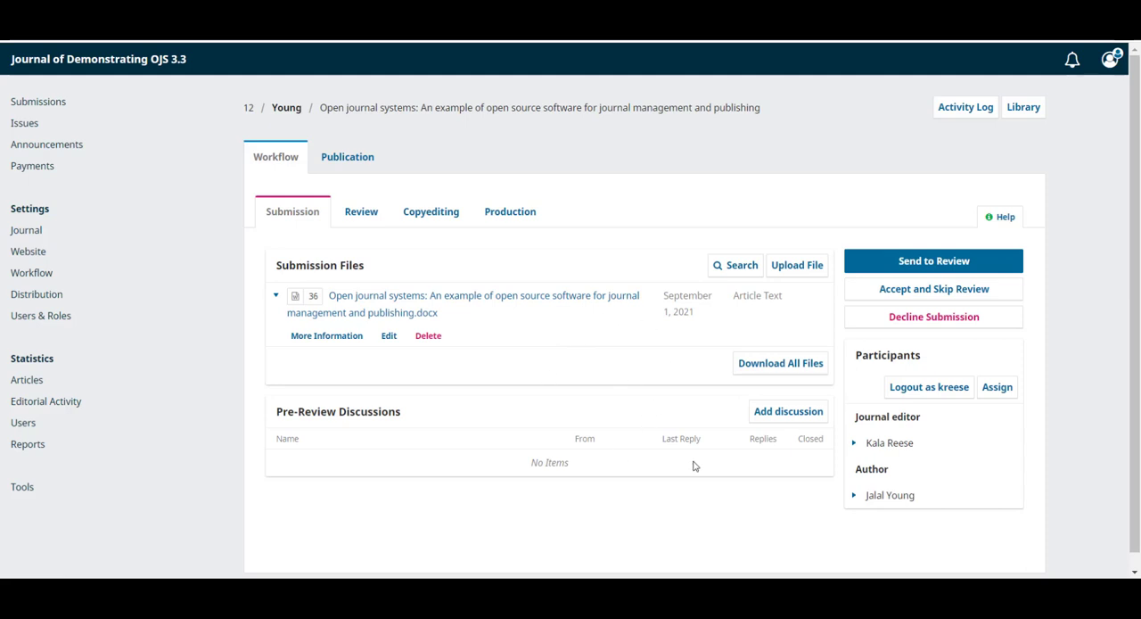
{"action": "mouse_move", "coordinate": [752, 260]}
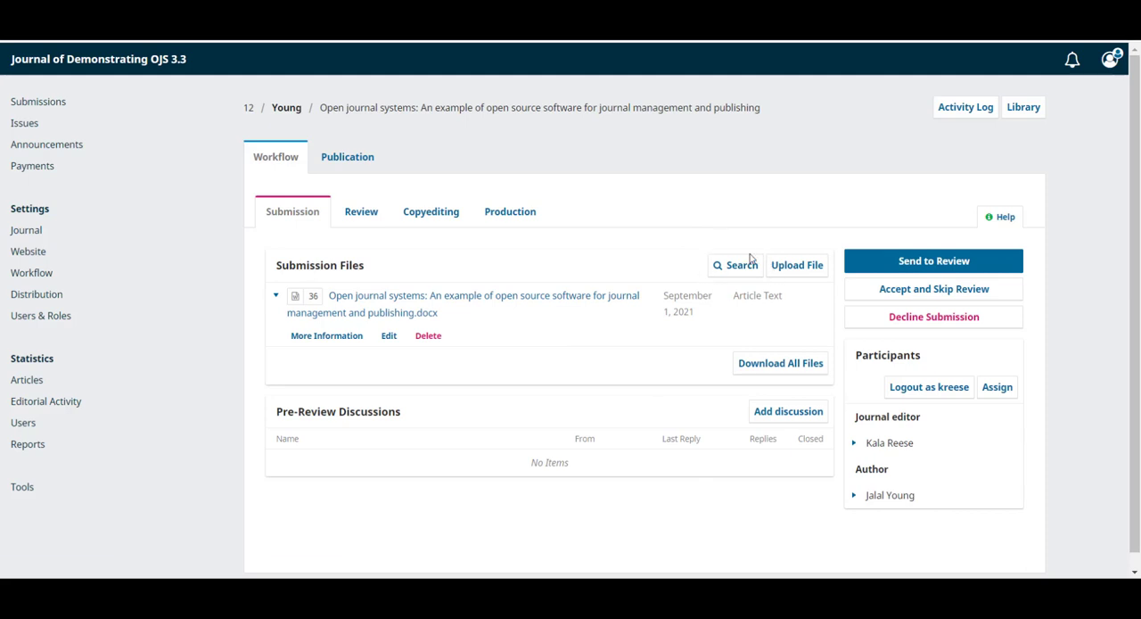
{"action": "left_click", "coordinate": [735, 264]}
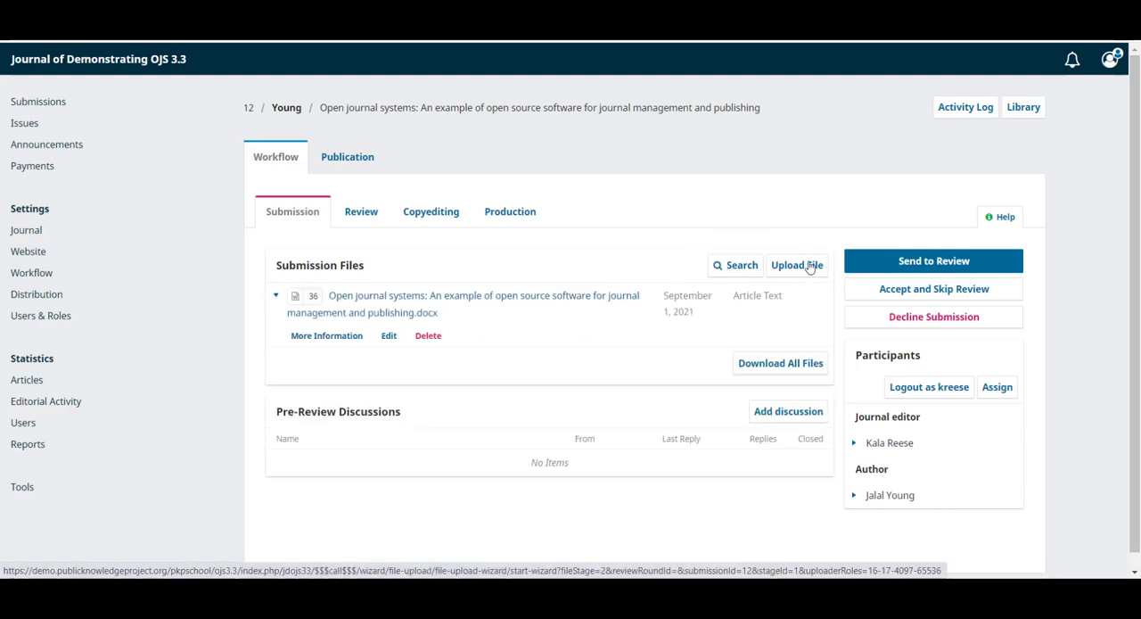
{"action": "mouse_move", "coordinate": [774, 357]}
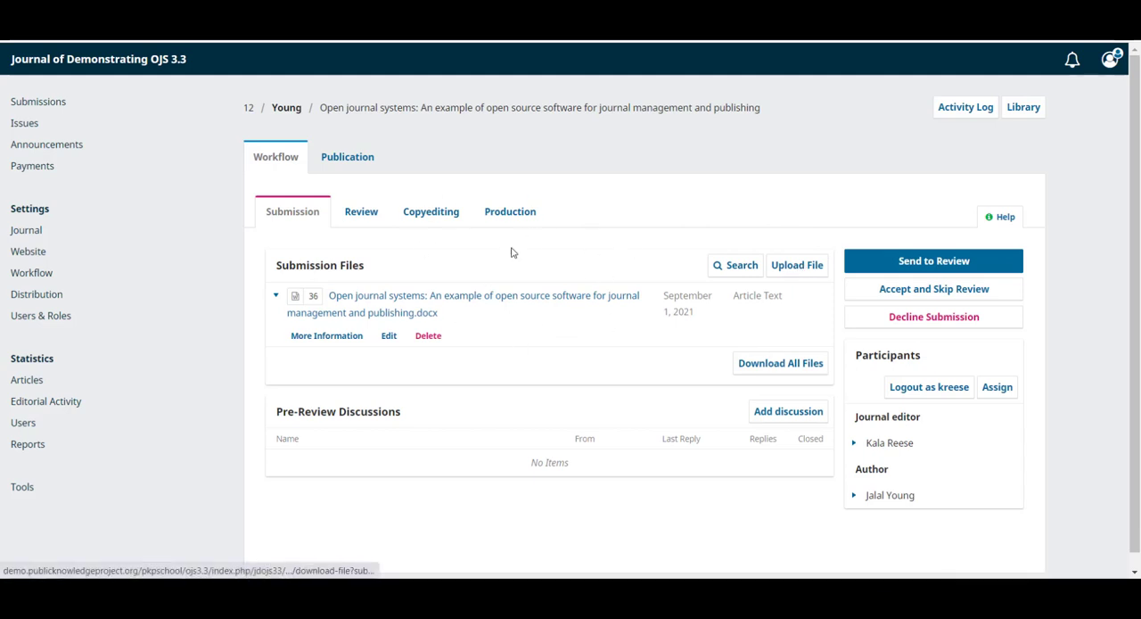
{"action": "mouse_move", "coordinate": [781, 364]}
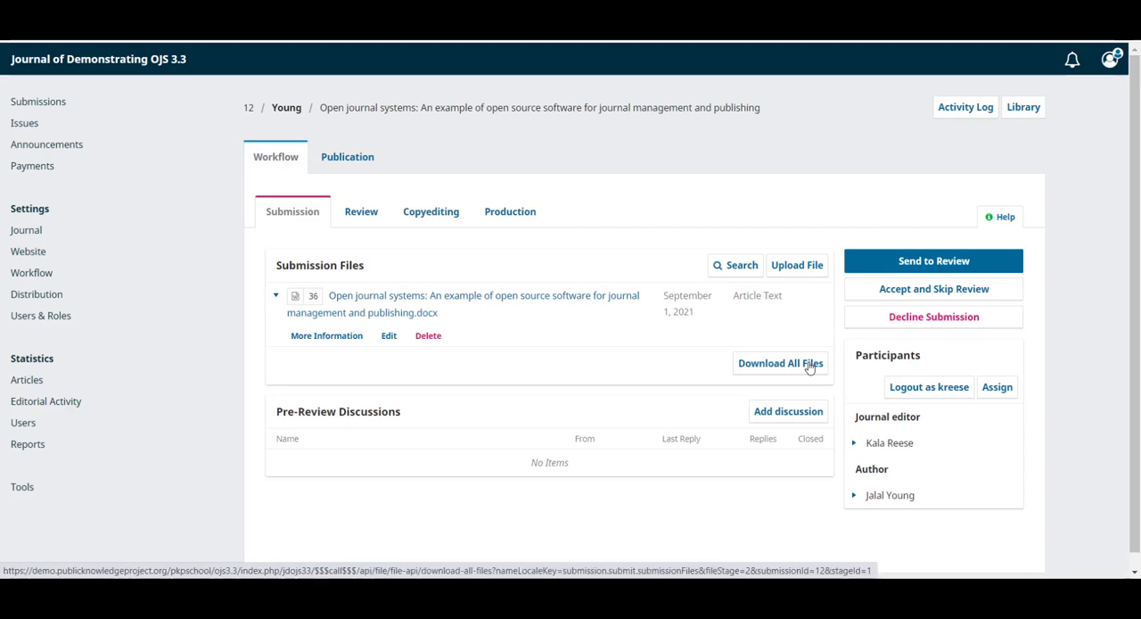
{"action": "mouse_move", "coordinate": [549, 364]}
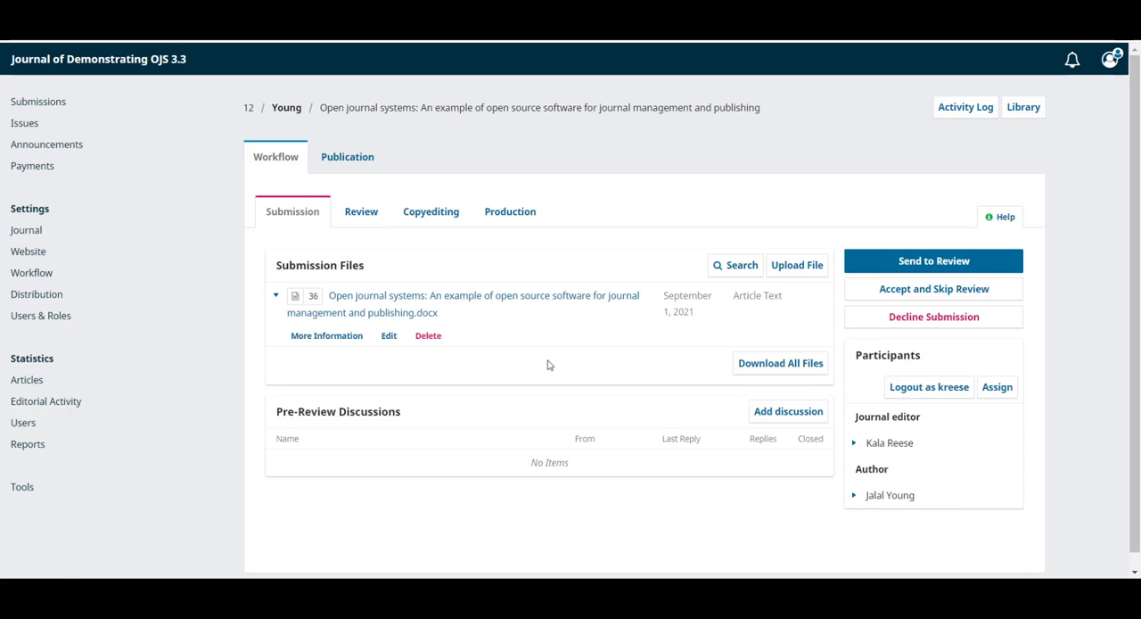
{"action": "mouse_move", "coordinate": [463, 429]}
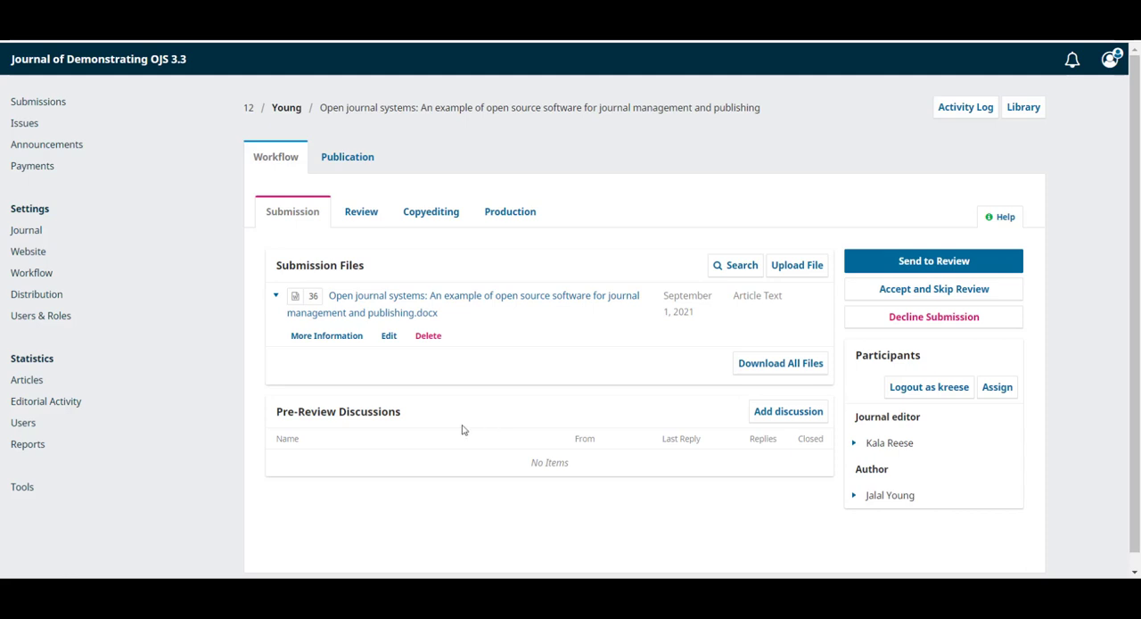
{"action": "mouse_move", "coordinate": [431, 424]}
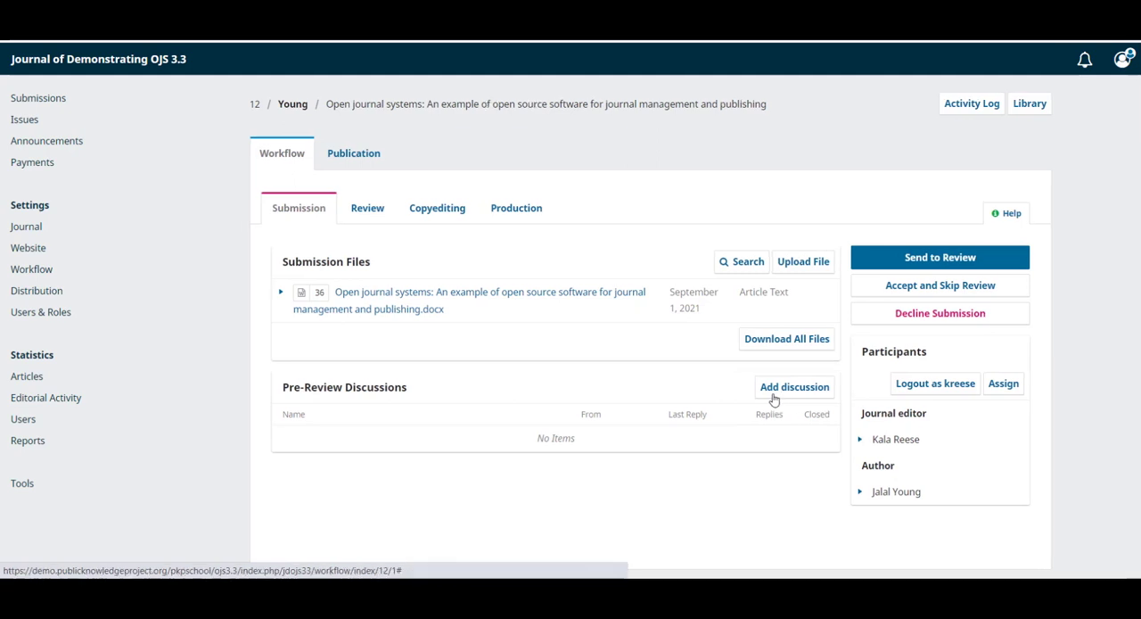
{"action": "left_click", "coordinate": [793, 385]}
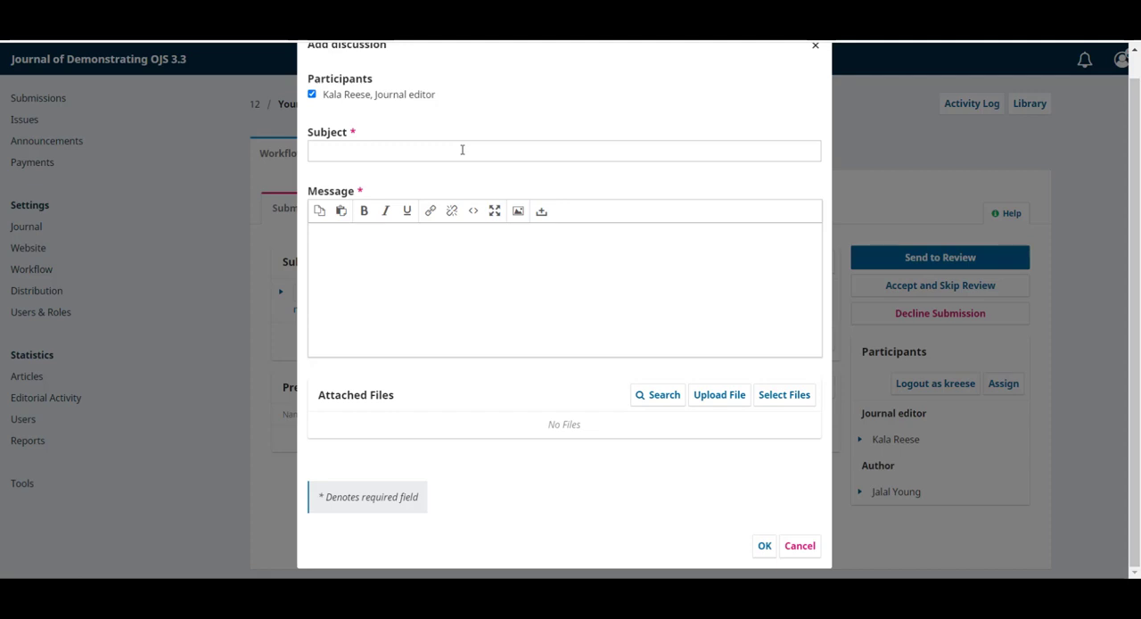
{"action": "mouse_move", "coordinate": [710, 464]}
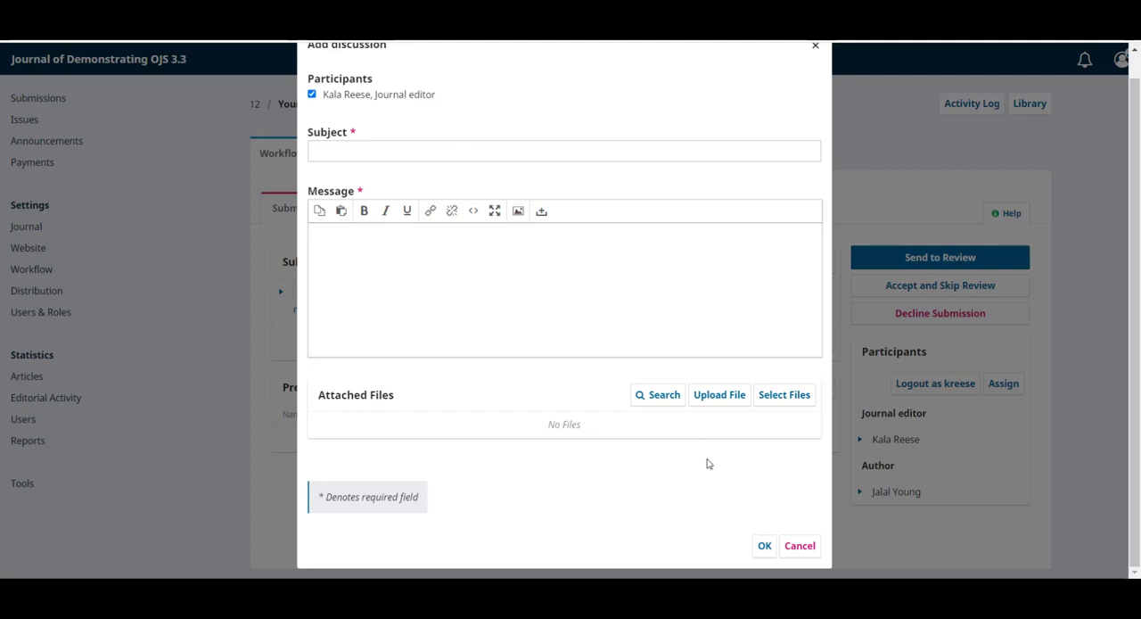
{"action": "mouse_move", "coordinate": [542, 387]}
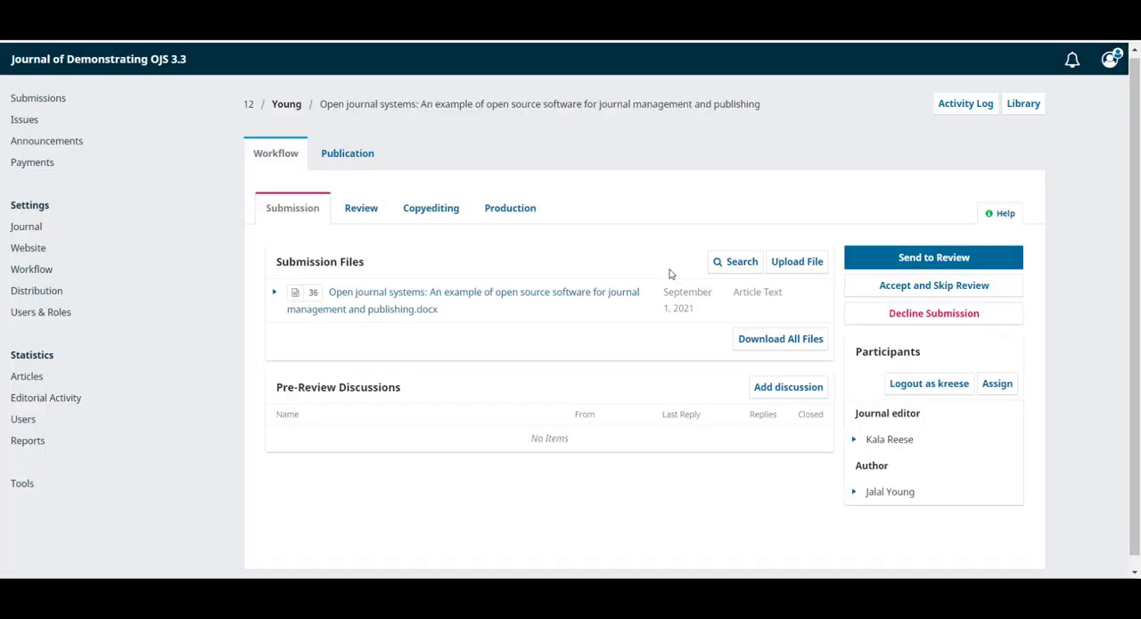
{"action": "mouse_move", "coordinate": [777, 421]}
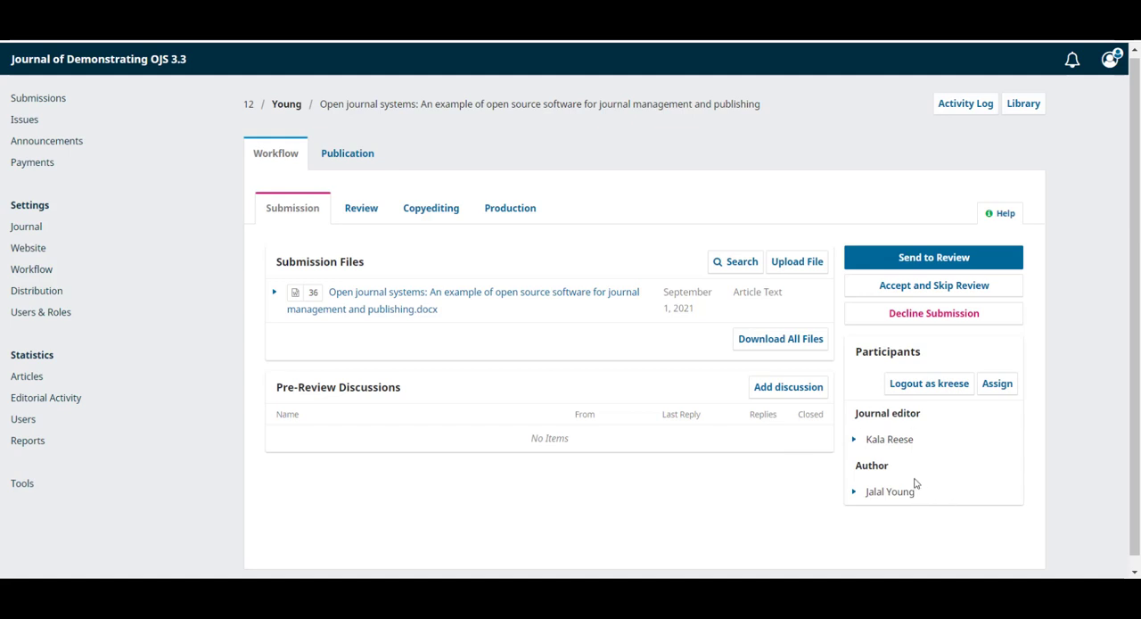
{"action": "mouse_move", "coordinate": [860, 411]}
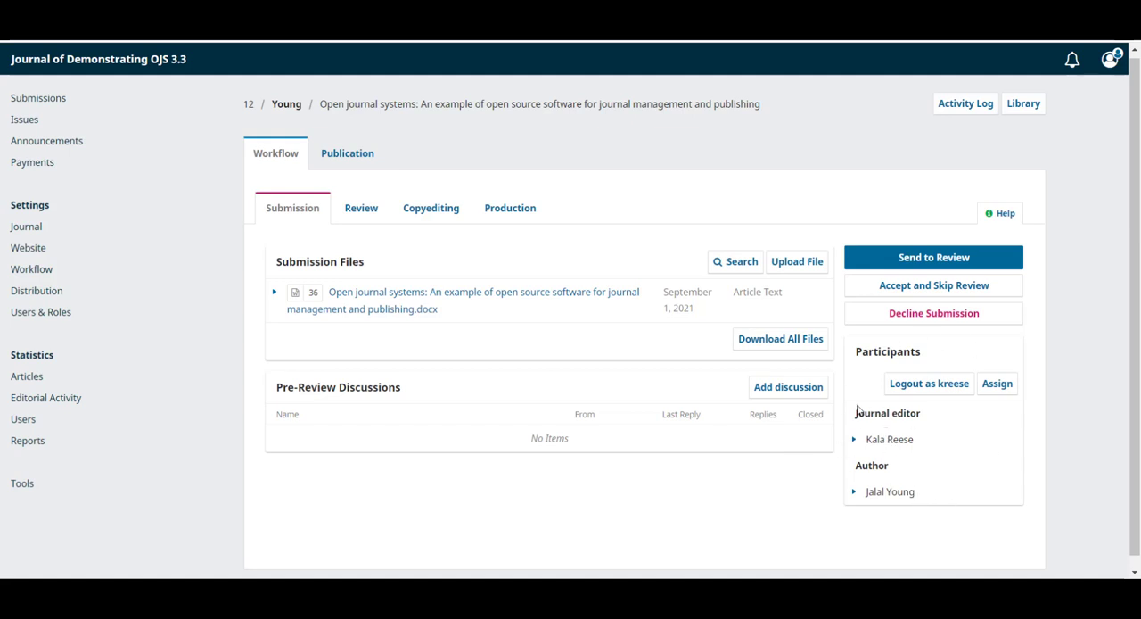
{"action": "mouse_move", "coordinate": [856, 496]}
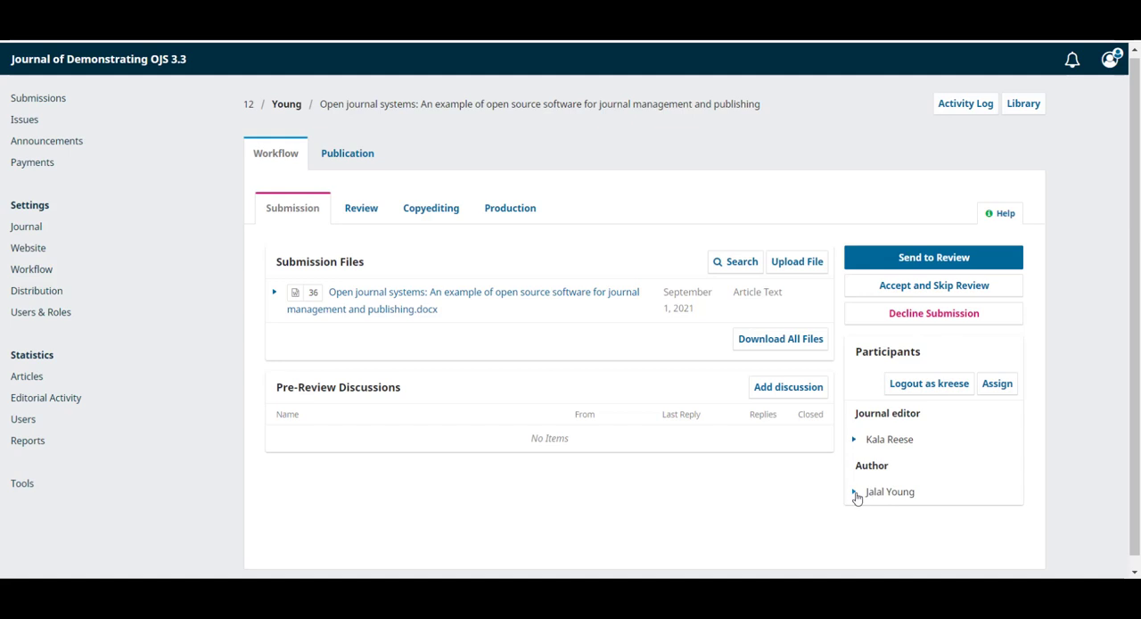
Notify the author with the predefined general journal message, creating a pre-review discussion.
{"action": "left_click", "coordinate": [888, 492]}
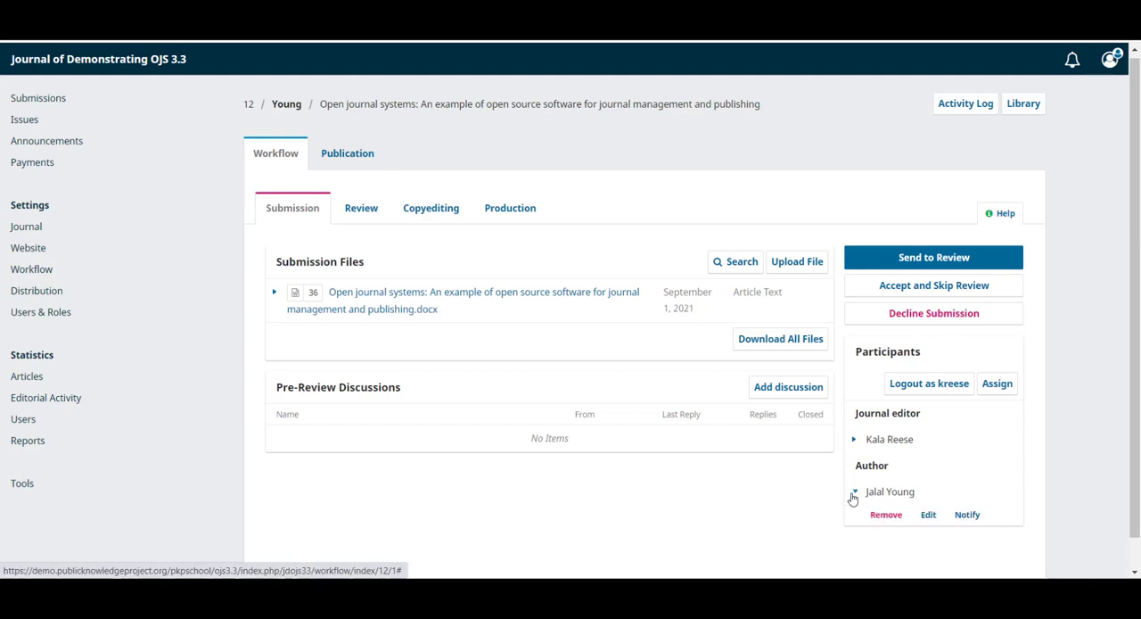
{"action": "left_click", "coordinate": [966, 514]}
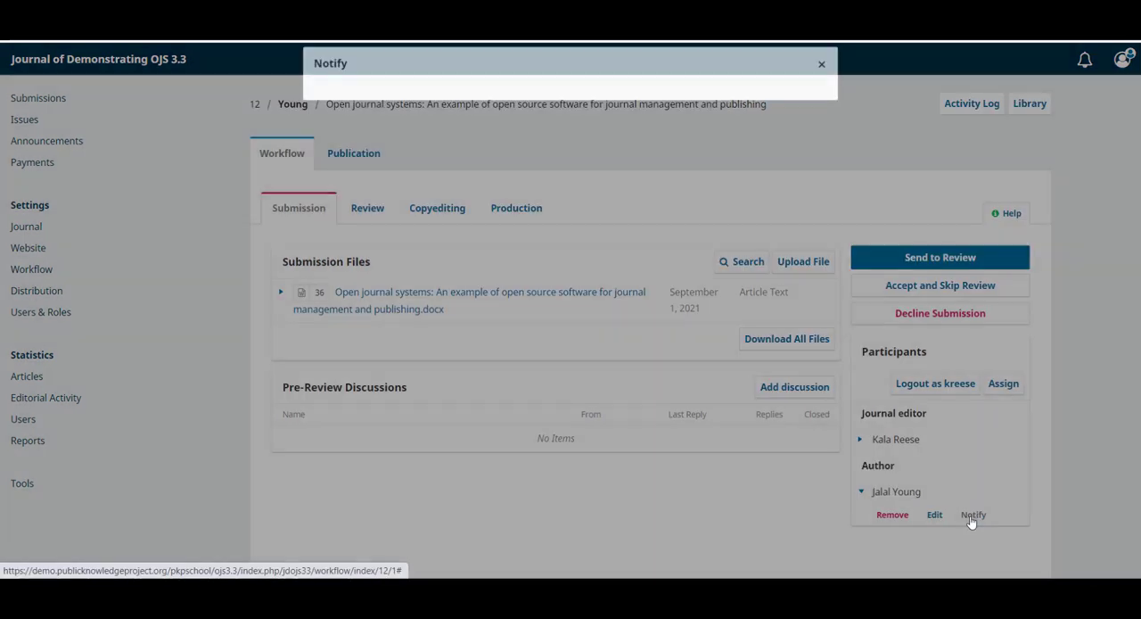
{"action": "left_click", "coordinate": [974, 514]}
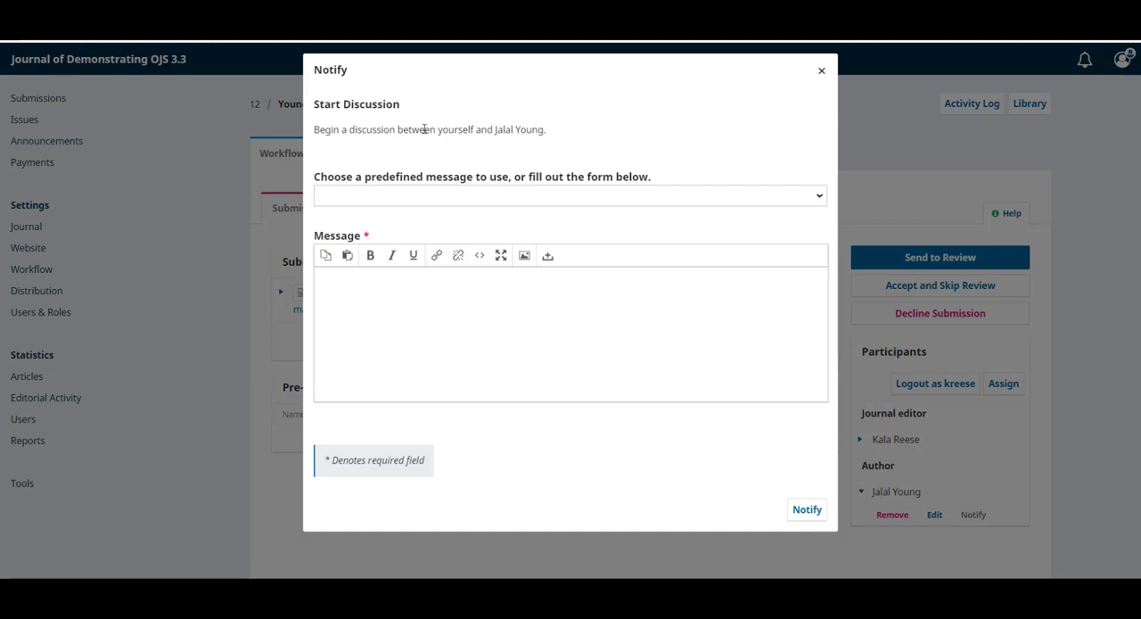
{"action": "mouse_move", "coordinate": [503, 168]}
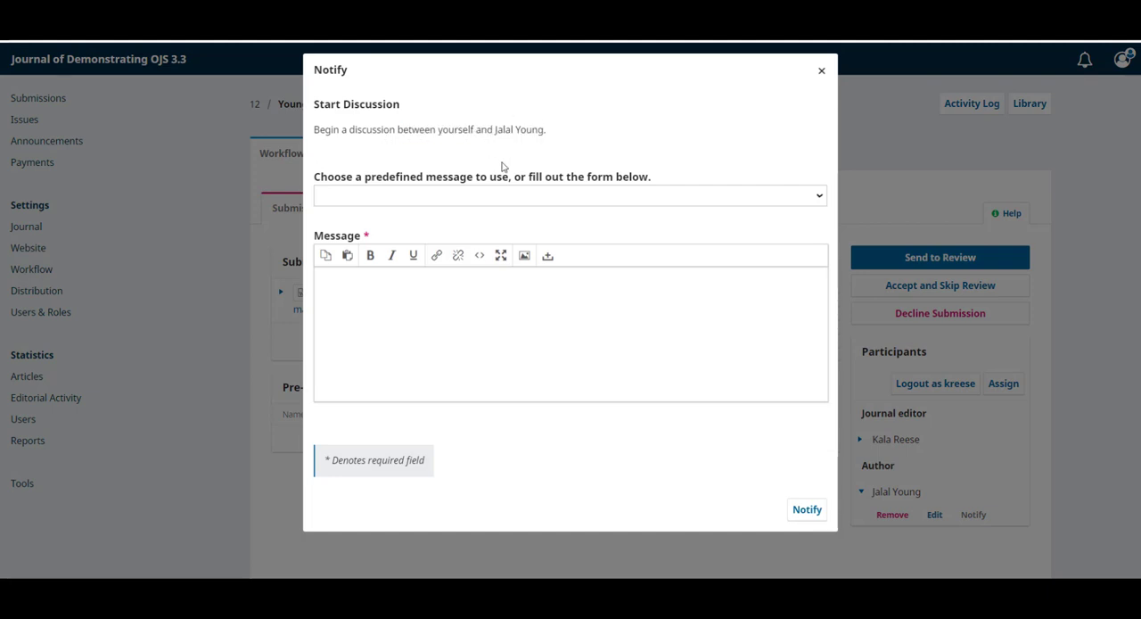
{"action": "left_click", "coordinate": [571, 196]}
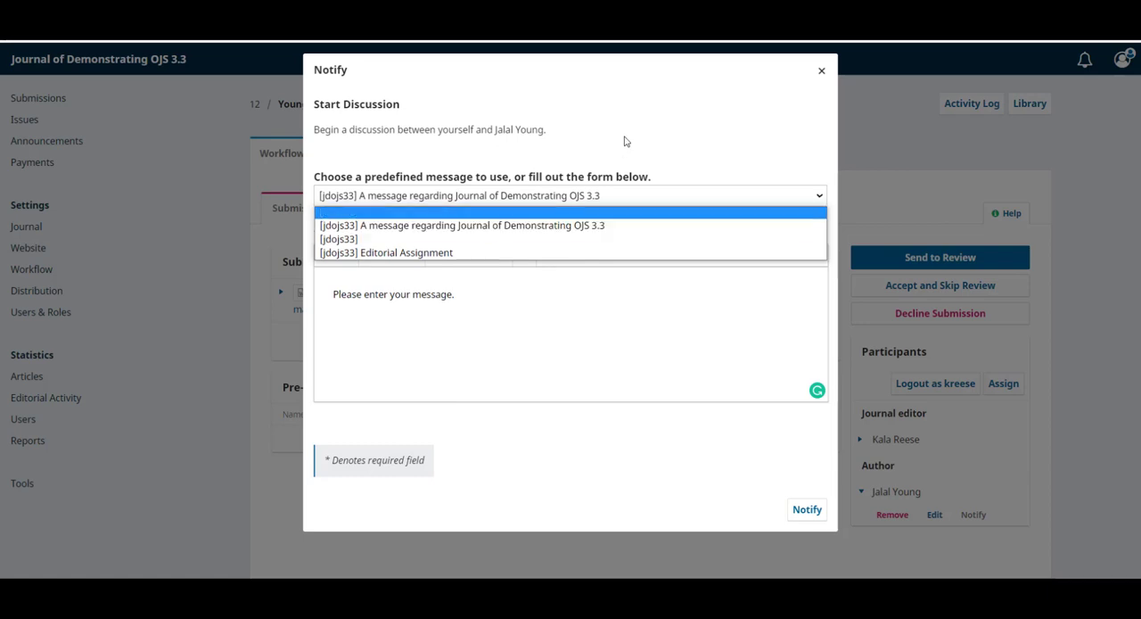
{"action": "left_click", "coordinate": [460, 225]}
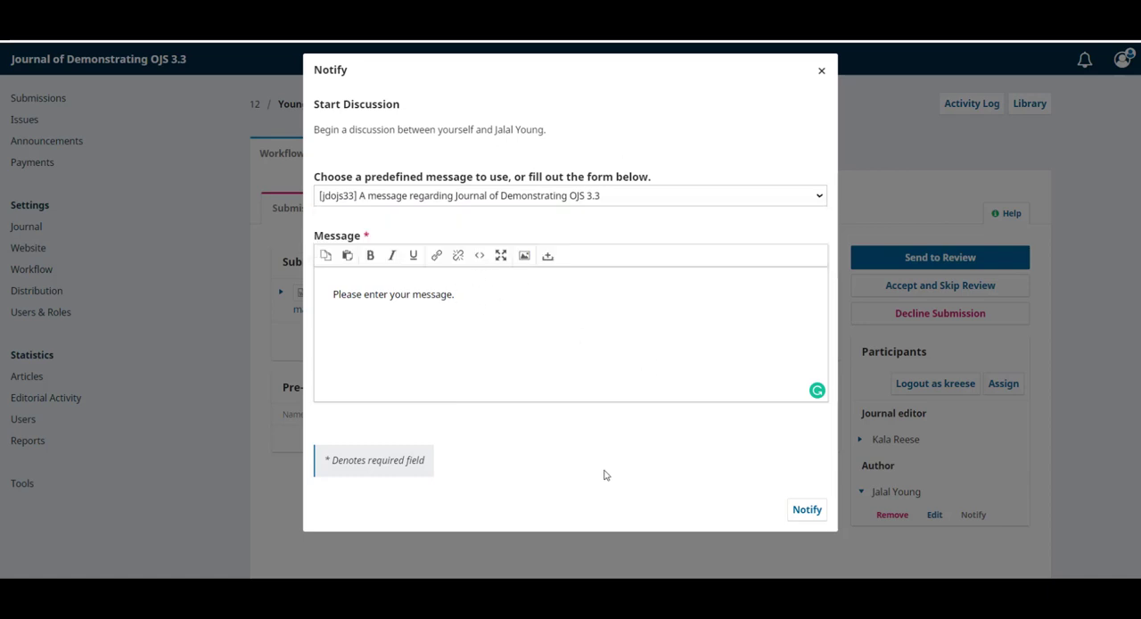
{"action": "mouse_move", "coordinate": [806, 511]}
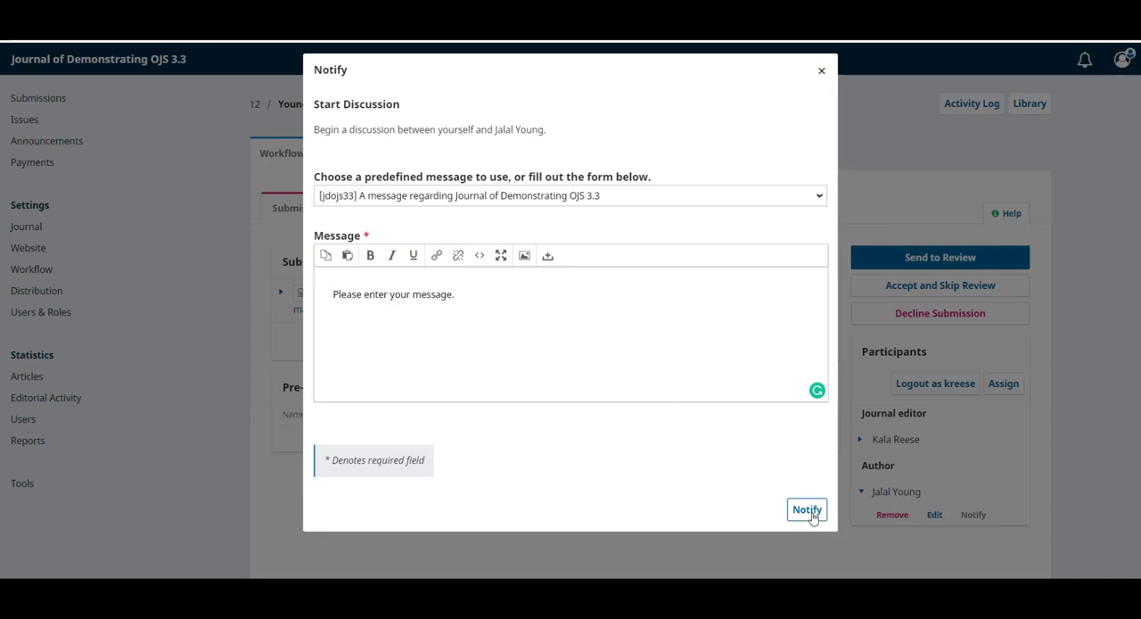
{"action": "left_click", "coordinate": [806, 510]}
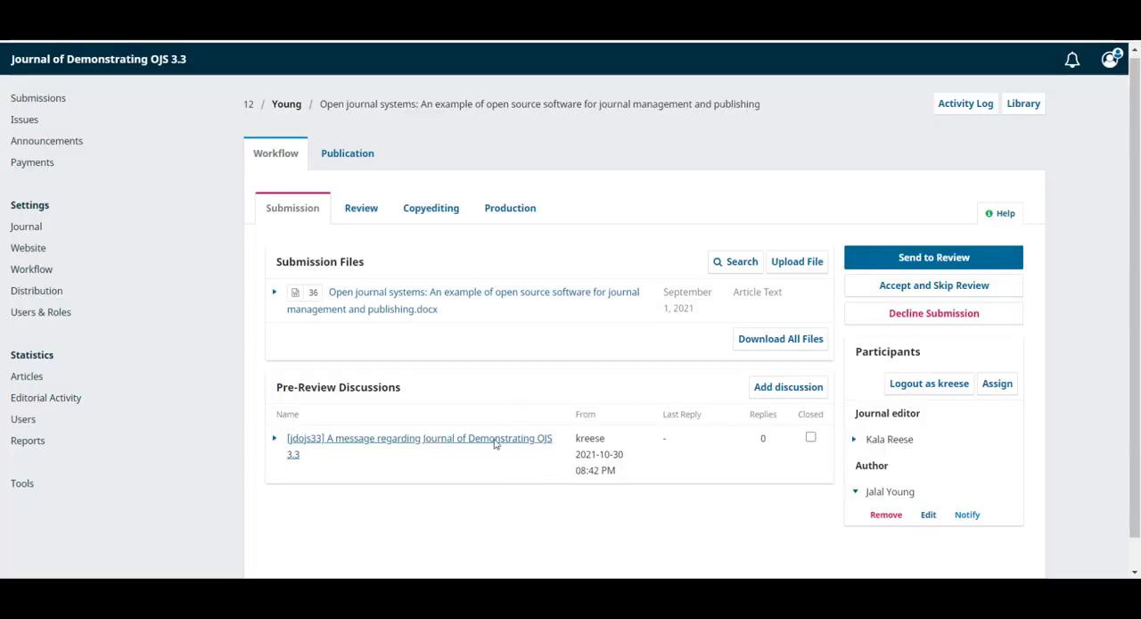
{"action": "mouse_move", "coordinate": [271, 381]}
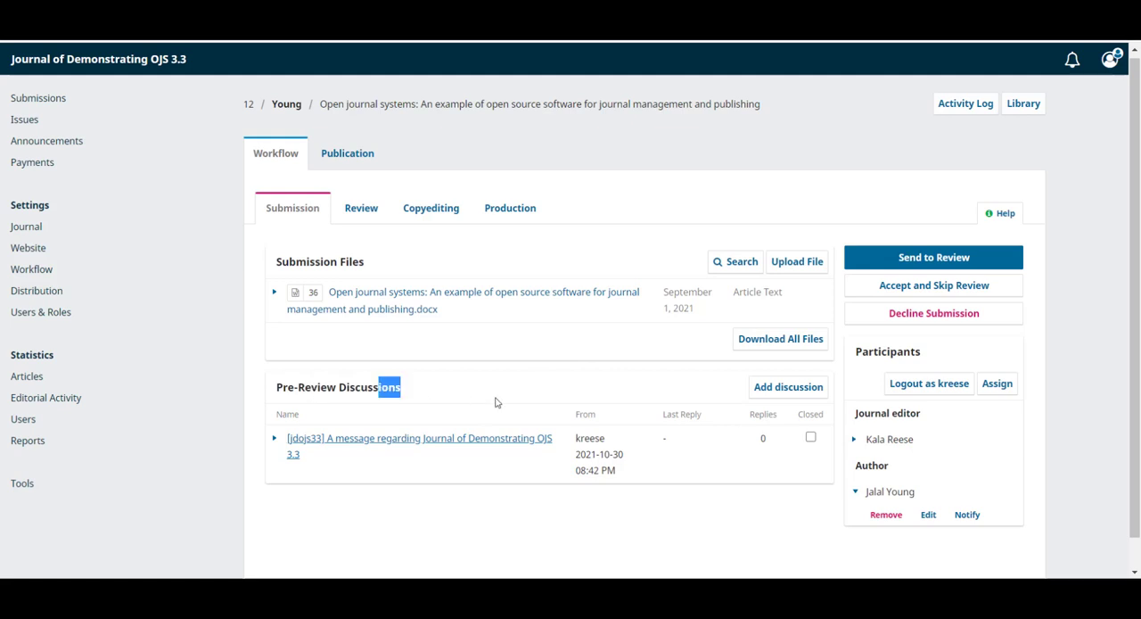
{"action": "mouse_move", "coordinate": [311, 442]}
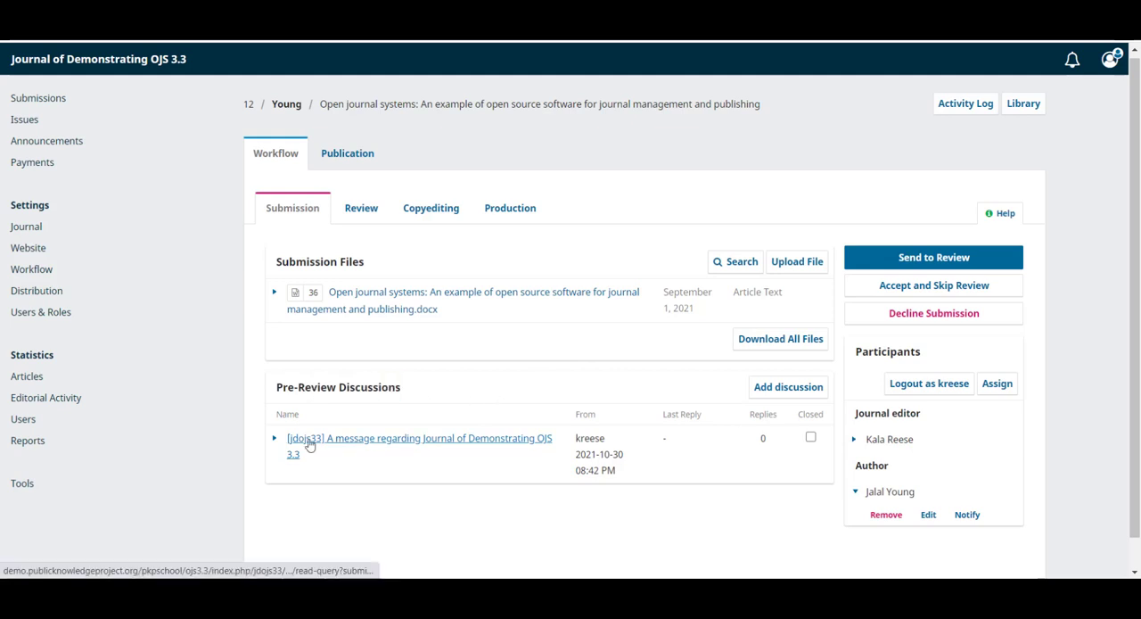
{"action": "left_click", "coordinate": [419, 439]}
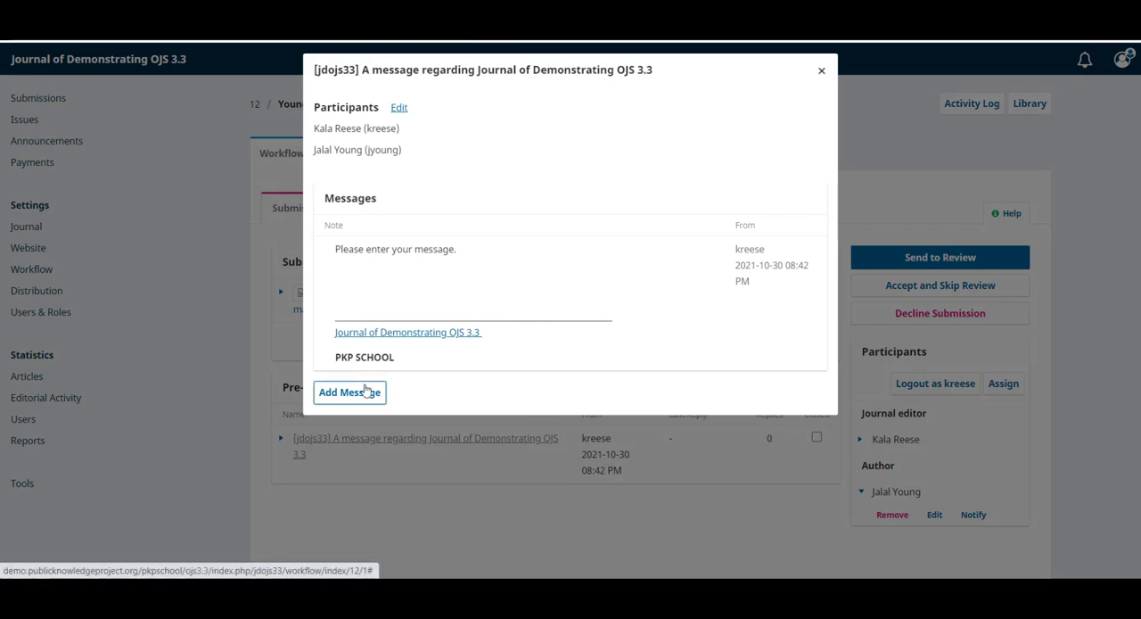
{"action": "left_click", "coordinate": [349, 392]}
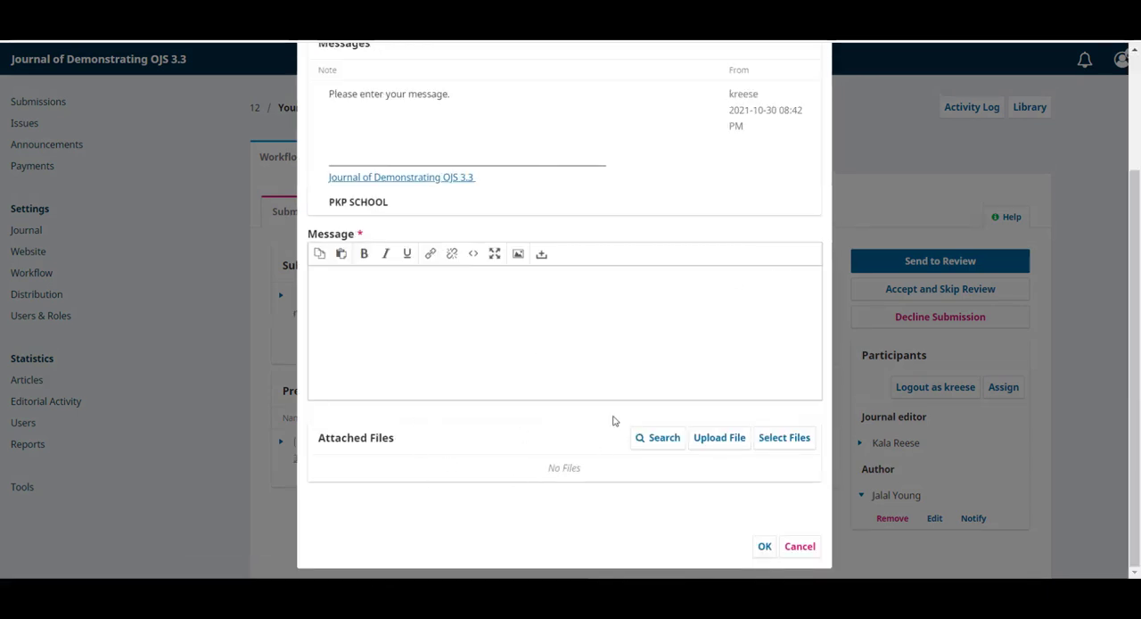
{"action": "left_click", "coordinate": [799, 546]}
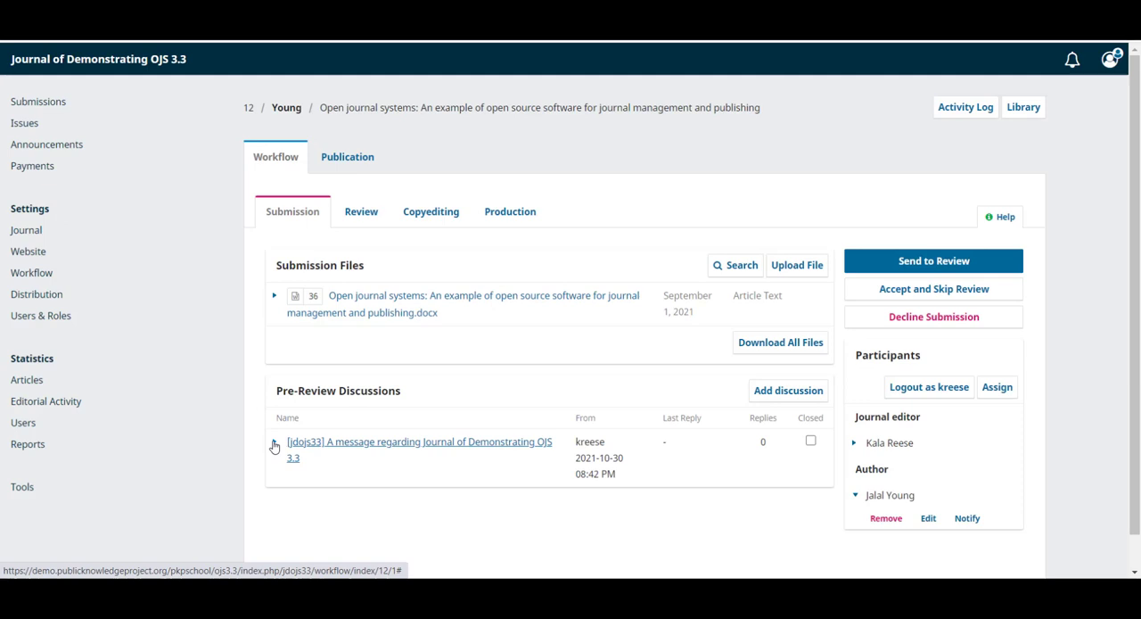
{"action": "left_click", "coordinate": [275, 446]}
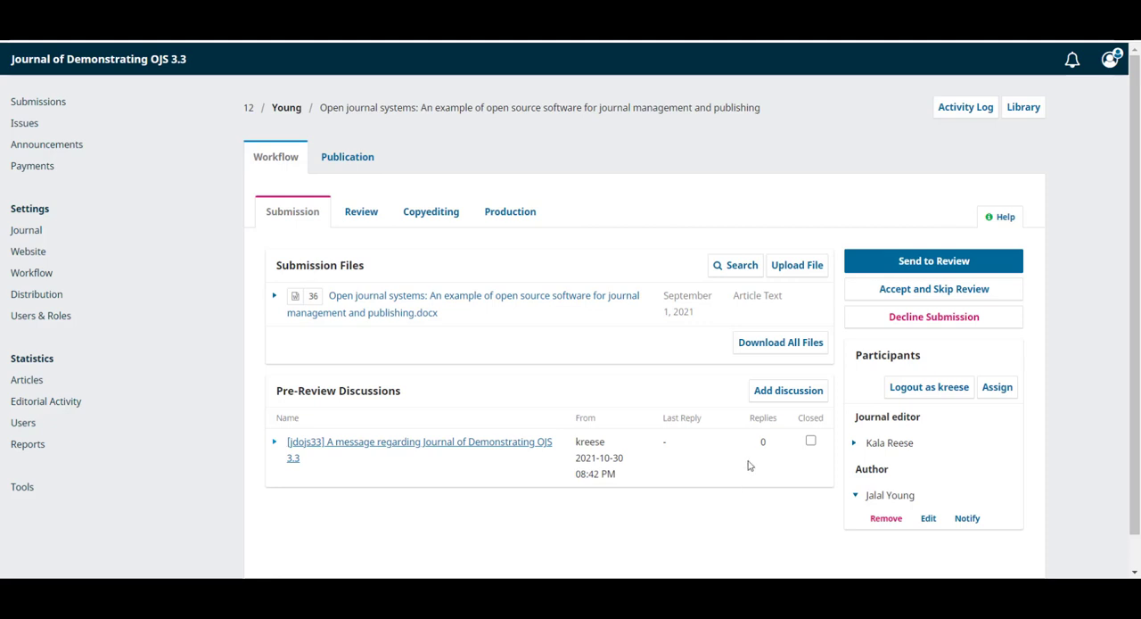
{"action": "mouse_move", "coordinate": [735, 433]}
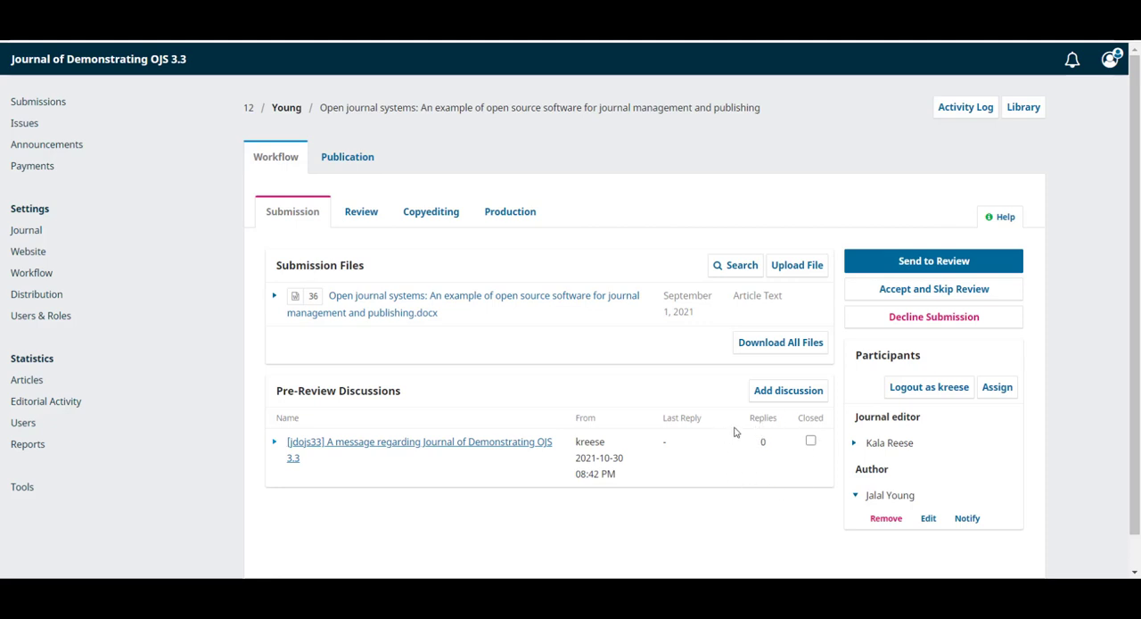
{"action": "mouse_move", "coordinate": [829, 418]}
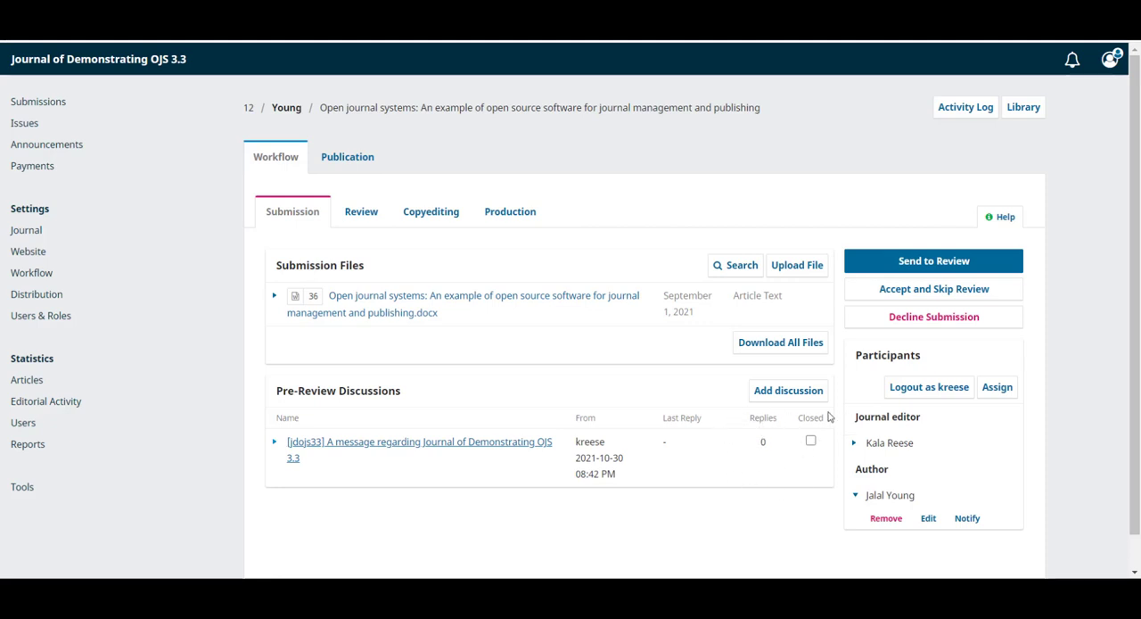
{"action": "mouse_move", "coordinate": [846, 460]}
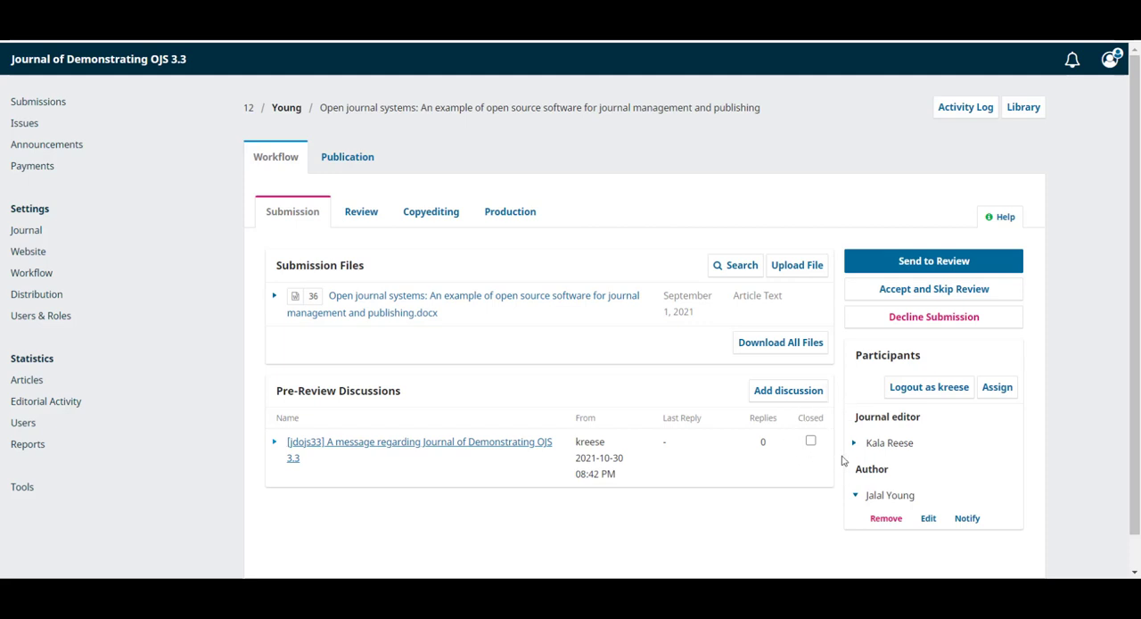
{"action": "mouse_move", "coordinate": [981, 364]}
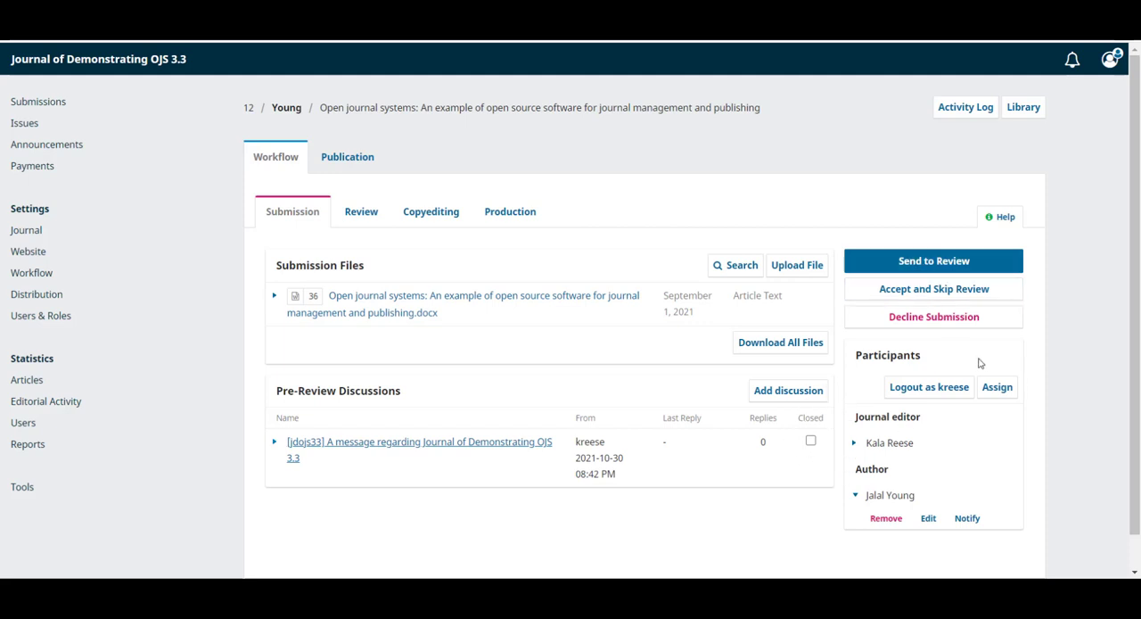
{"action": "mouse_move", "coordinate": [956, 243]}
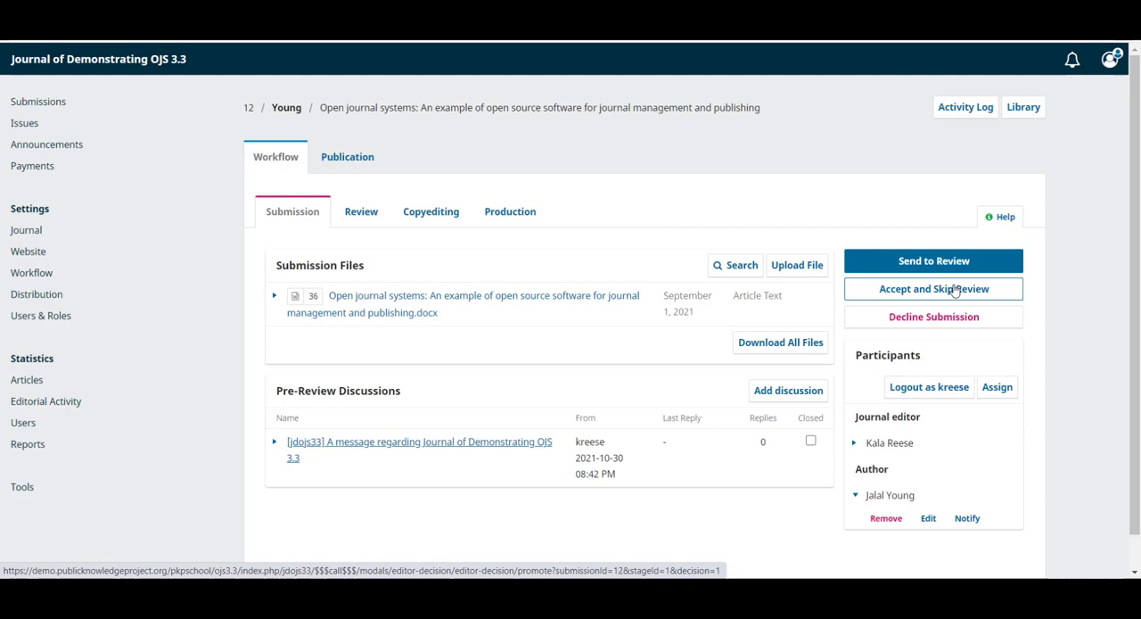
{"action": "mouse_move", "coordinate": [935, 318]}
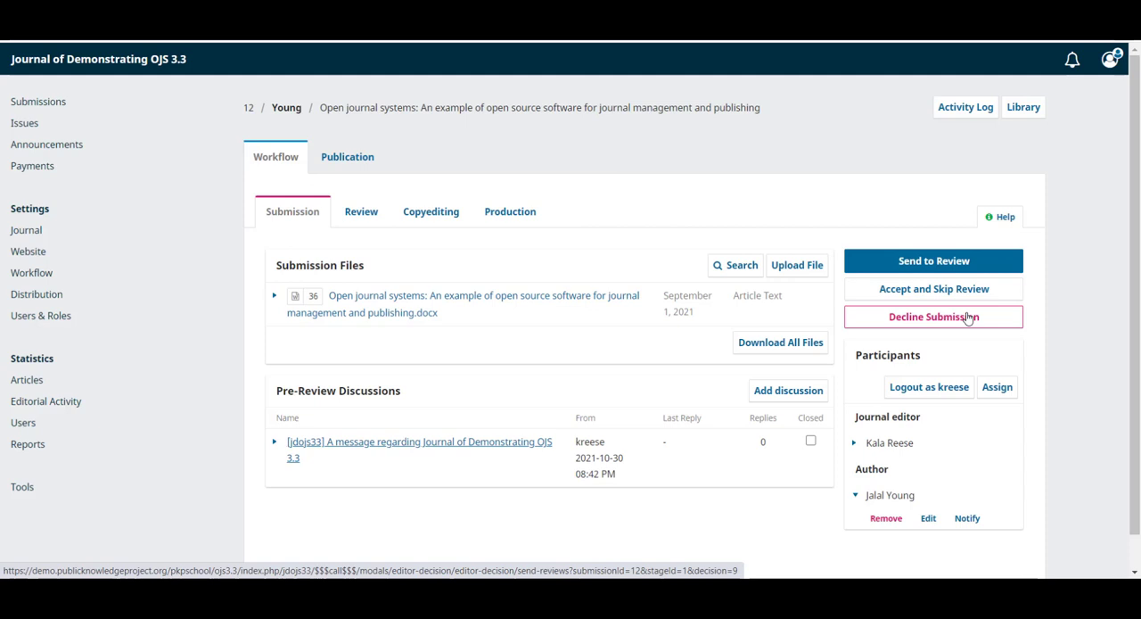
{"action": "mouse_move", "coordinate": [962, 322]}
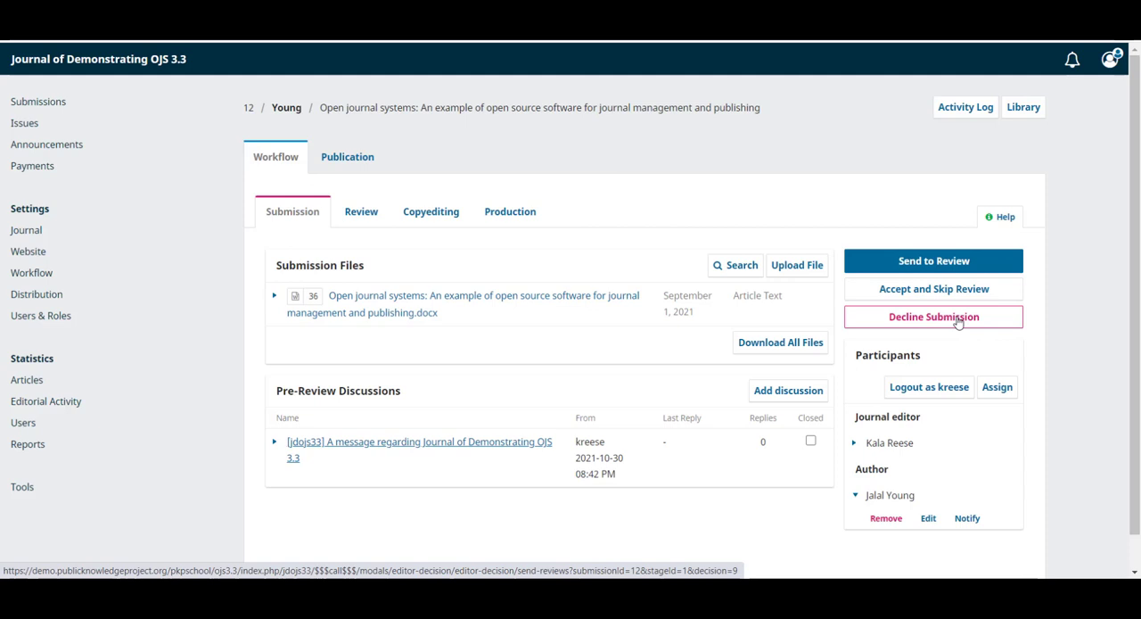
Decline the submission without emailing the author about the decision.
{"action": "left_click", "coordinate": [932, 317]}
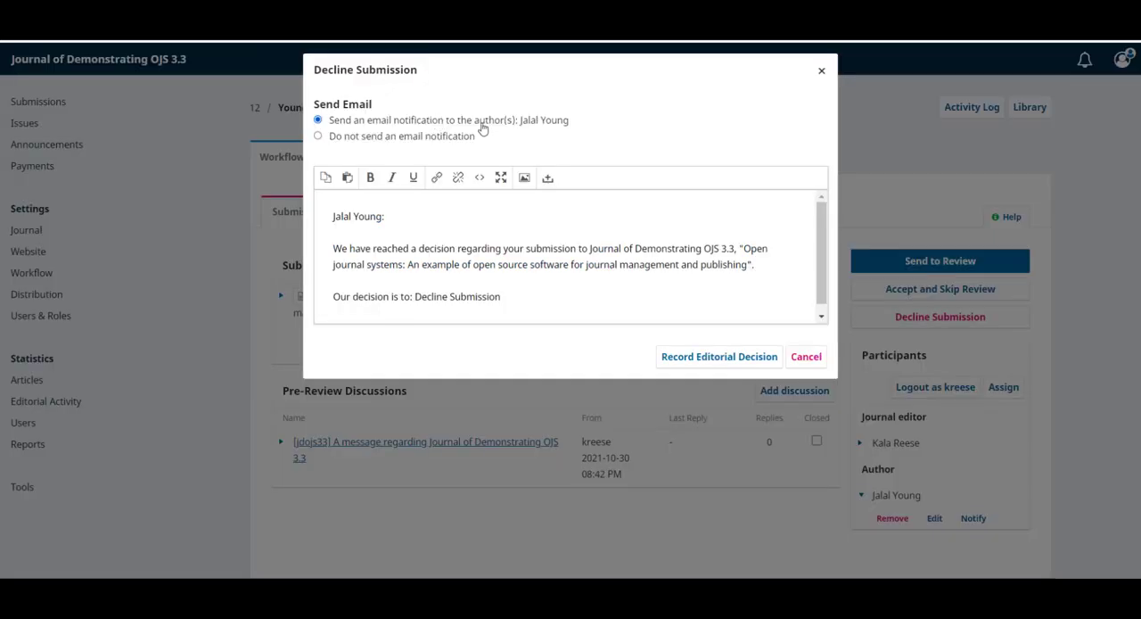
{"action": "left_click", "coordinate": [317, 136]}
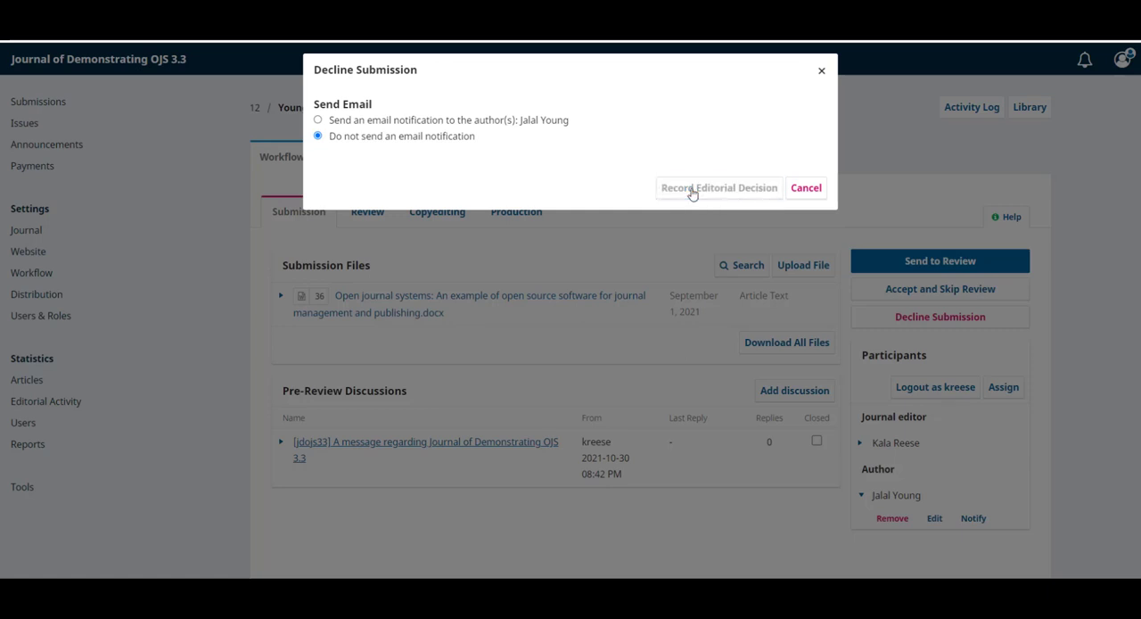
{"action": "left_click", "coordinate": [719, 188]}
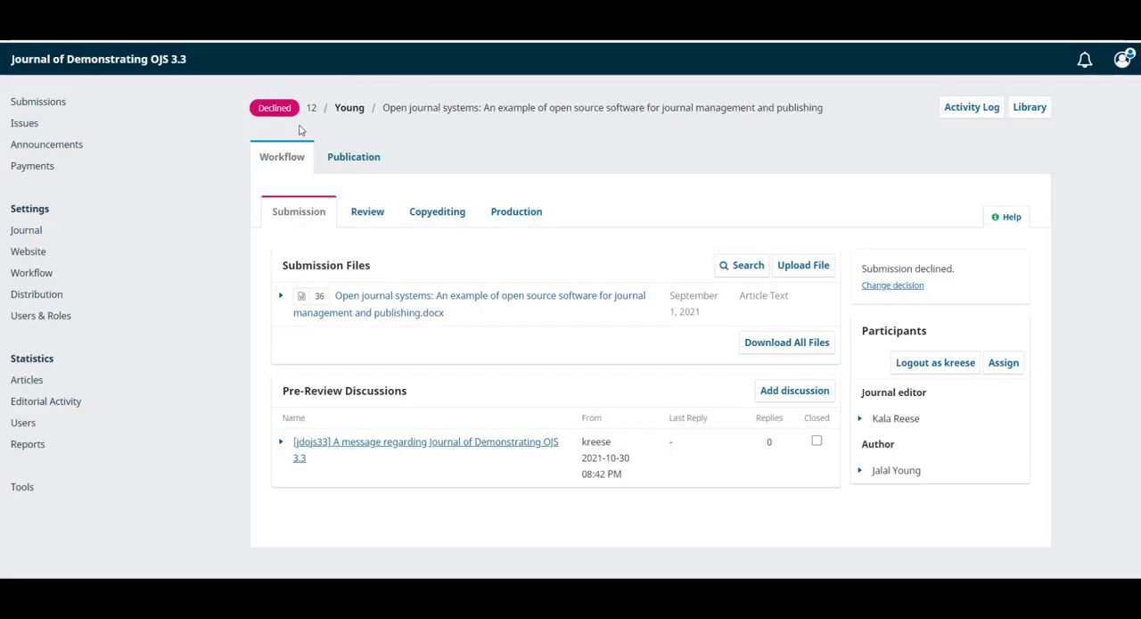
{"action": "mouse_move", "coordinate": [438, 128]}
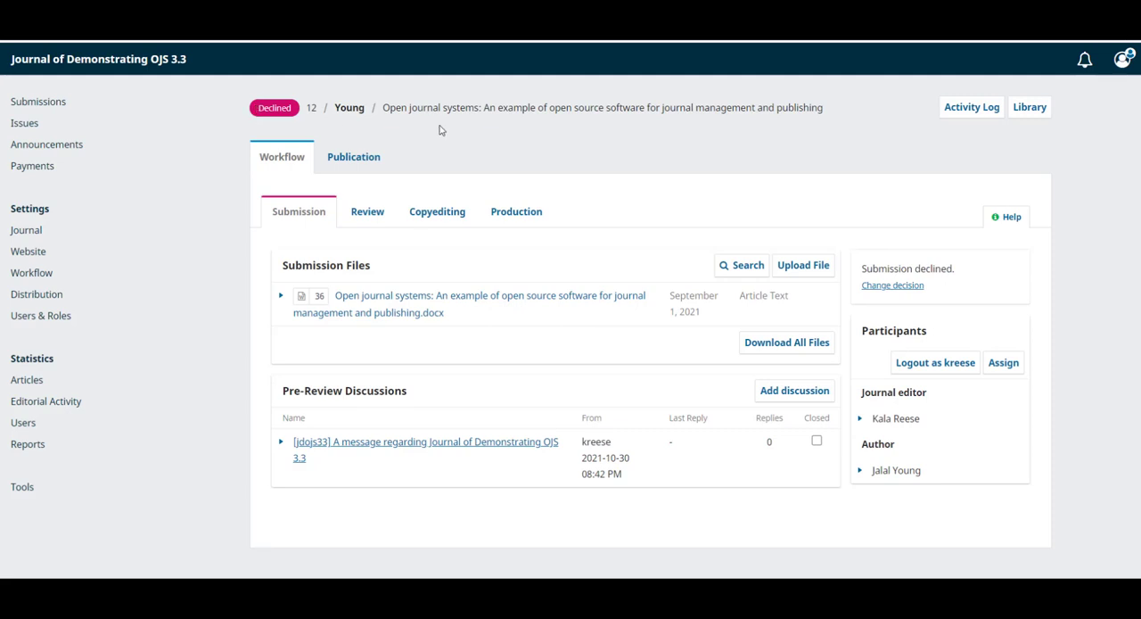
{"action": "mouse_move", "coordinate": [269, 132]}
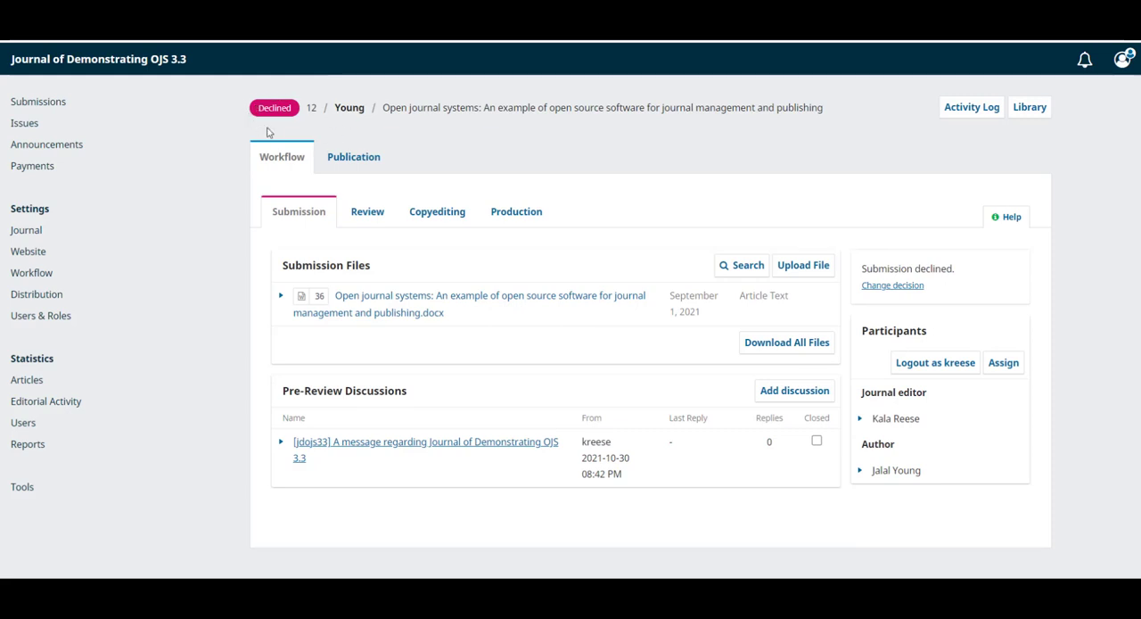
{"action": "mouse_move", "coordinate": [303, 125]}
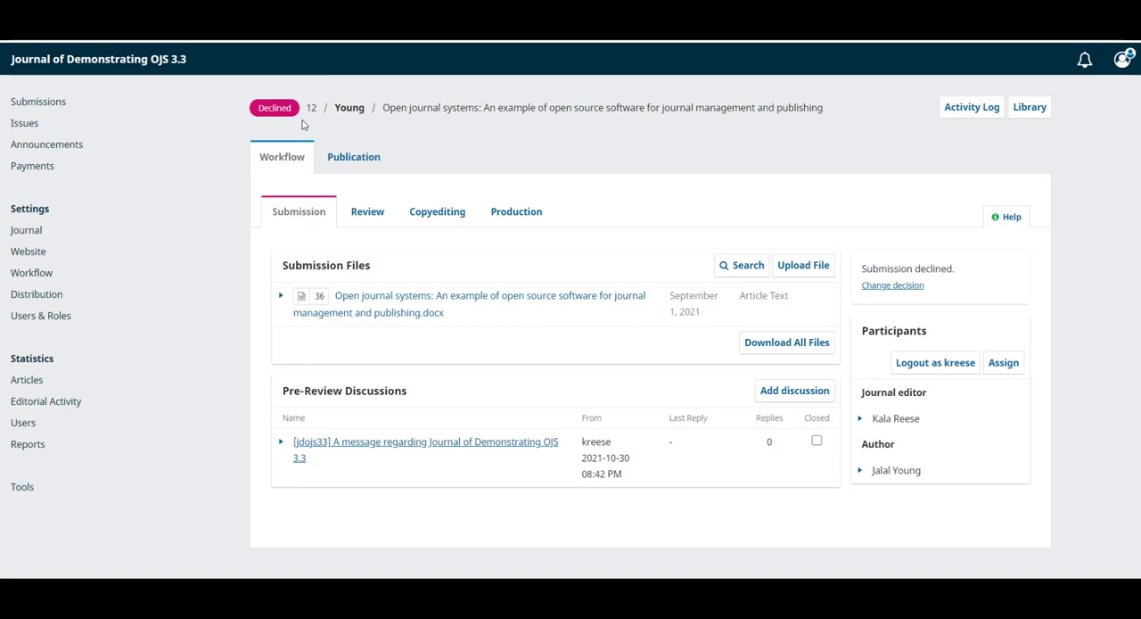
{"action": "mouse_move", "coordinate": [813, 185]}
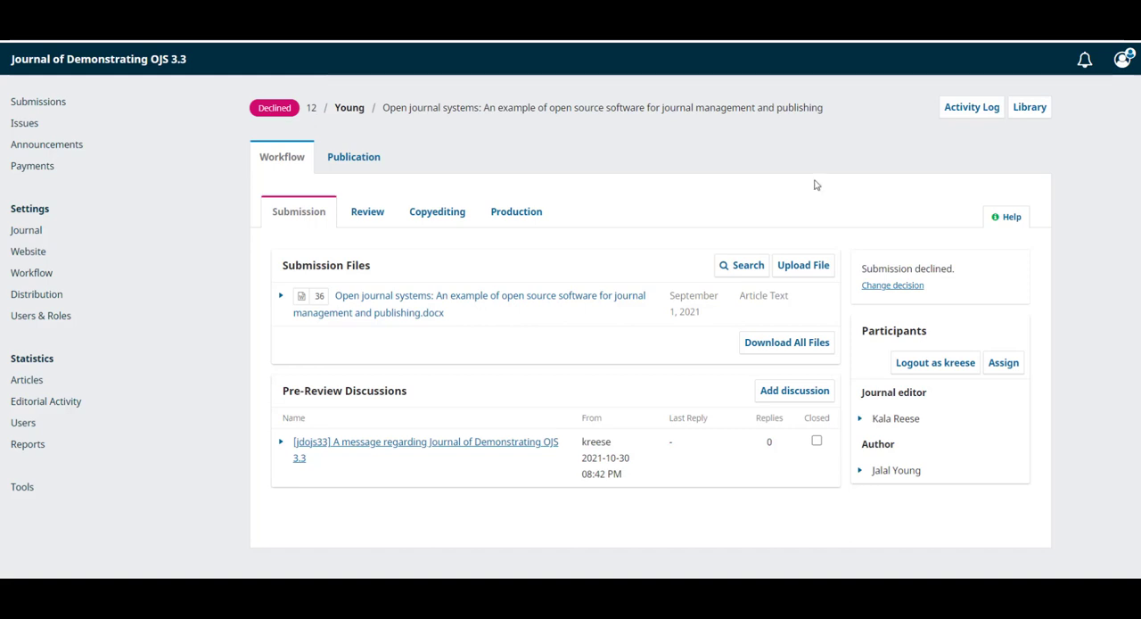
{"action": "mouse_move", "coordinate": [899, 292]}
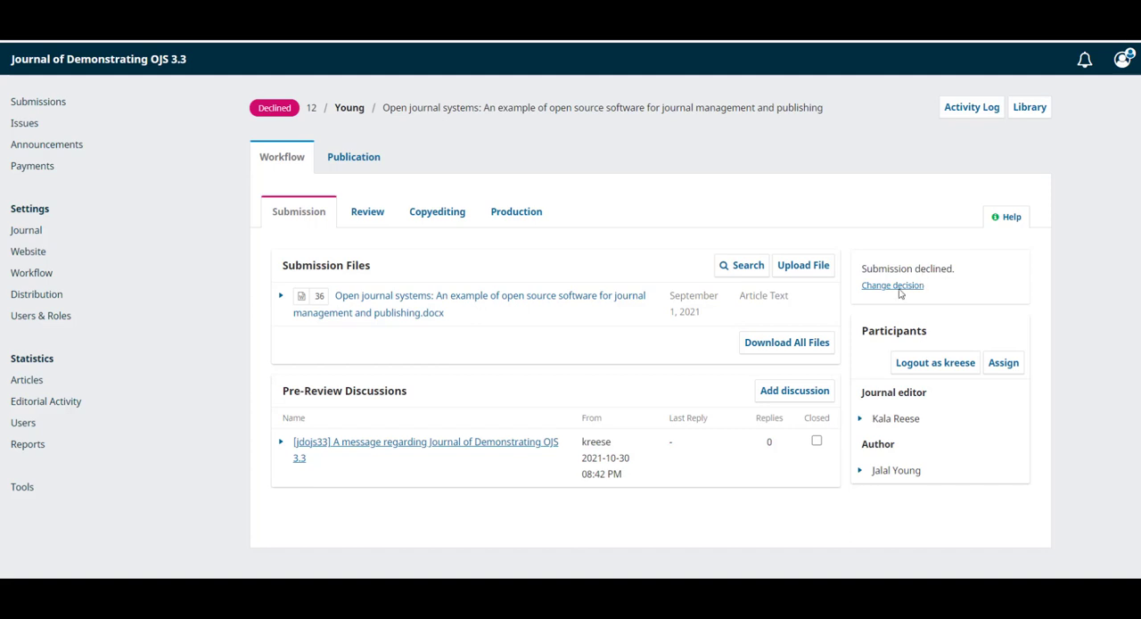
Revert the decline so editorial decision options are available again.
{"action": "left_click", "coordinate": [892, 286]}
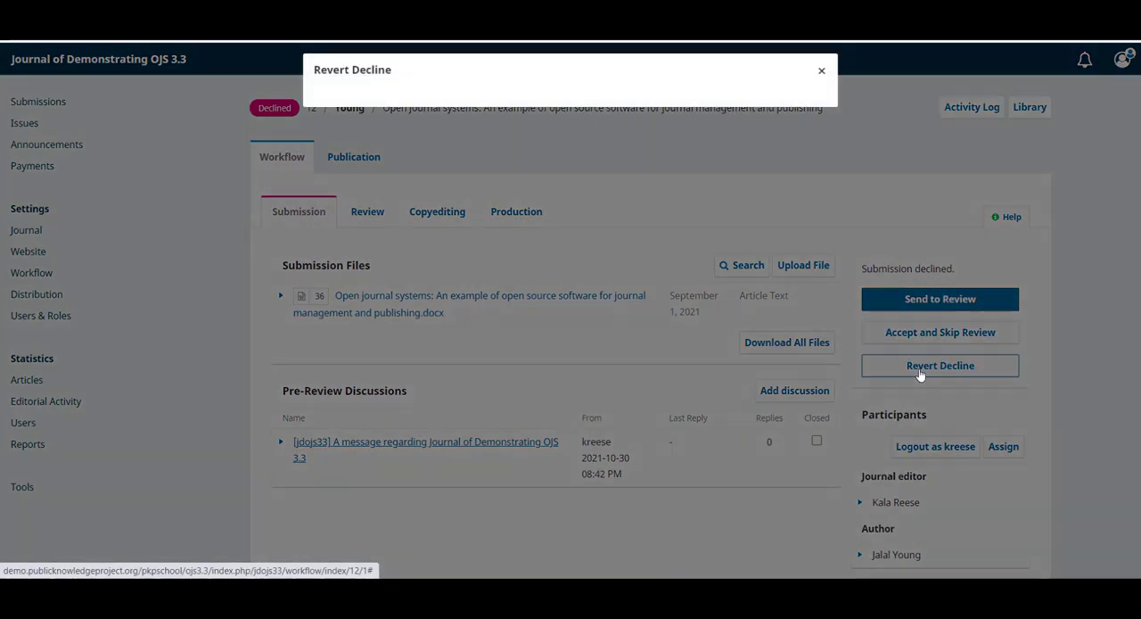
{"action": "left_click", "coordinate": [940, 365]}
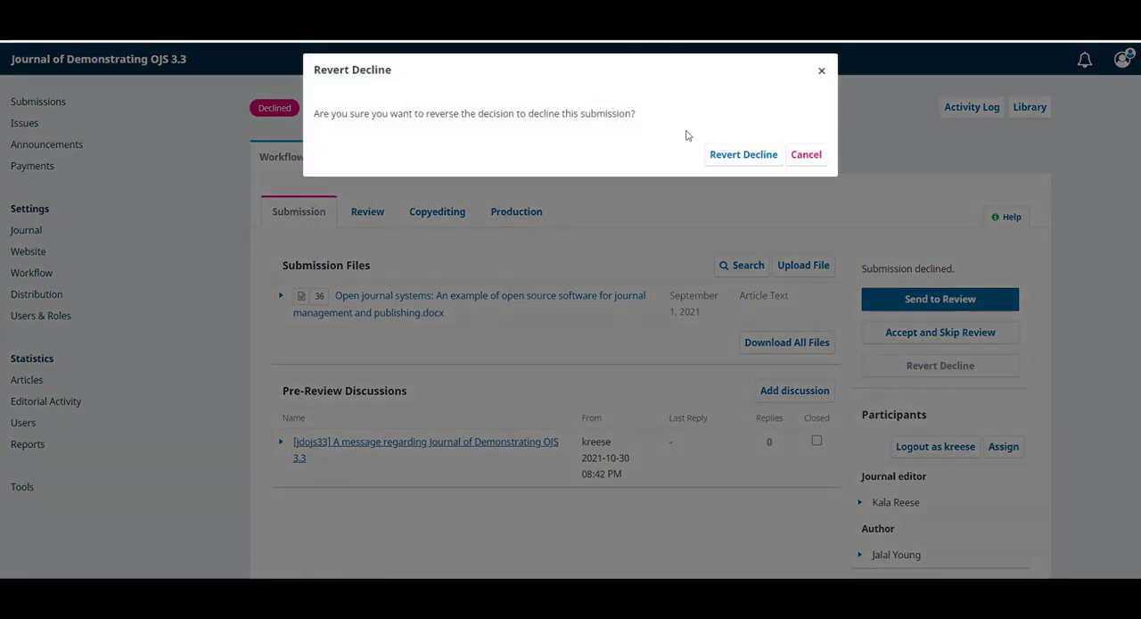
{"action": "left_click", "coordinate": [742, 154]}
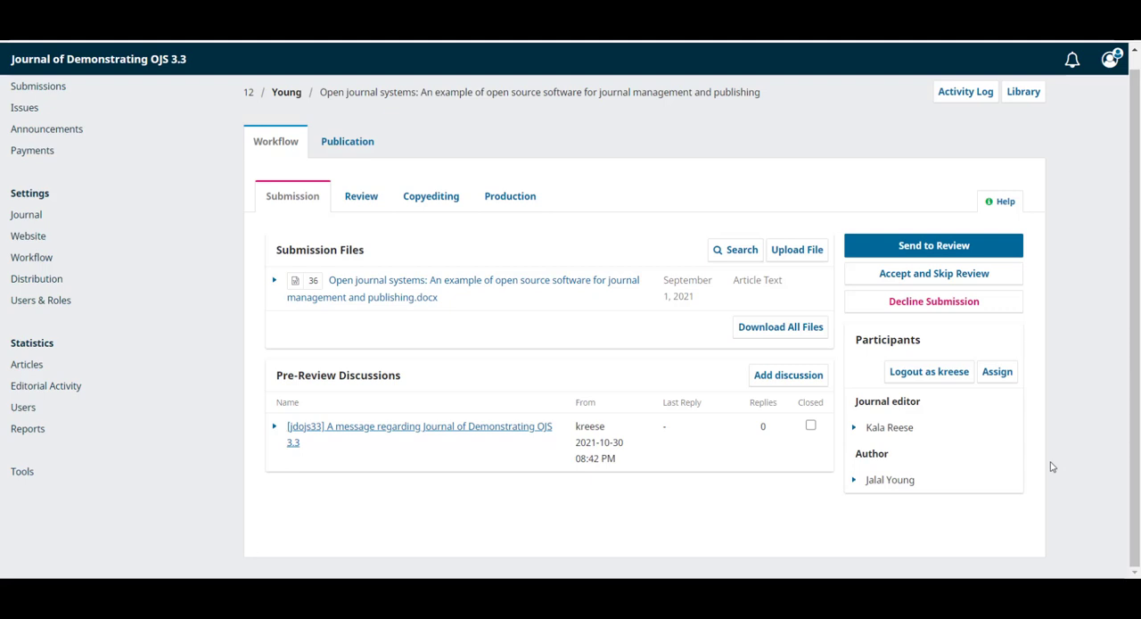
{"action": "mouse_move", "coordinate": [915, 428]}
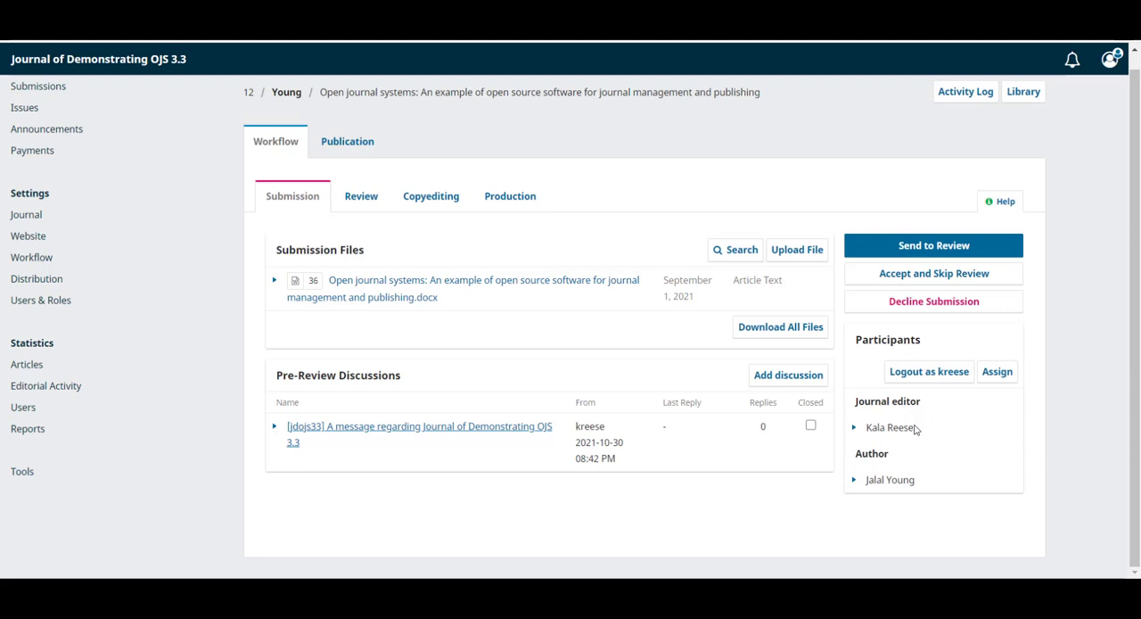
{"action": "mouse_move", "coordinate": [915, 460]}
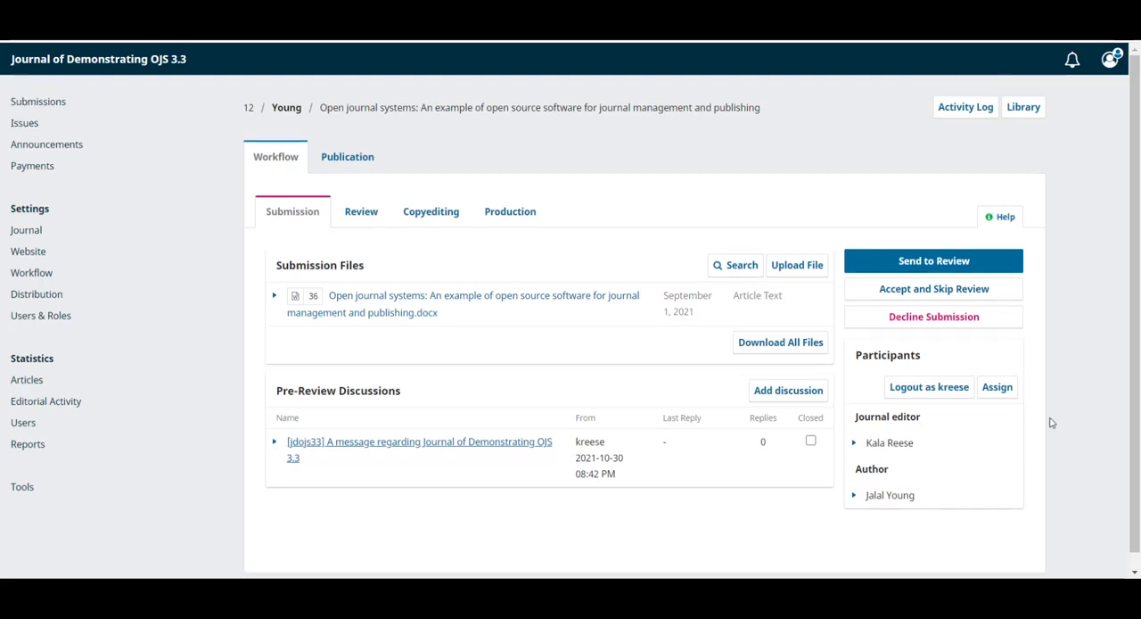
{"action": "mouse_move", "coordinate": [997, 385]}
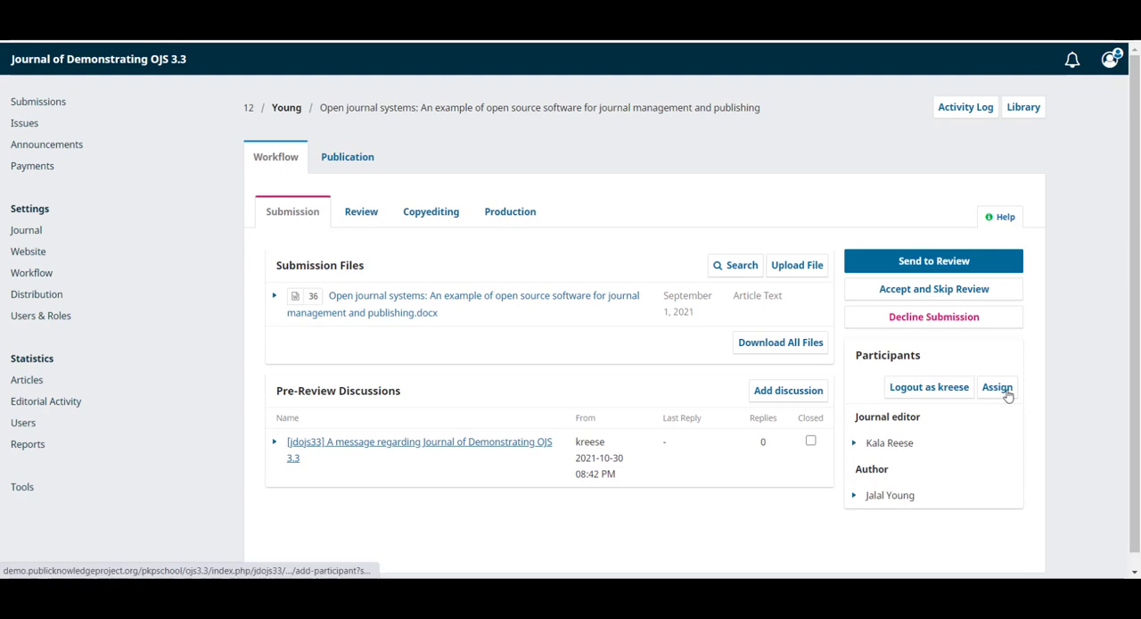
{"action": "left_click", "coordinate": [997, 387]}
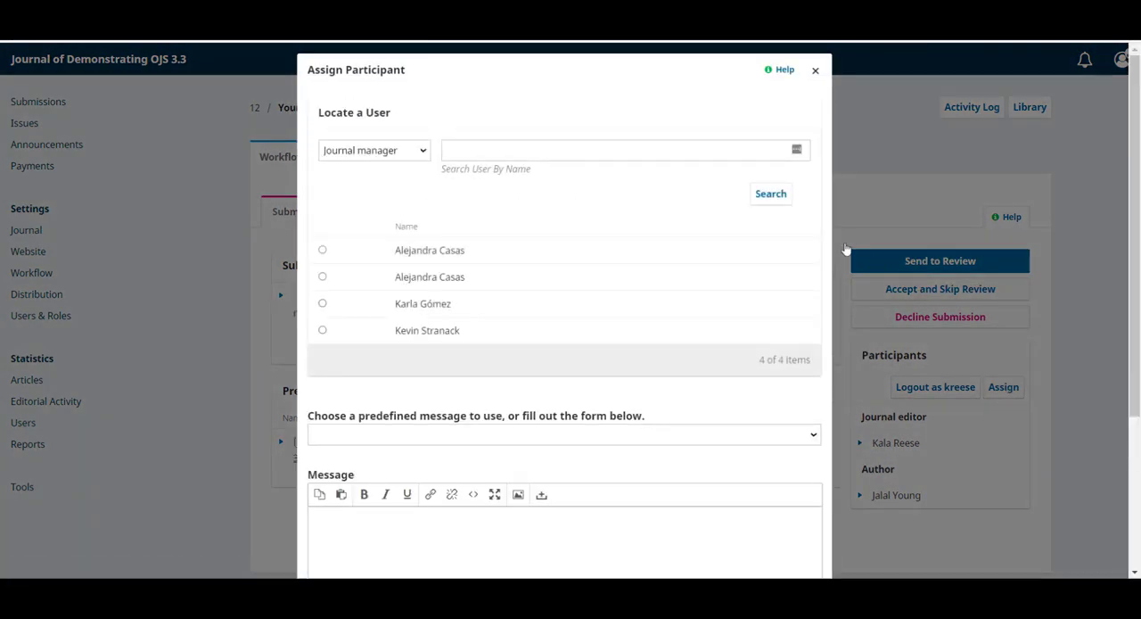
{"action": "mouse_move", "coordinate": [374, 100]}
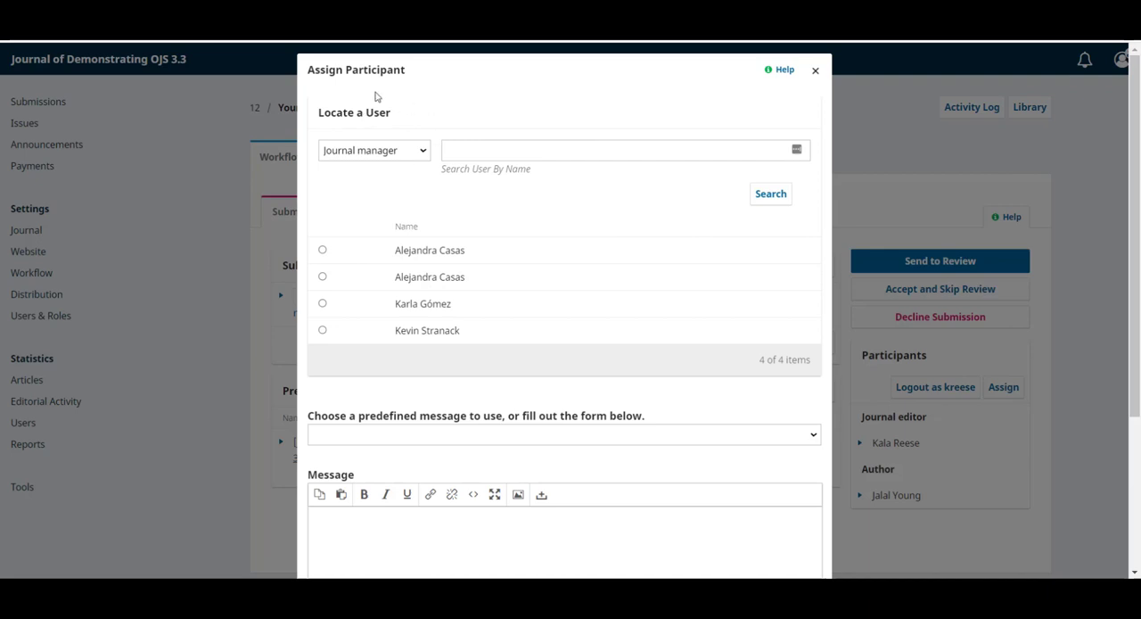
{"action": "mouse_move", "coordinate": [414, 158]}
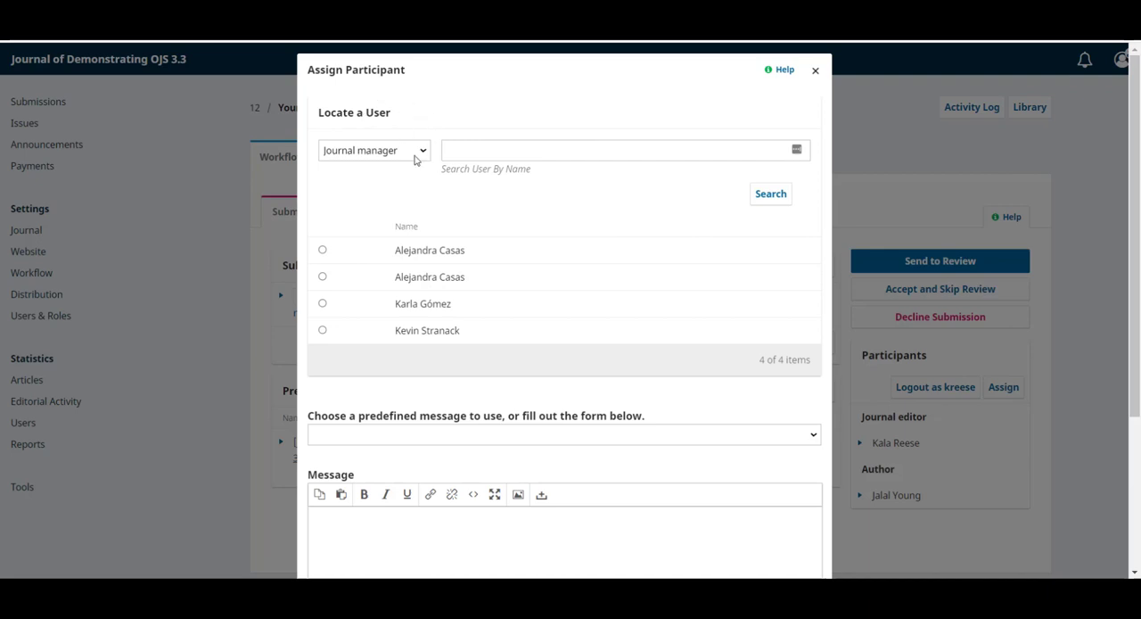
{"action": "left_click", "coordinate": [373, 150]}
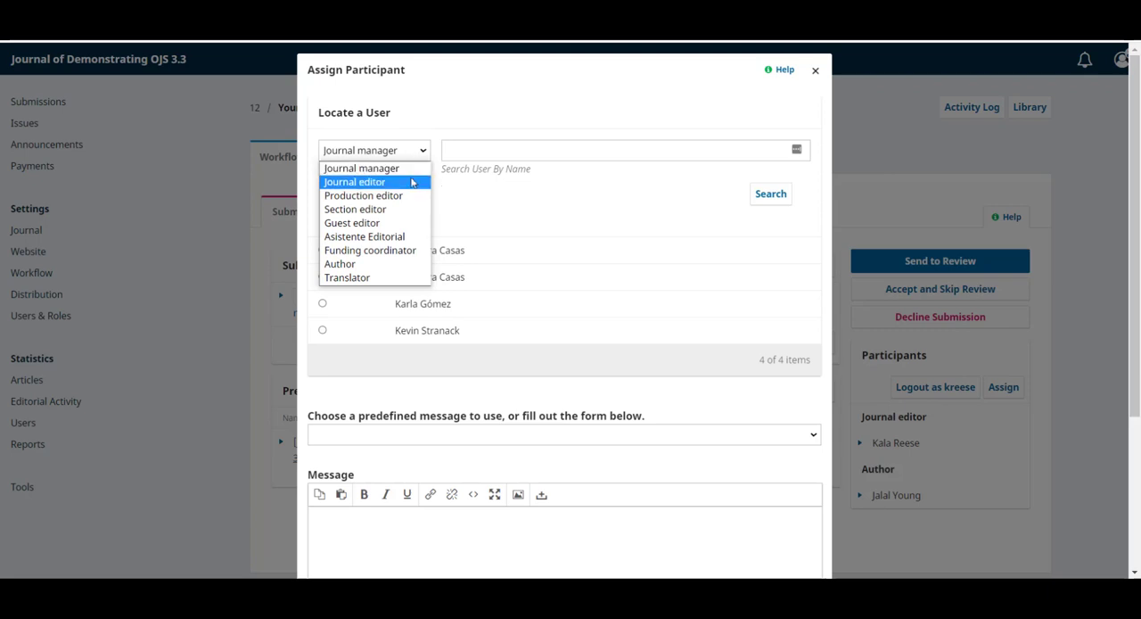
{"action": "mouse_move", "coordinate": [375, 208]}
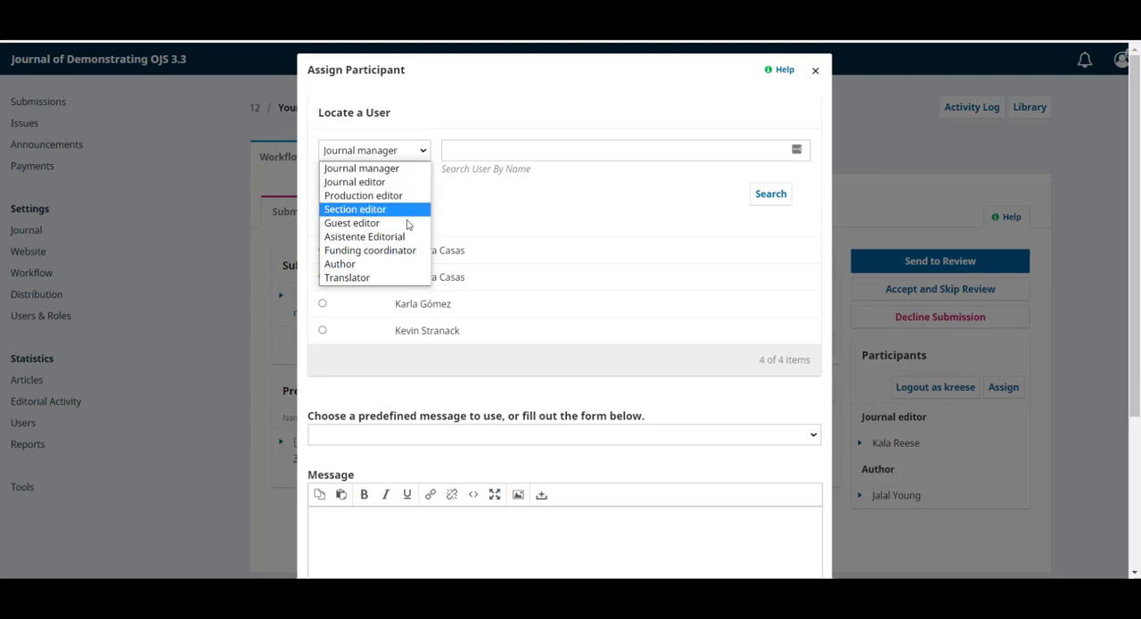
{"action": "left_click", "coordinate": [355, 208]}
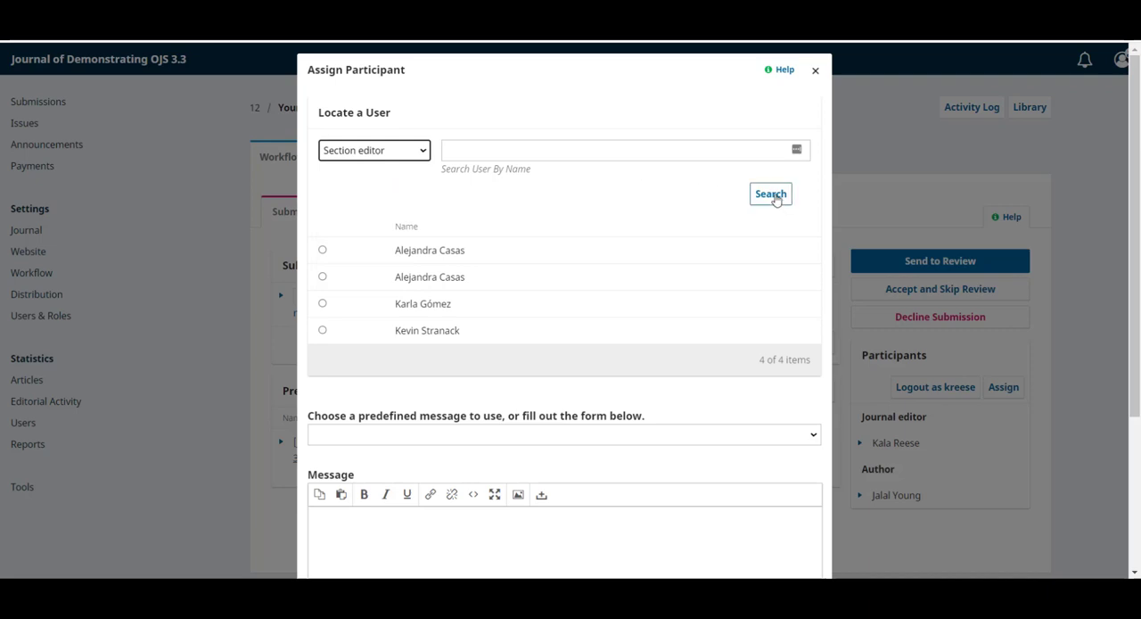
{"action": "left_click", "coordinate": [771, 192]}
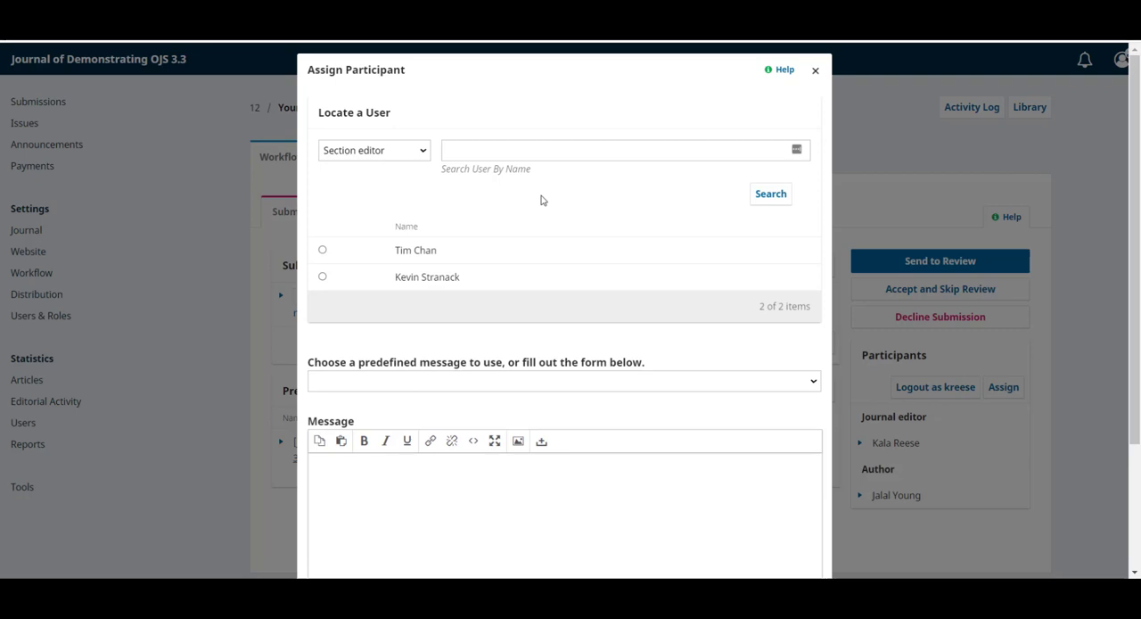
{"action": "left_click", "coordinate": [321, 250]}
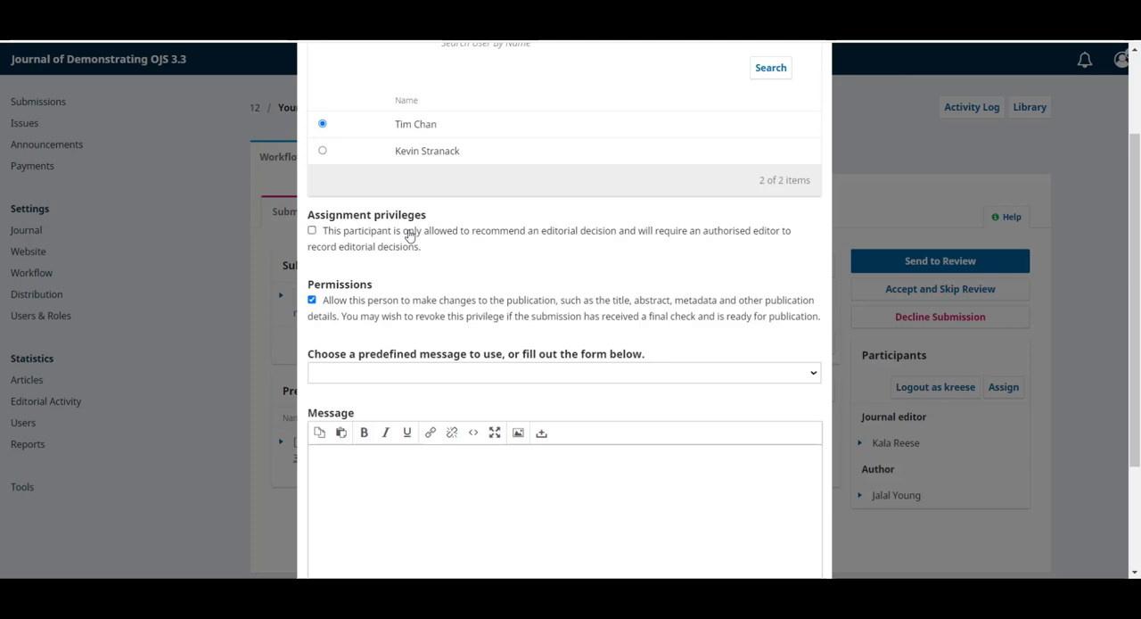
{"action": "scroll", "scroll_direction": "down", "scroll_amount": 3}
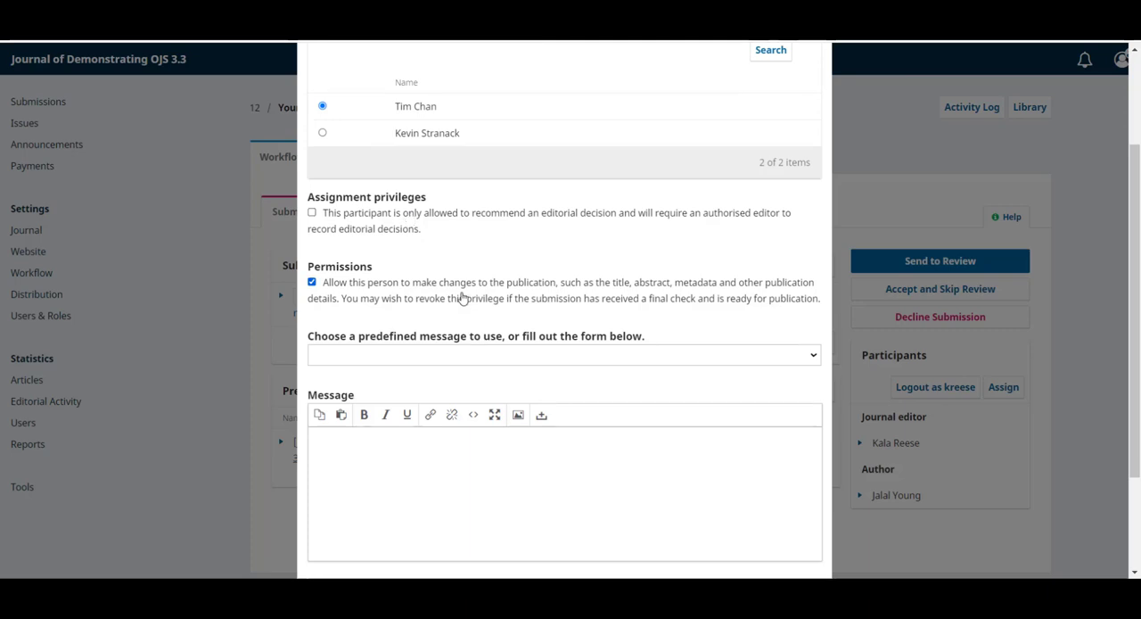
{"action": "mouse_move", "coordinate": [496, 294]}
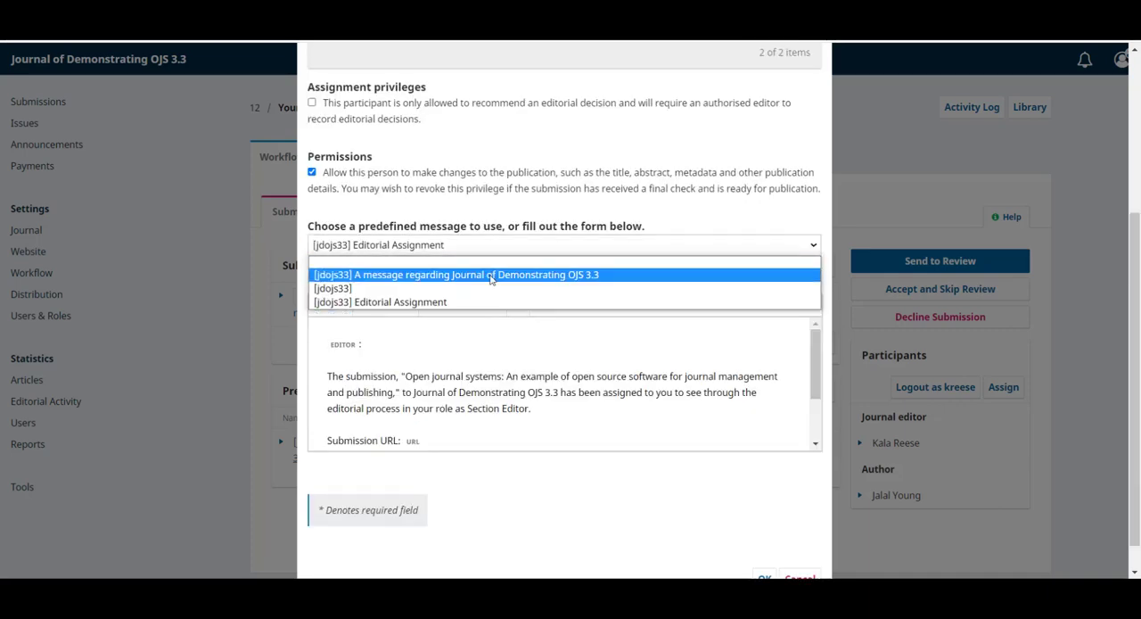
{"action": "mouse_move", "coordinate": [488, 289]}
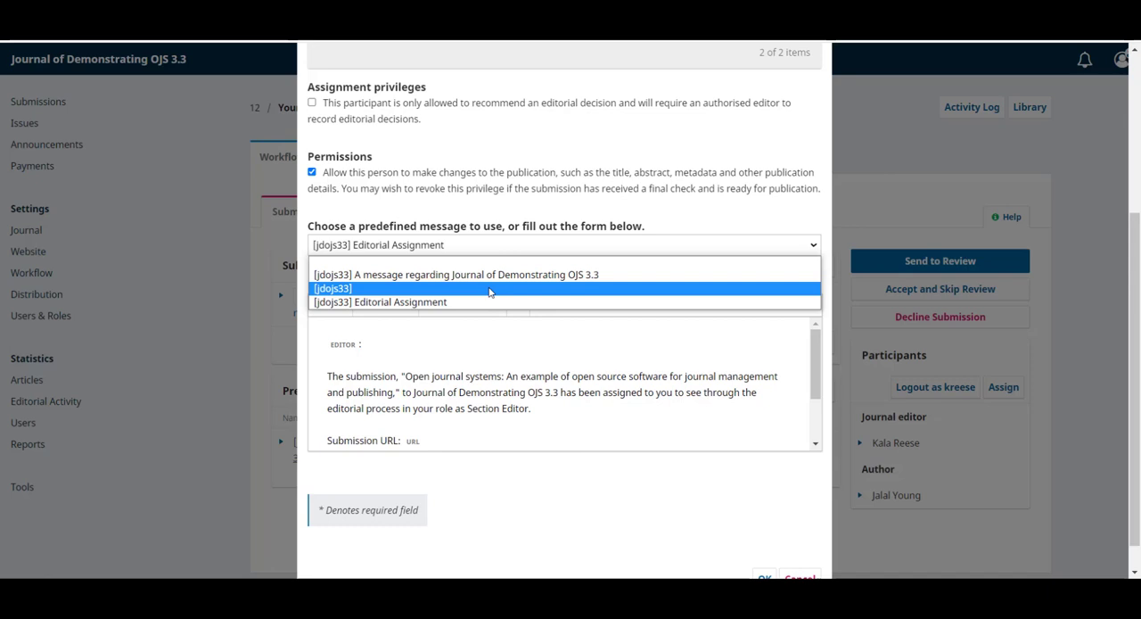
{"action": "left_click", "coordinate": [380, 302]}
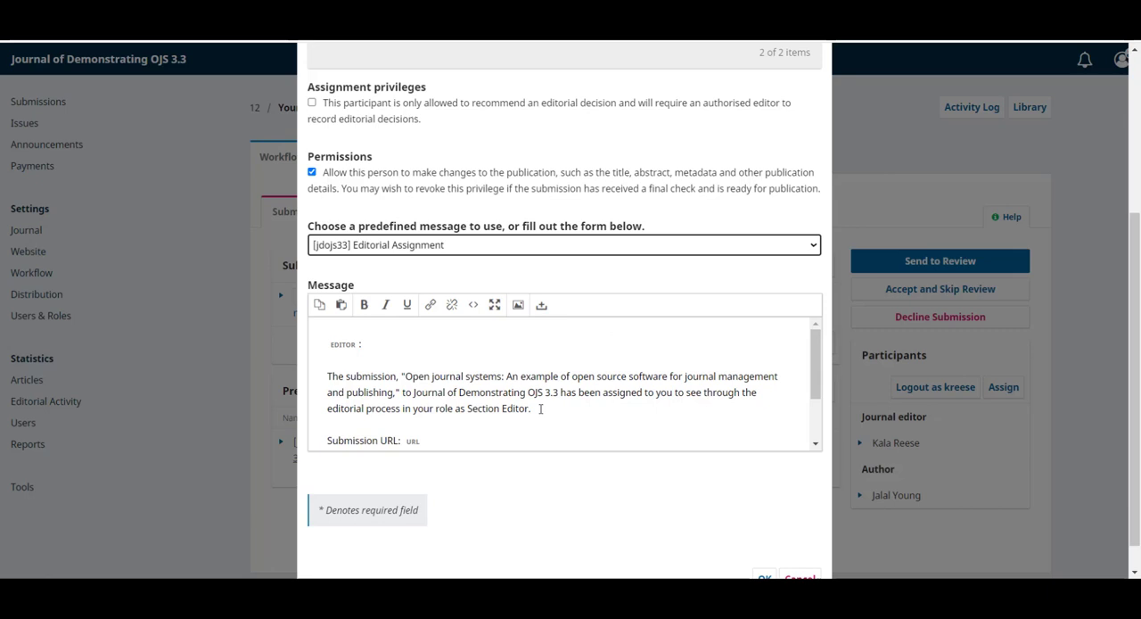
{"action": "scroll", "scroll_direction": "down", "scroll_amount": 3}
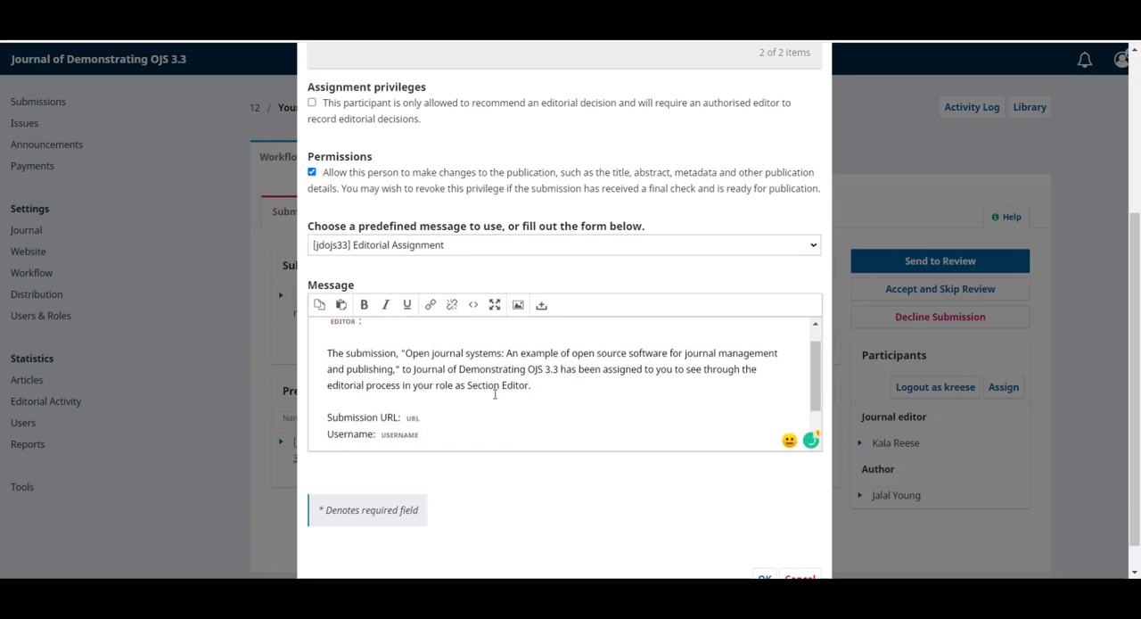
{"action": "scroll", "scroll_direction": "down", "scroll_amount": 3}
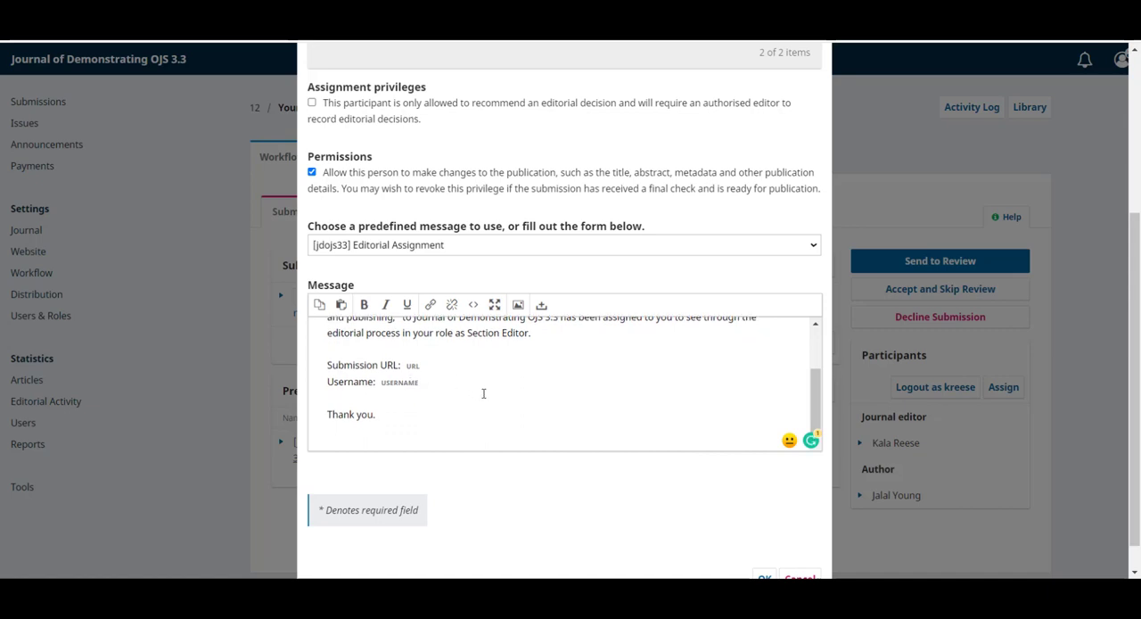
{"action": "scroll", "scroll_direction": "down", "scroll_amount": 3}
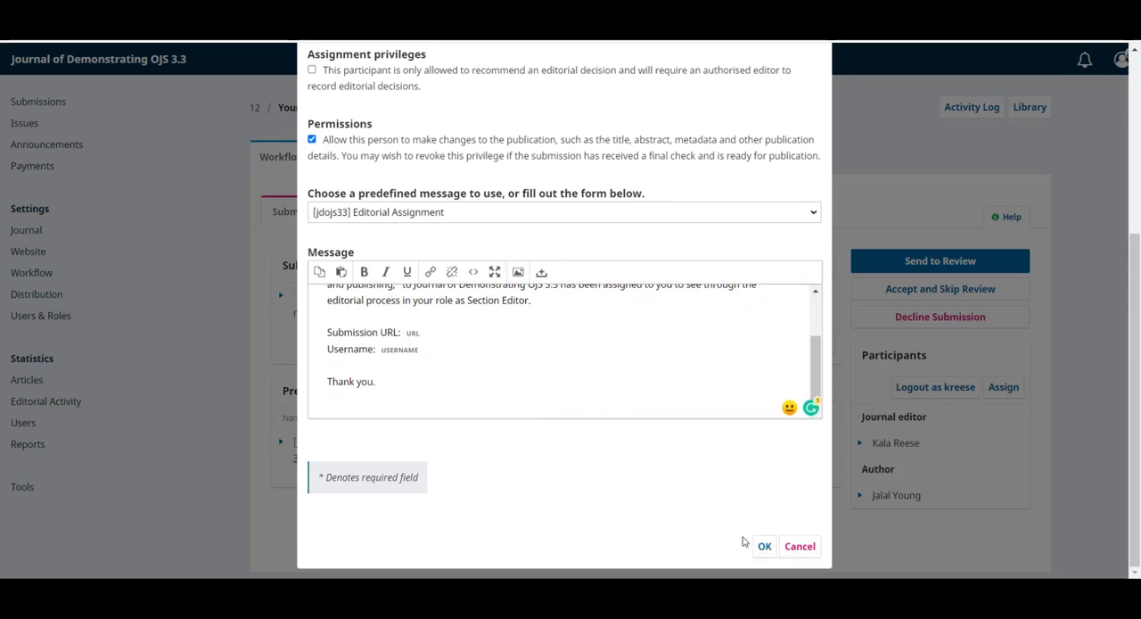
{"action": "left_click", "coordinate": [763, 545]}
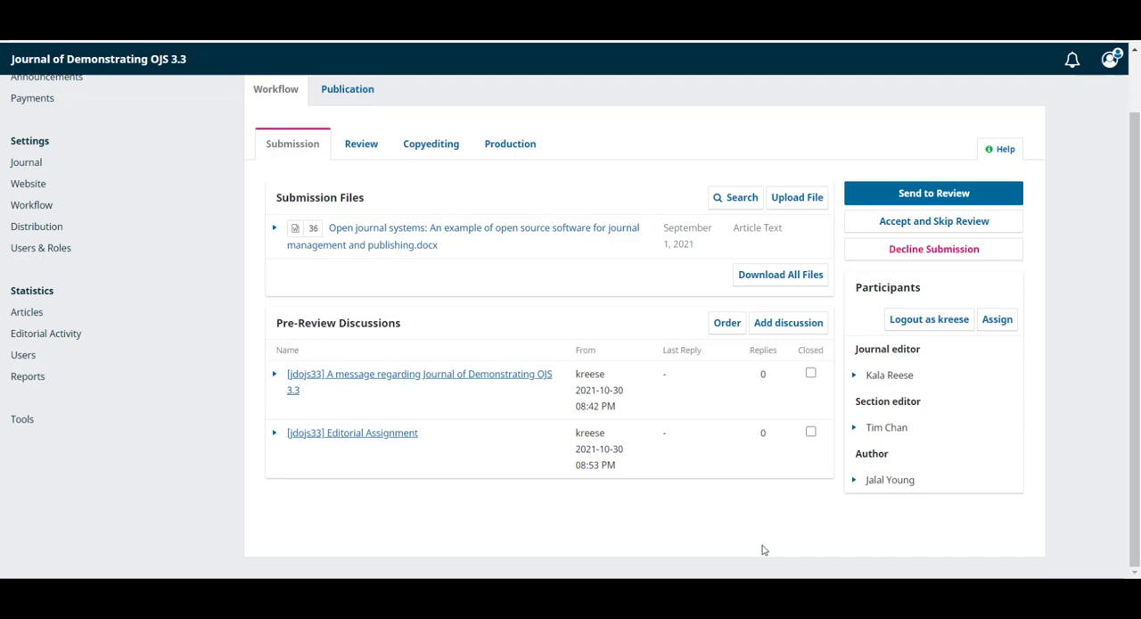
{"action": "mouse_move", "coordinate": [473, 472]}
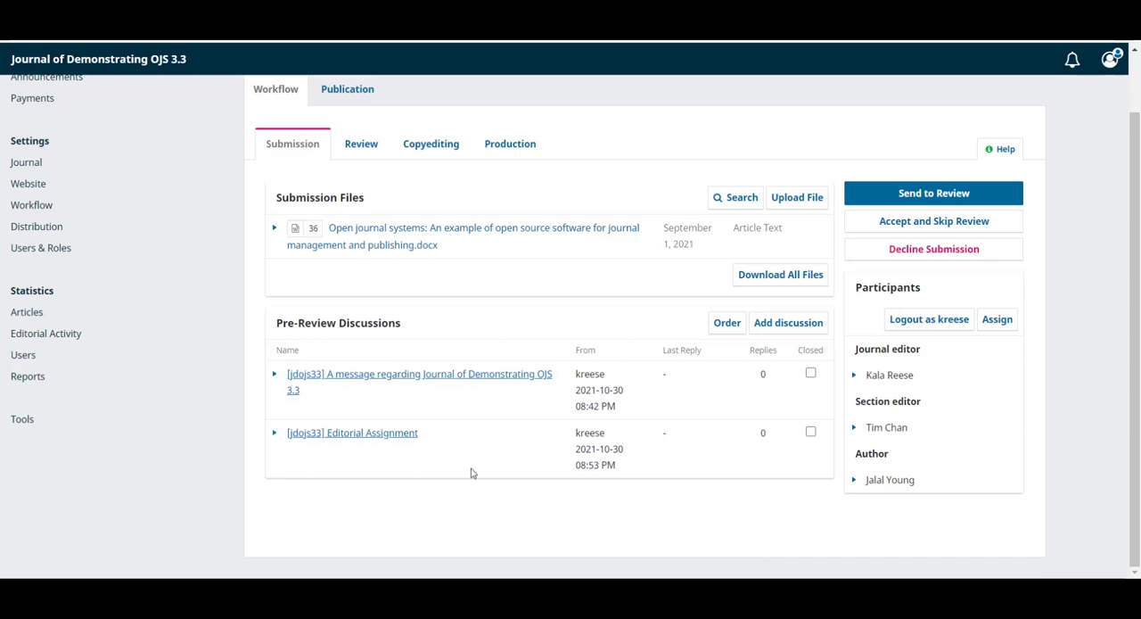
{"action": "mouse_move", "coordinate": [304, 454]}
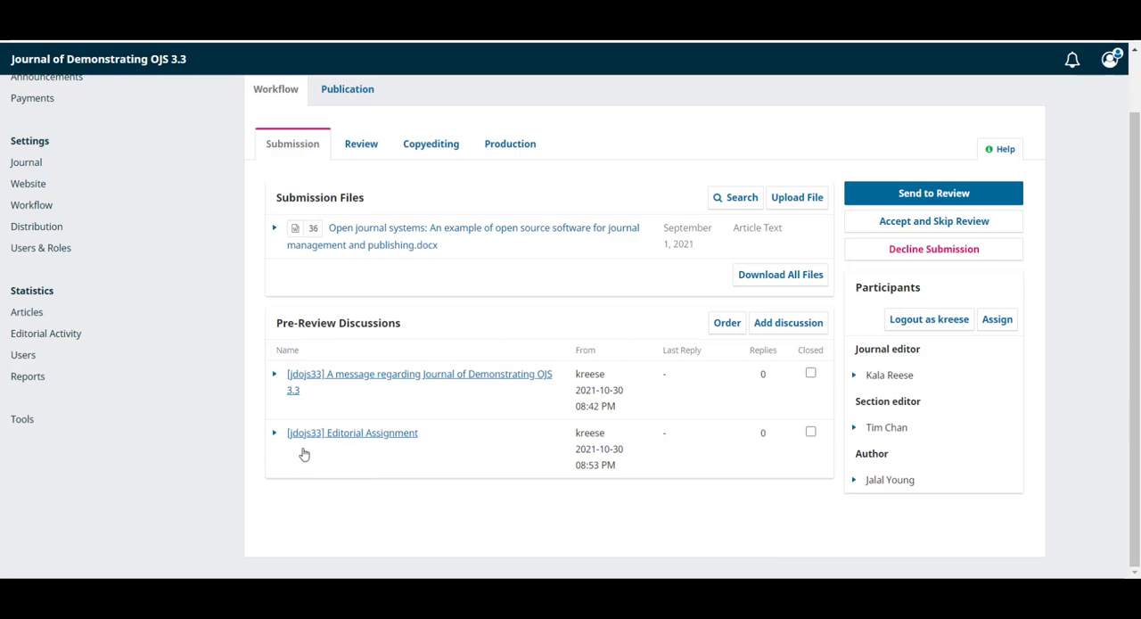
{"action": "mouse_move", "coordinate": [999, 406]}
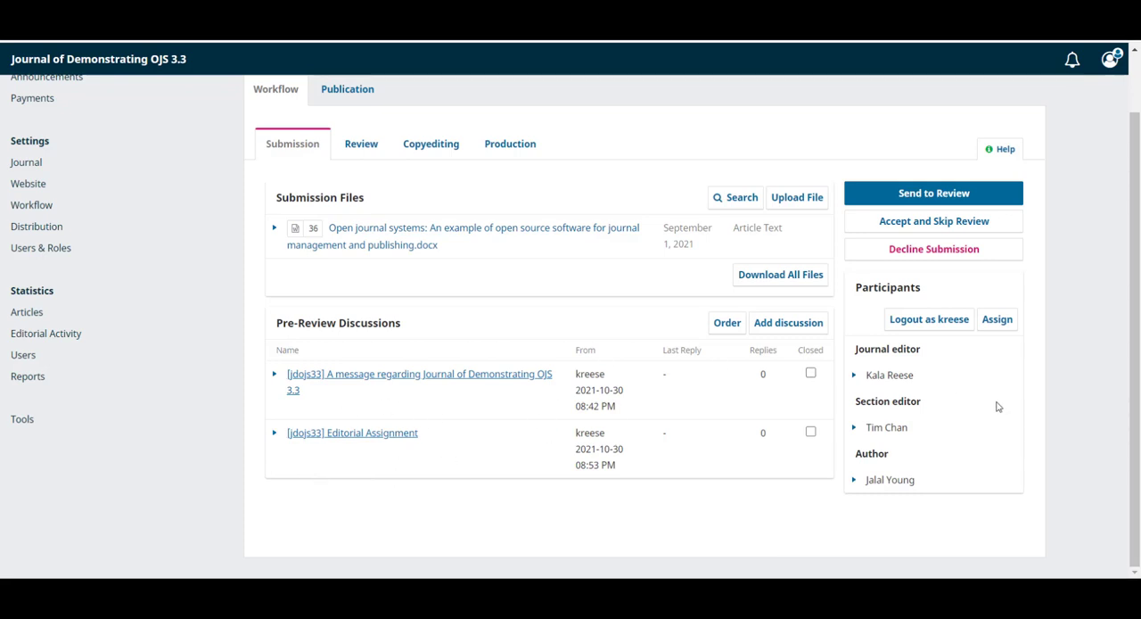
{"action": "mouse_move", "coordinate": [902, 374]}
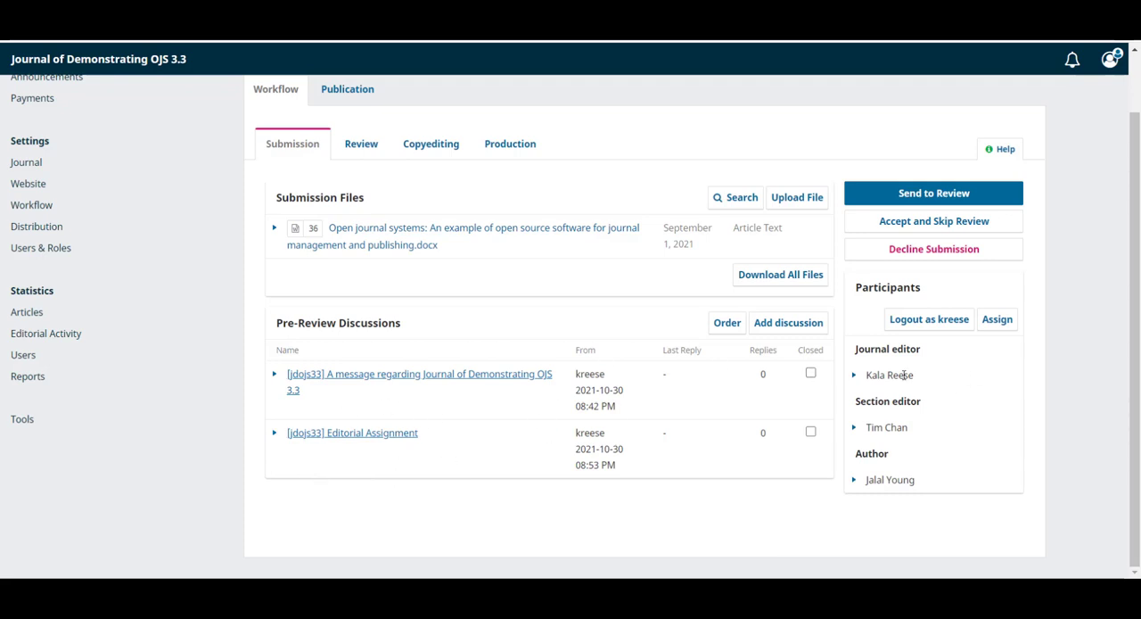